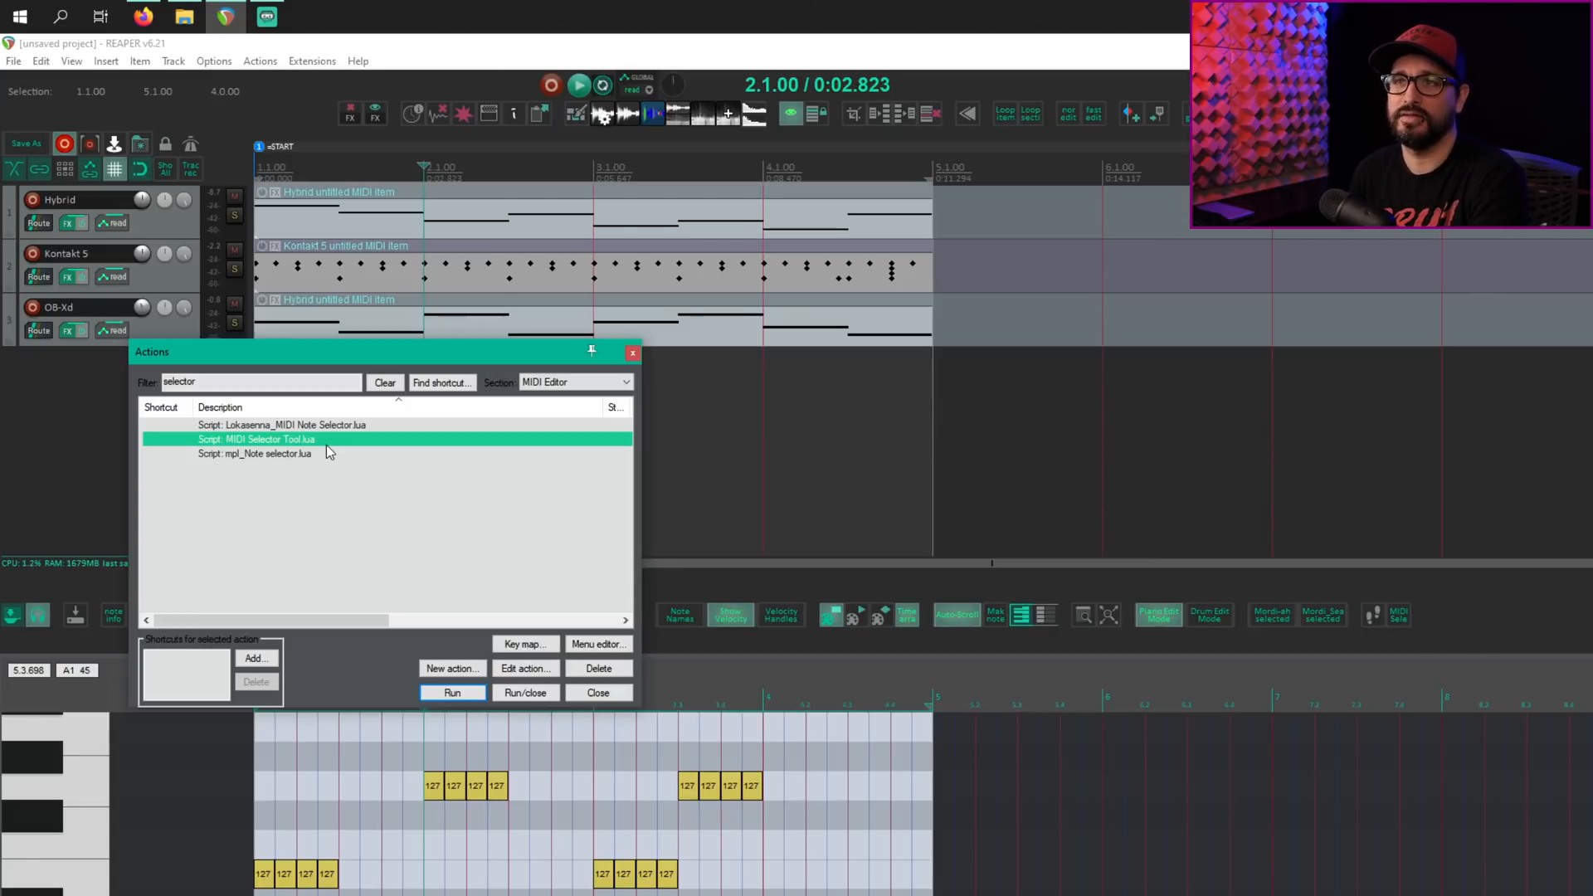
Run the 'MIDI Selector Tool.lua' script from the filtered Actions list
{"action": "left_click", "coordinate": [452, 692]}
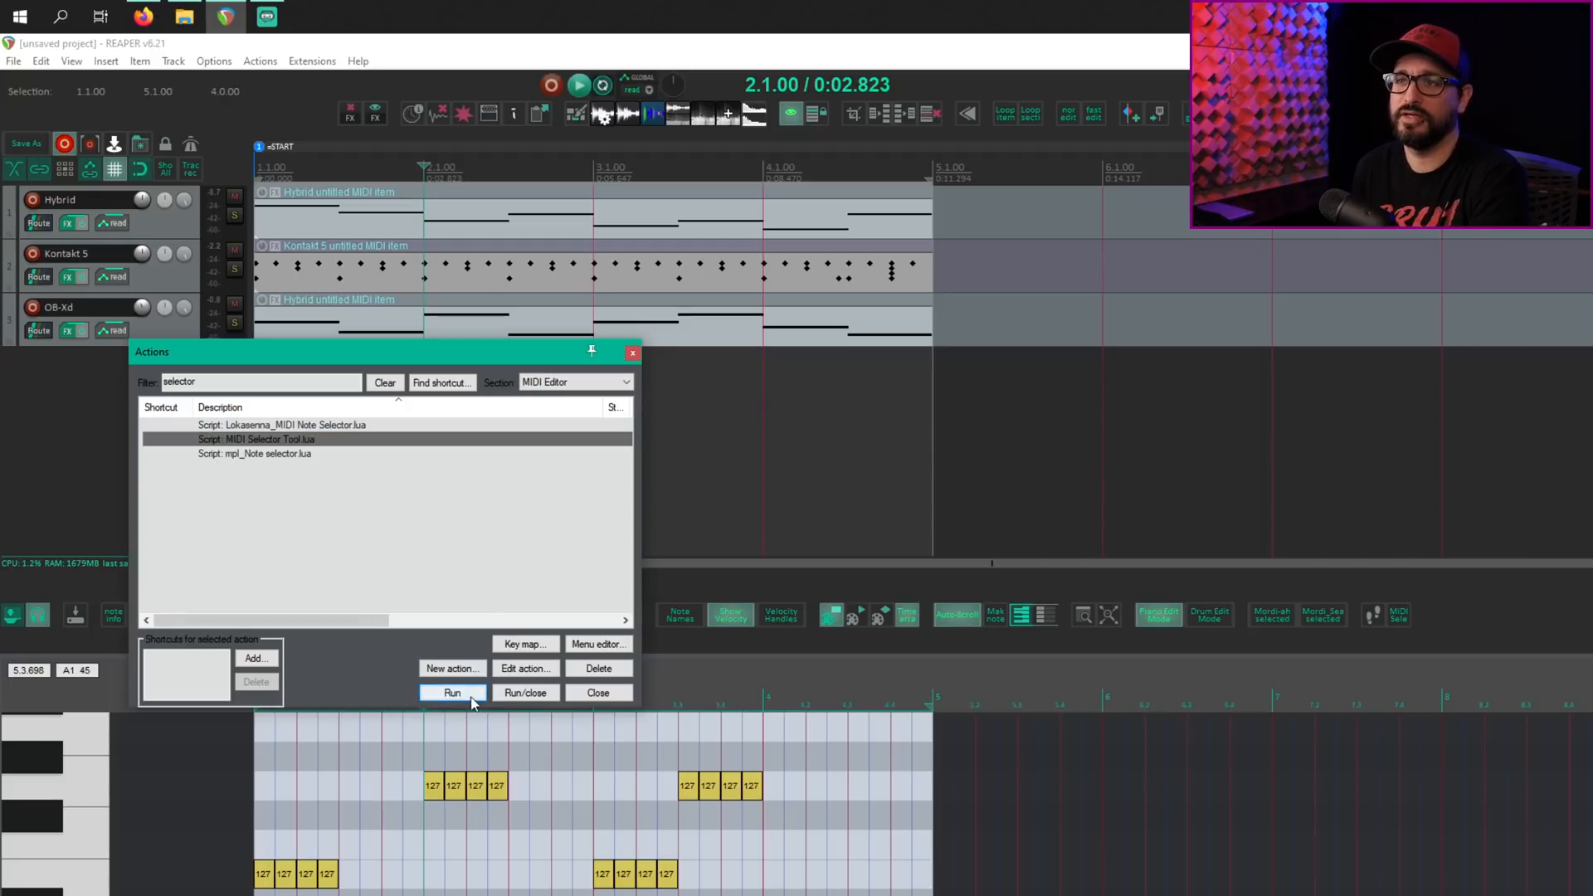
{"action": "left_click", "coordinate": [451, 692]}
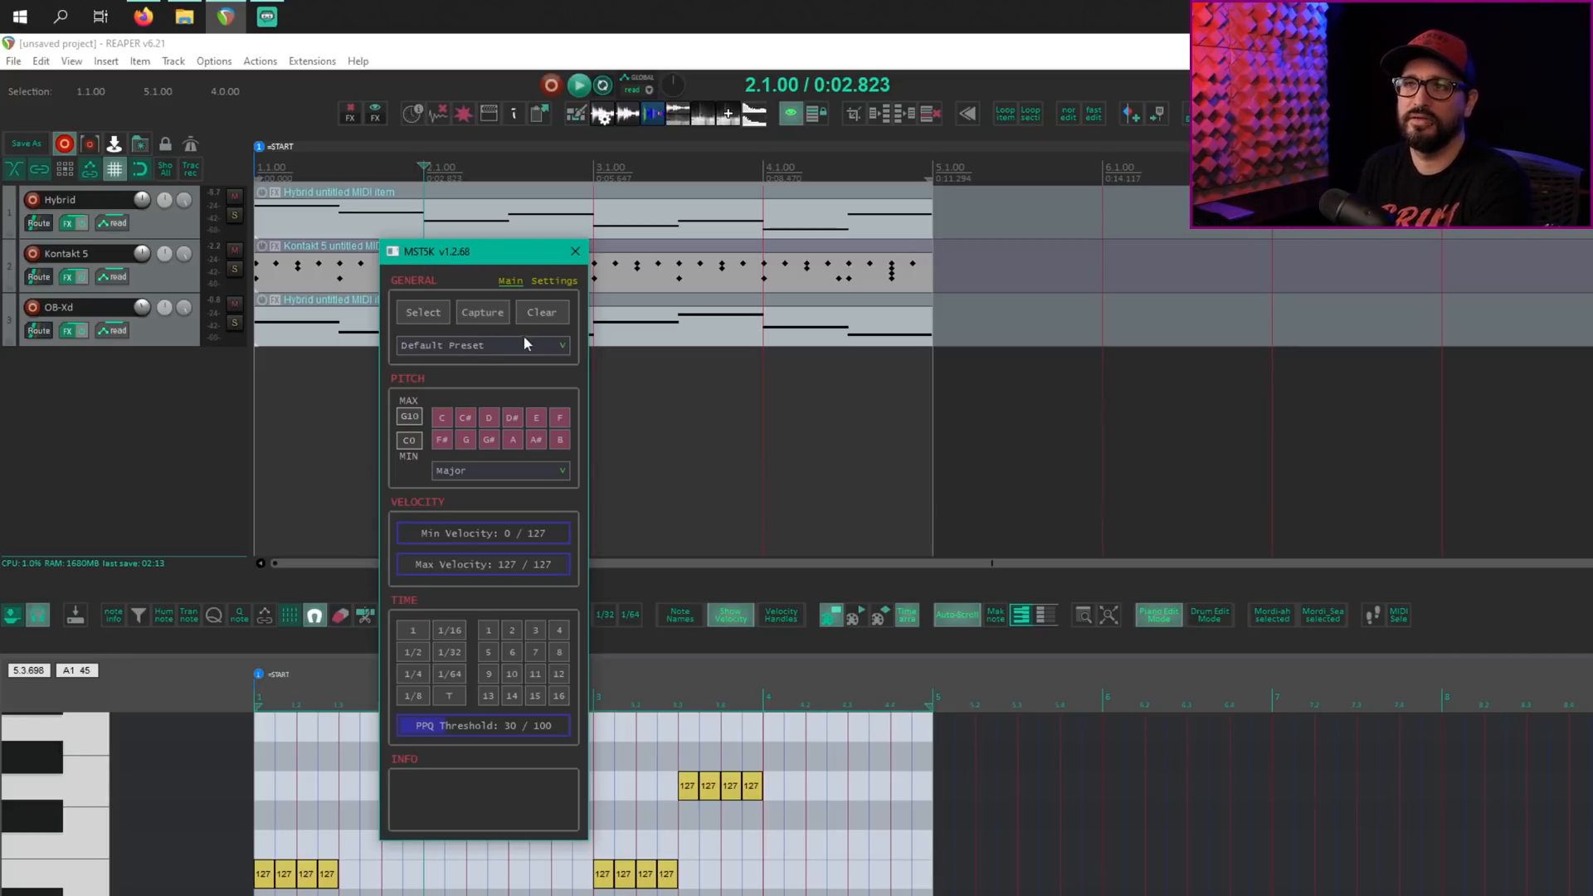
Move the MST5K window aside and show the Kontakt 5 drum item alone in the MIDI editor
{"action": "left_click_drag", "start_coordinate": [446, 250], "coordinate": [1112, 370]}
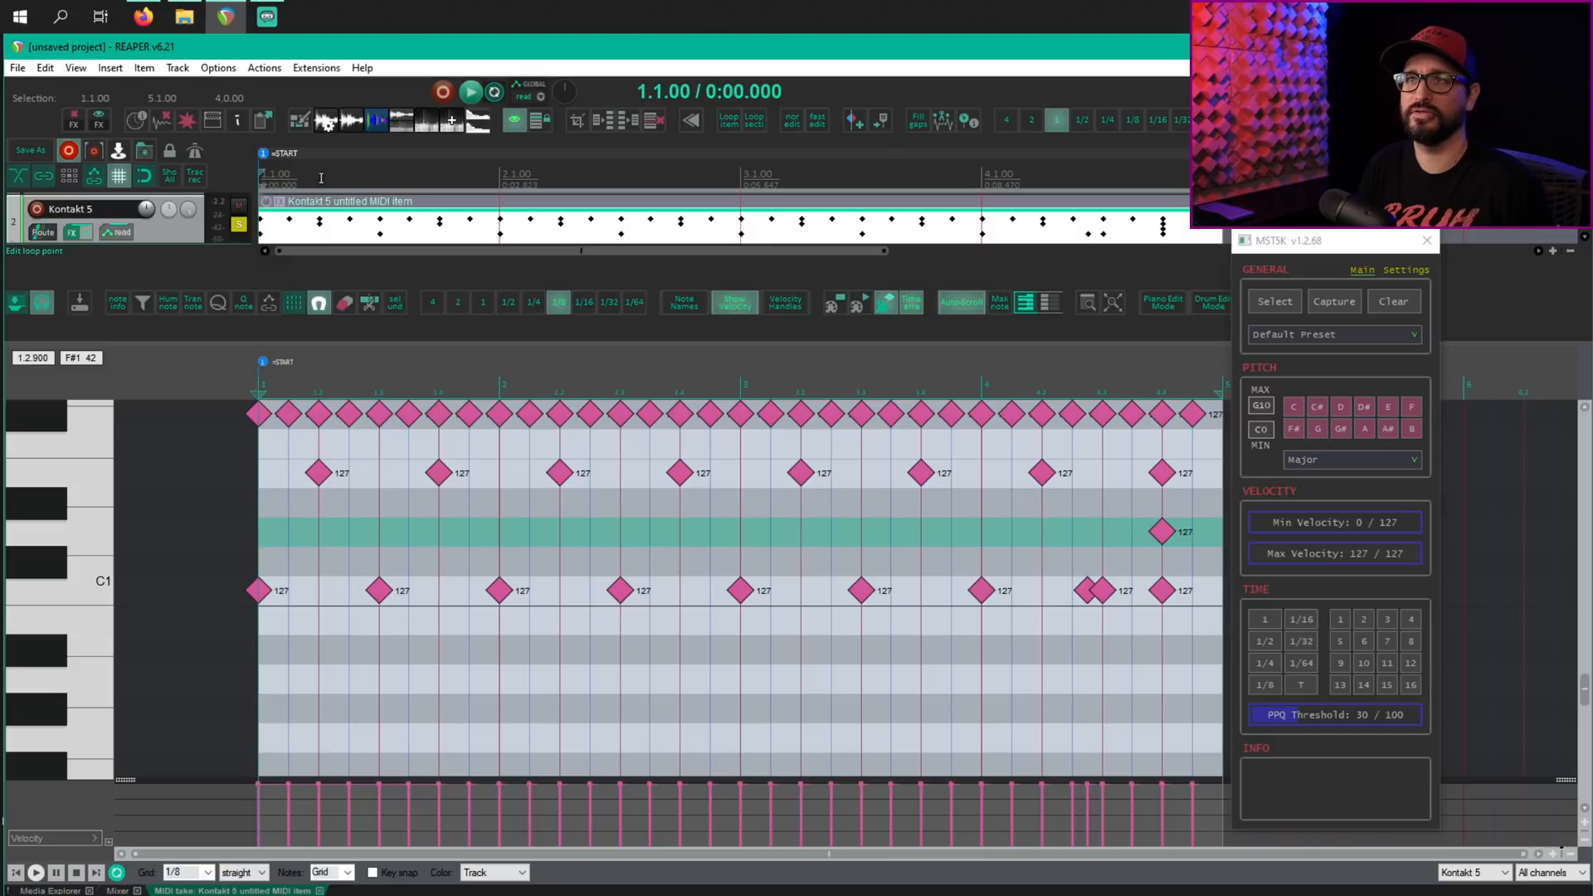
Select every C1 note via the C1 piano-roll key
{"action": "left_click", "coordinate": [469, 89]}
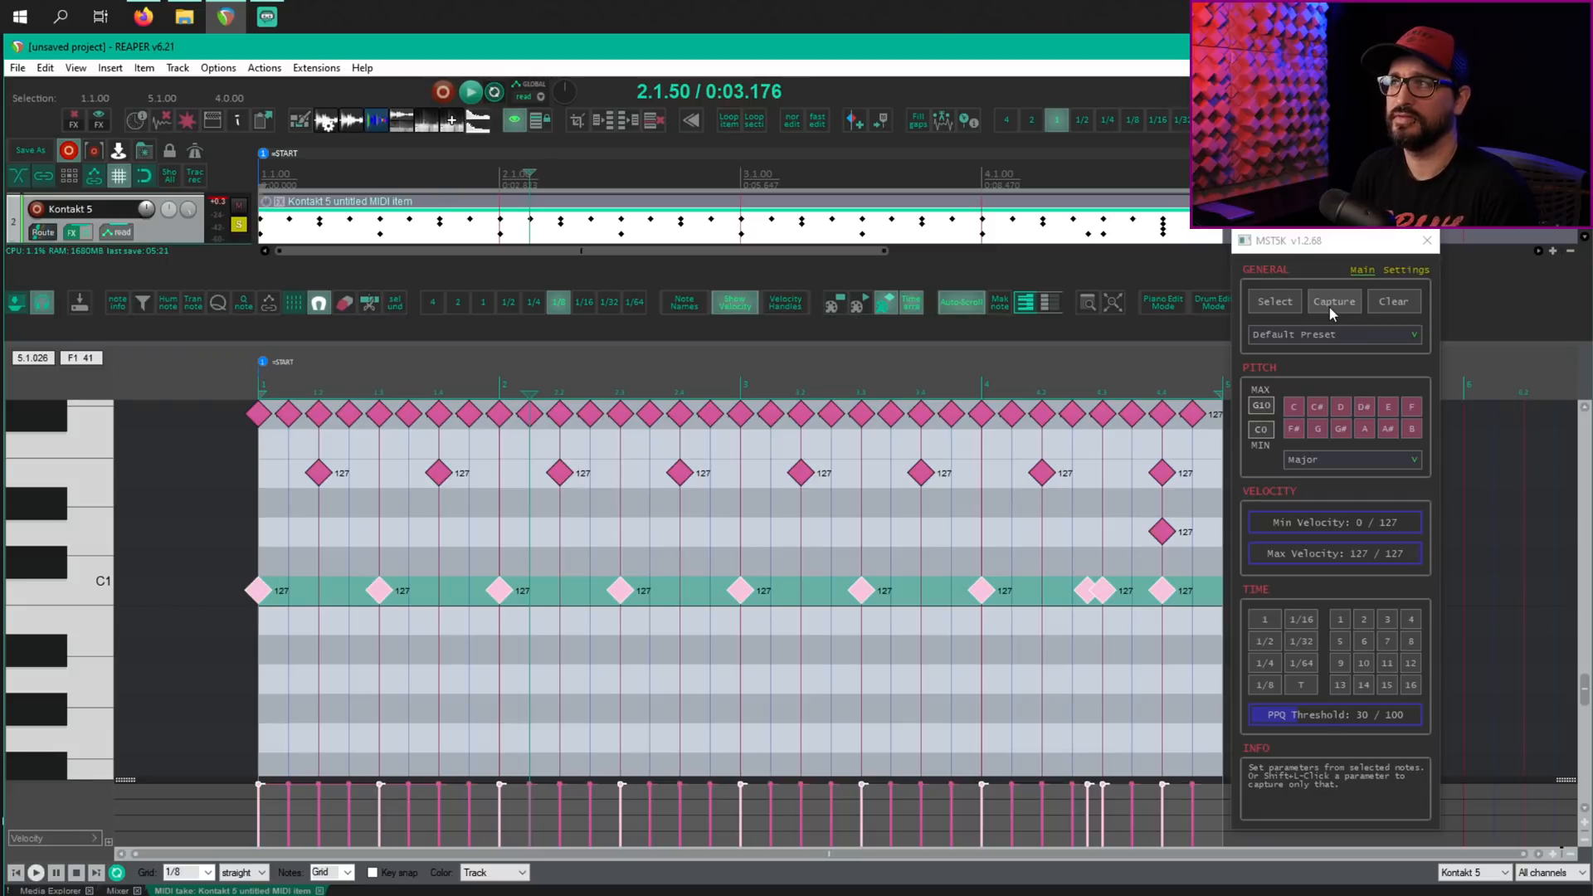
Capture the C1 notes, filter to time step 9 (beat three), select them and set velocity 102
{"action": "left_click", "coordinate": [1332, 300]}
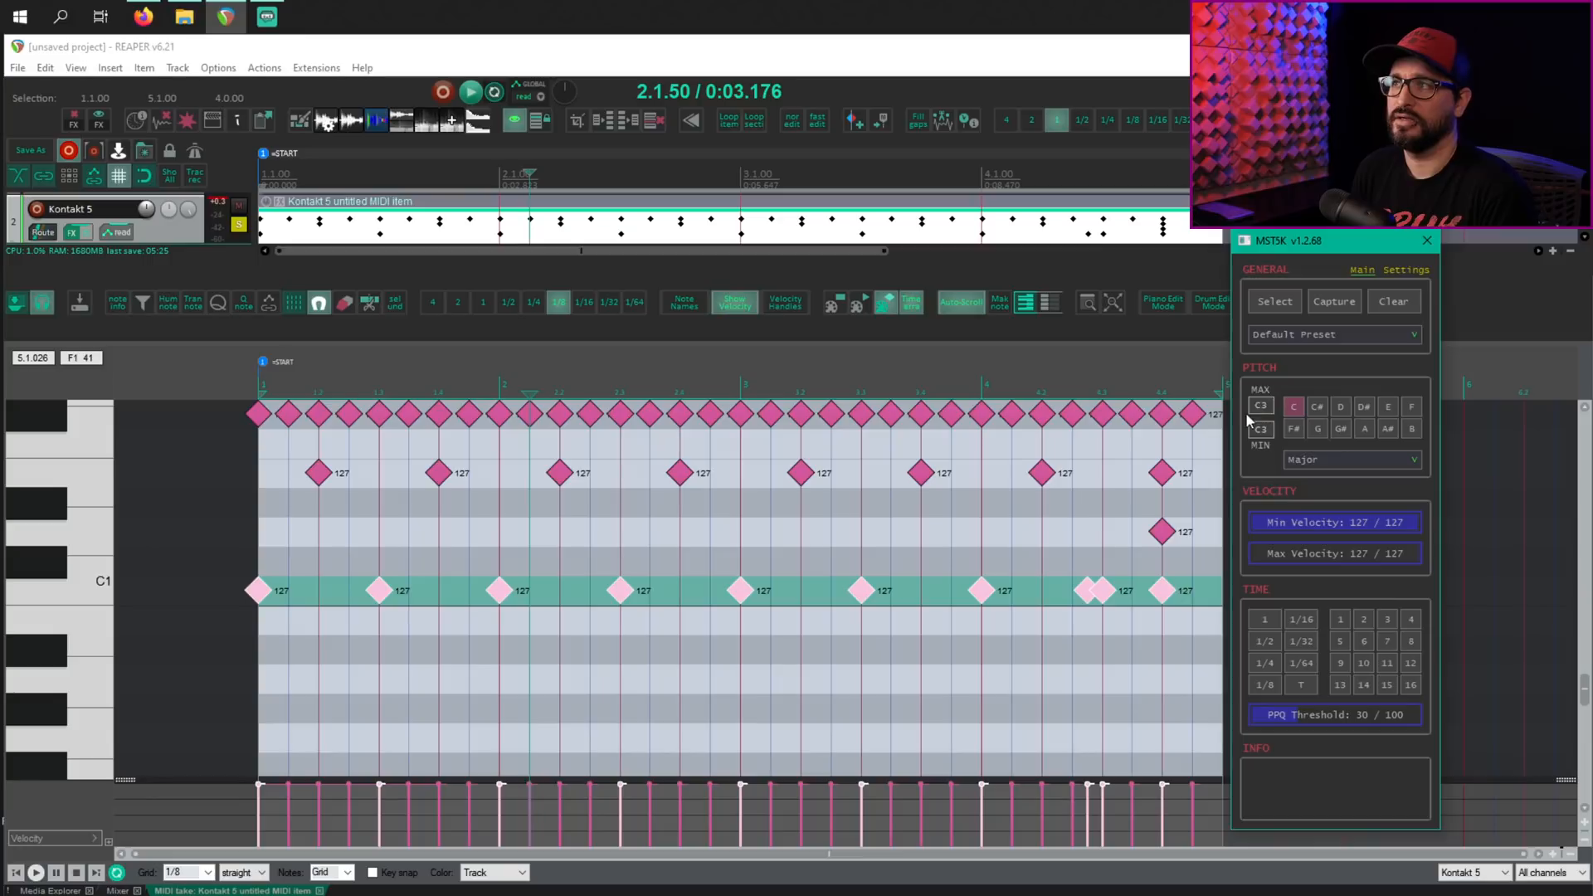
{"action": "mouse_move", "coordinate": [1293, 406]}
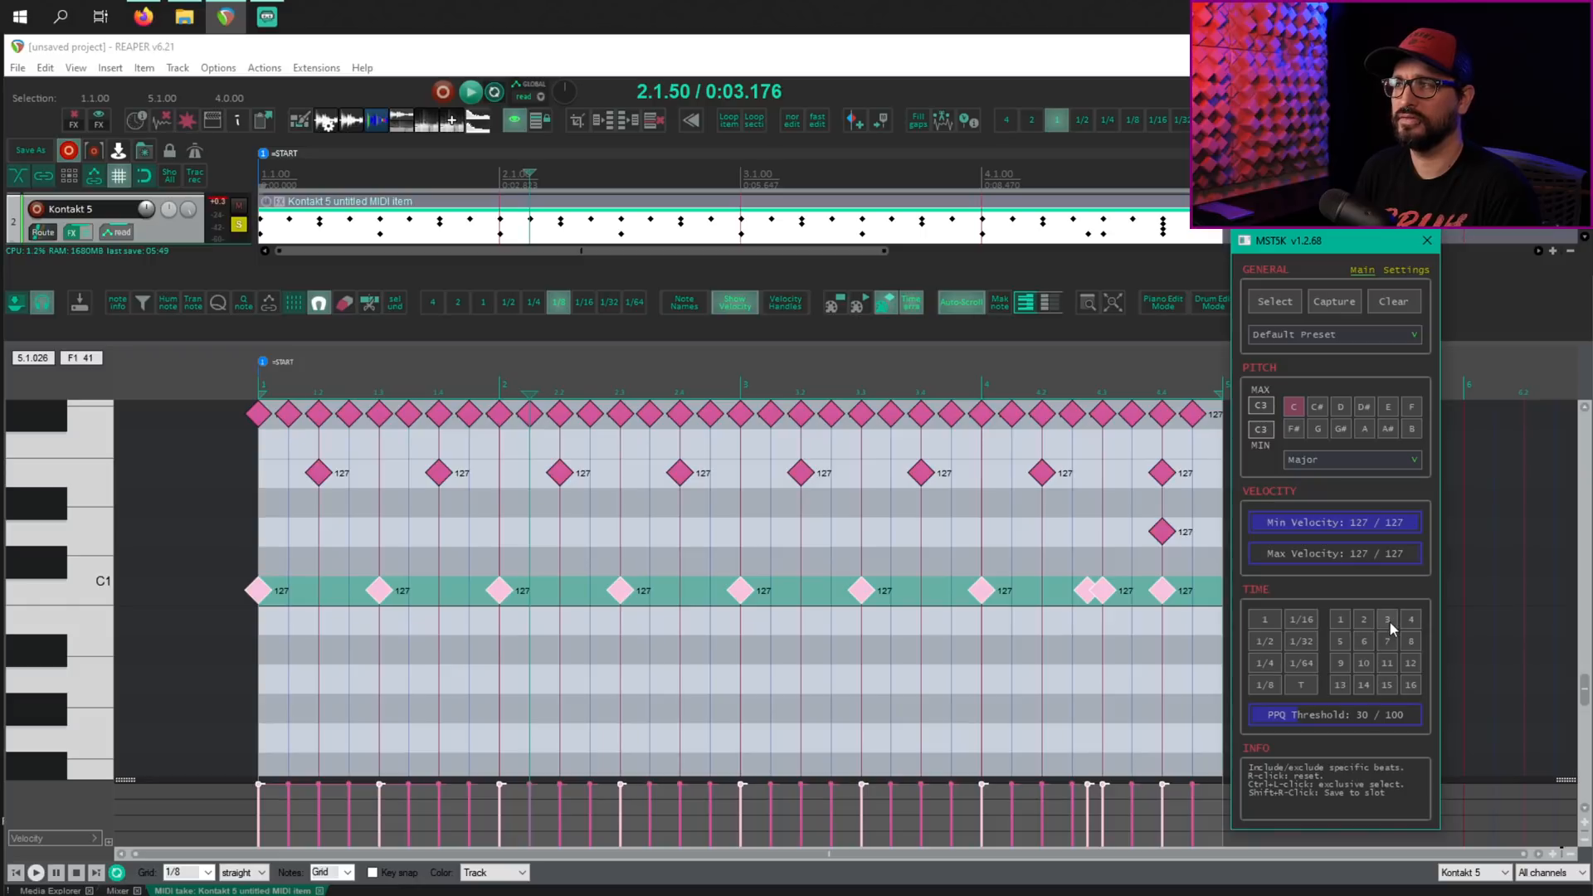
{"action": "mouse_move", "coordinate": [1342, 654]}
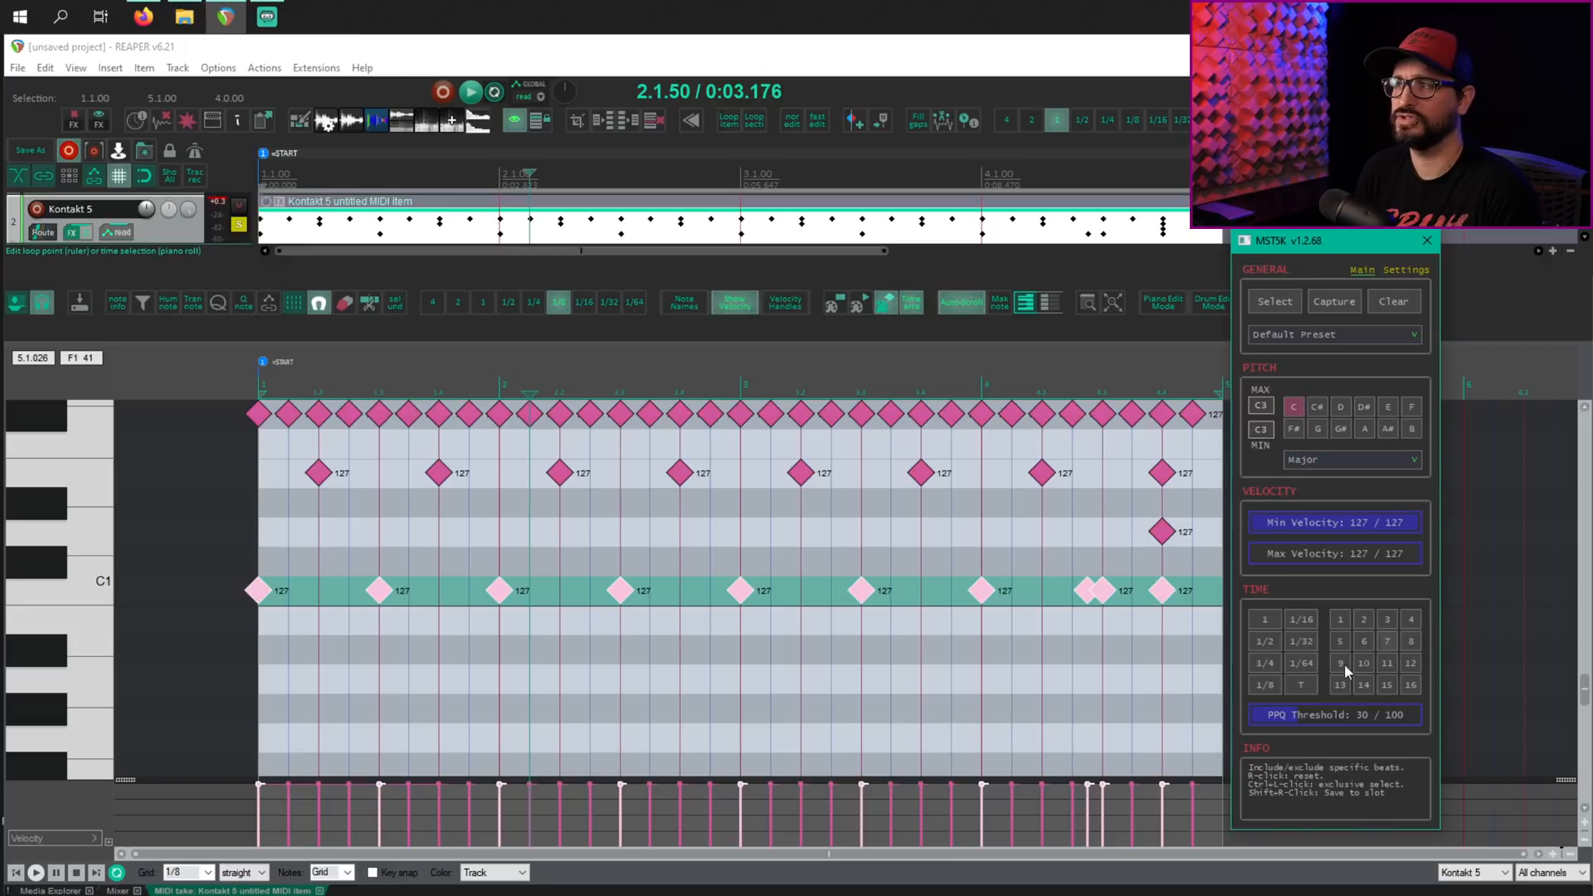
{"action": "left_click", "coordinate": [1340, 641]}
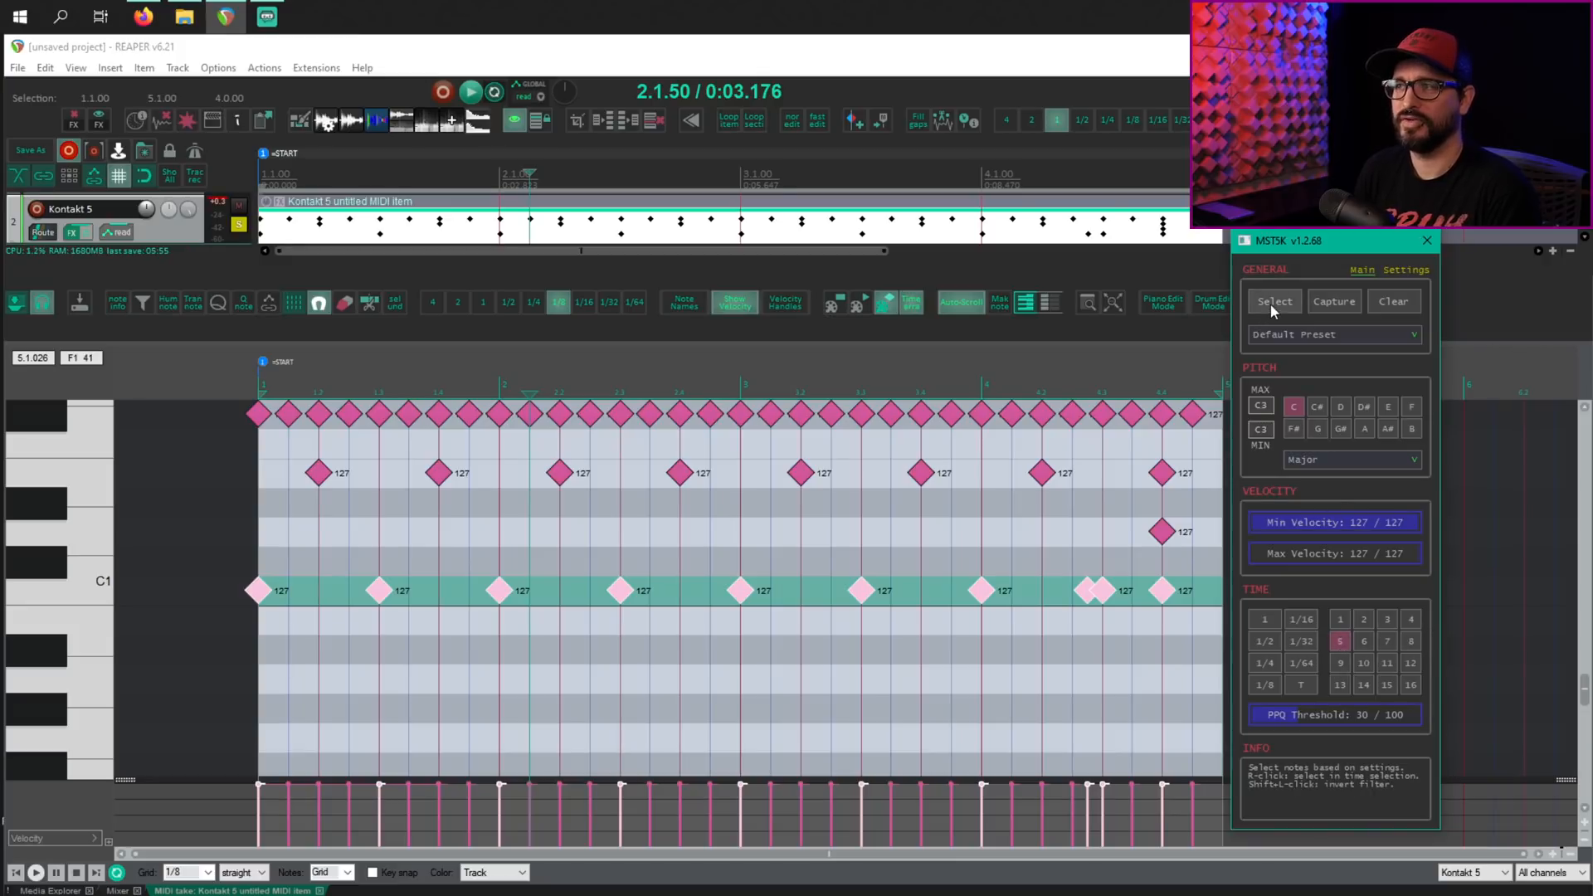
{"action": "left_click", "coordinate": [1275, 300]}
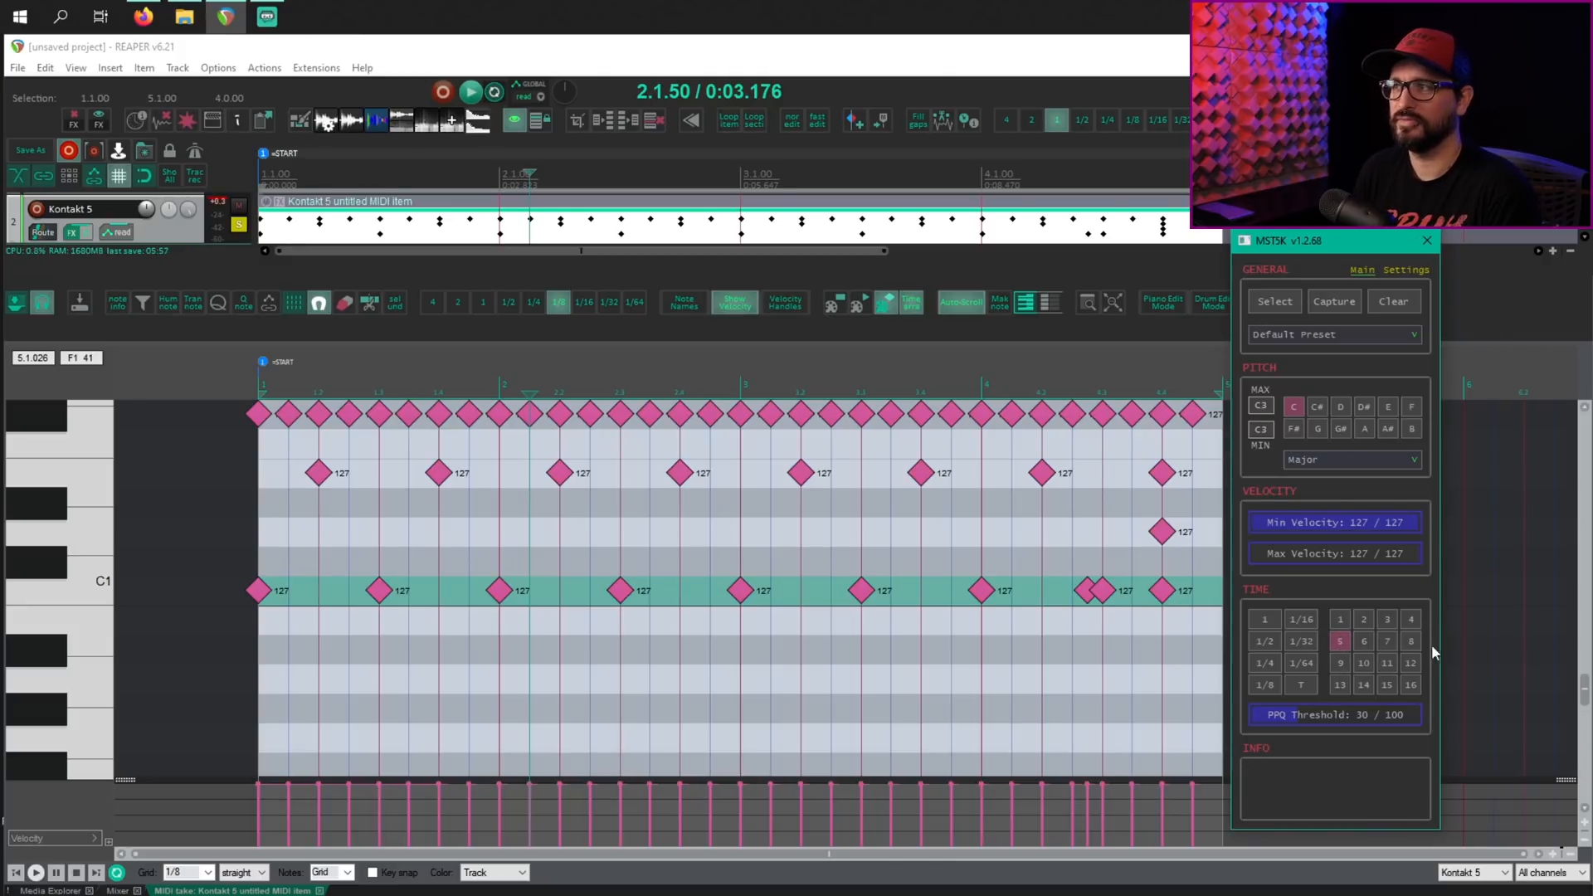
{"action": "left_click", "coordinate": [1274, 300]}
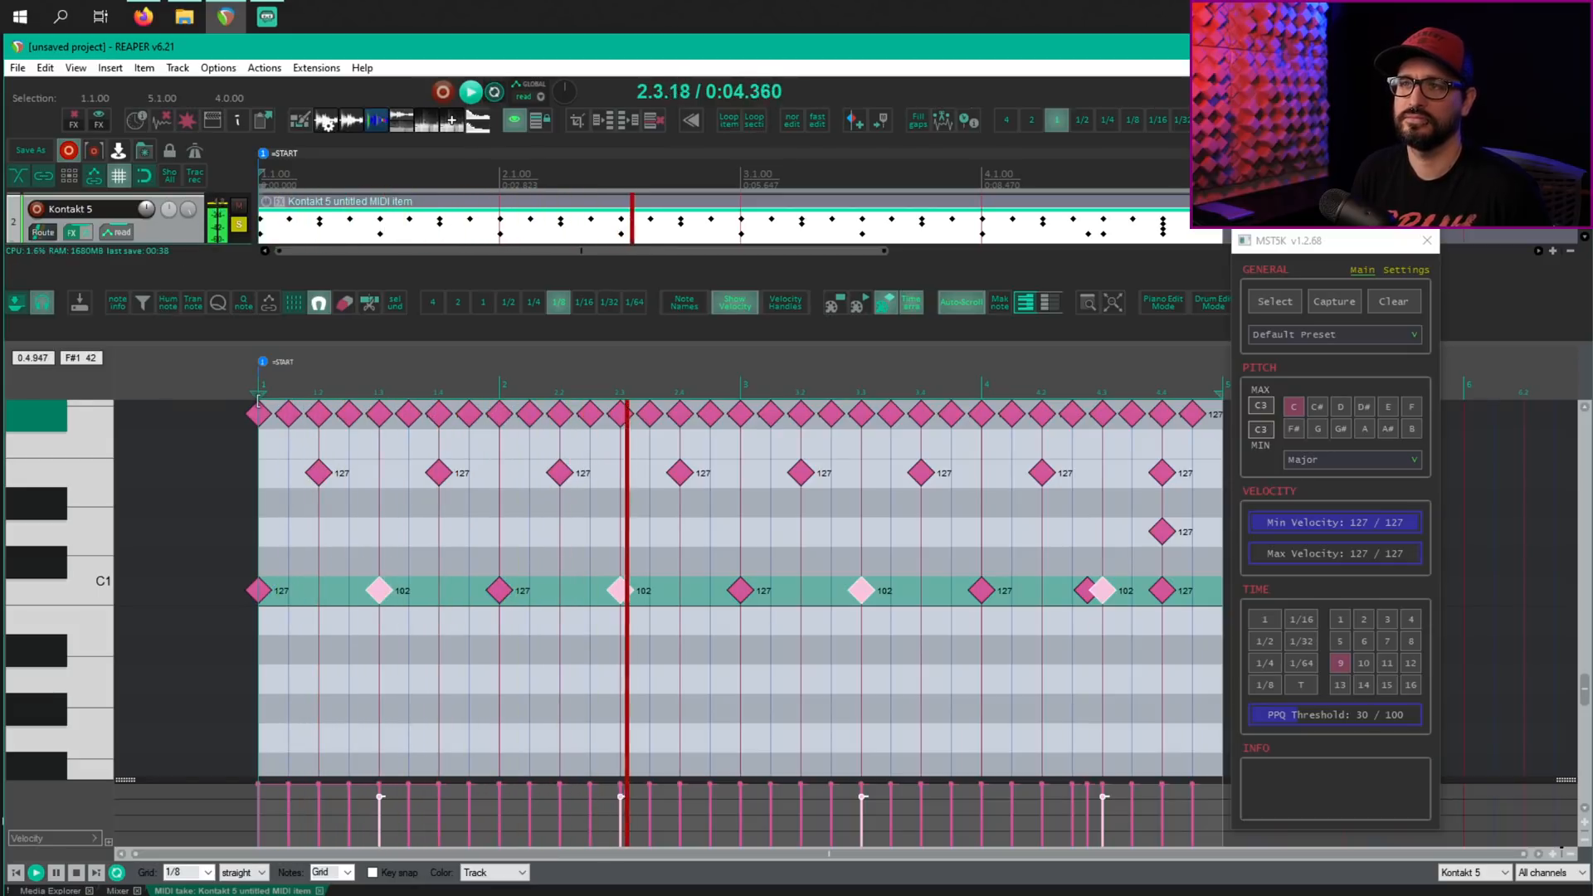
Globally reset the selector via Clear, then select all notes in the top hi-hat row
{"action": "left_click", "coordinate": [55, 872]}
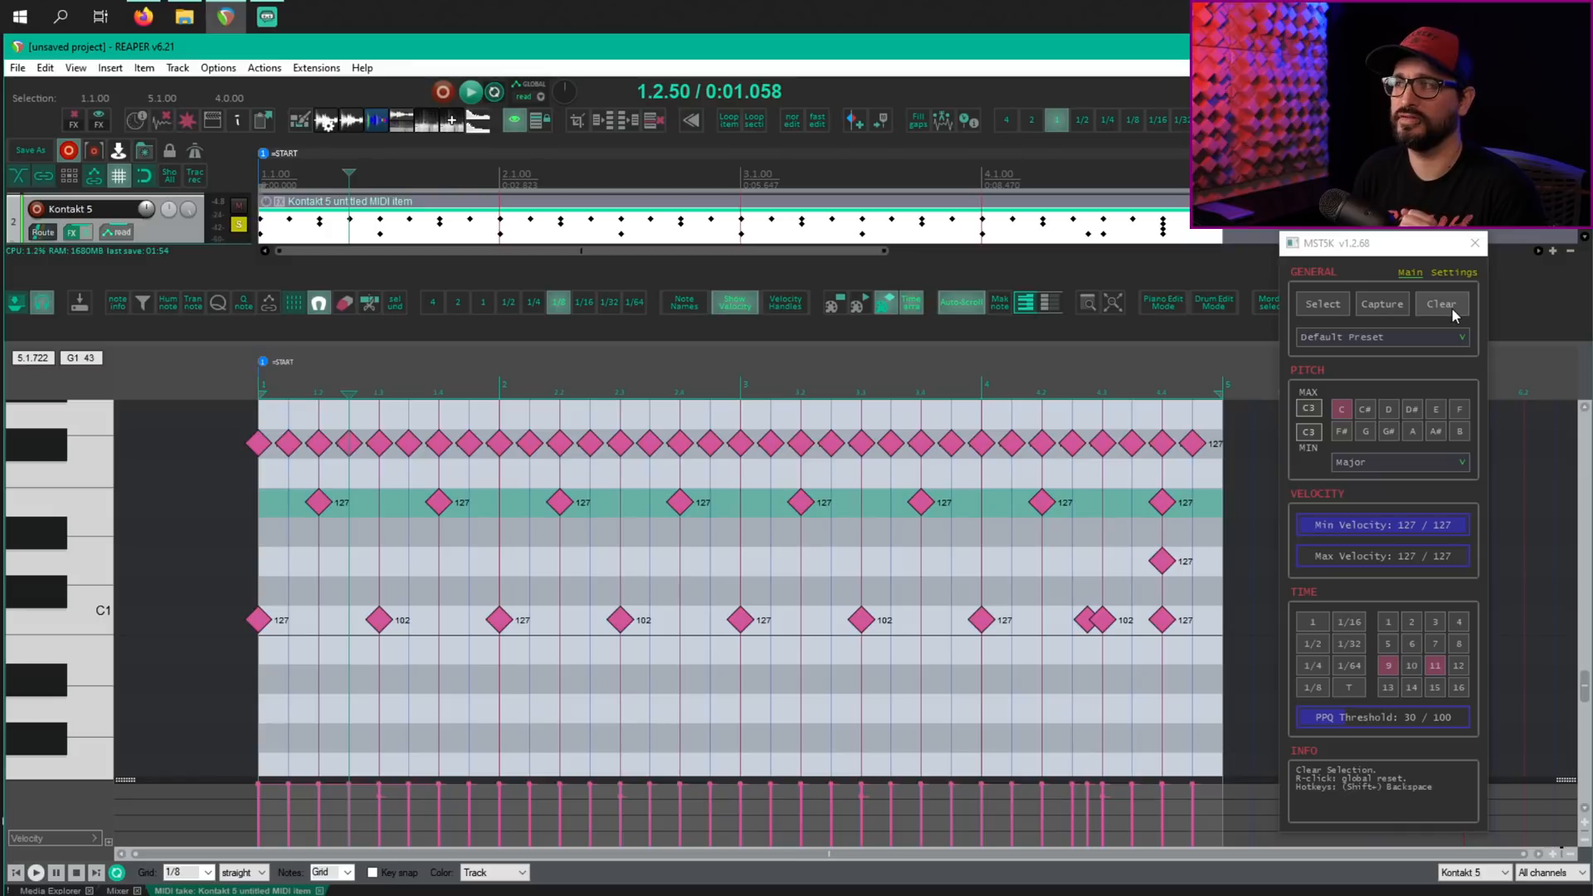
{"action": "left_click", "coordinate": [1441, 302]}
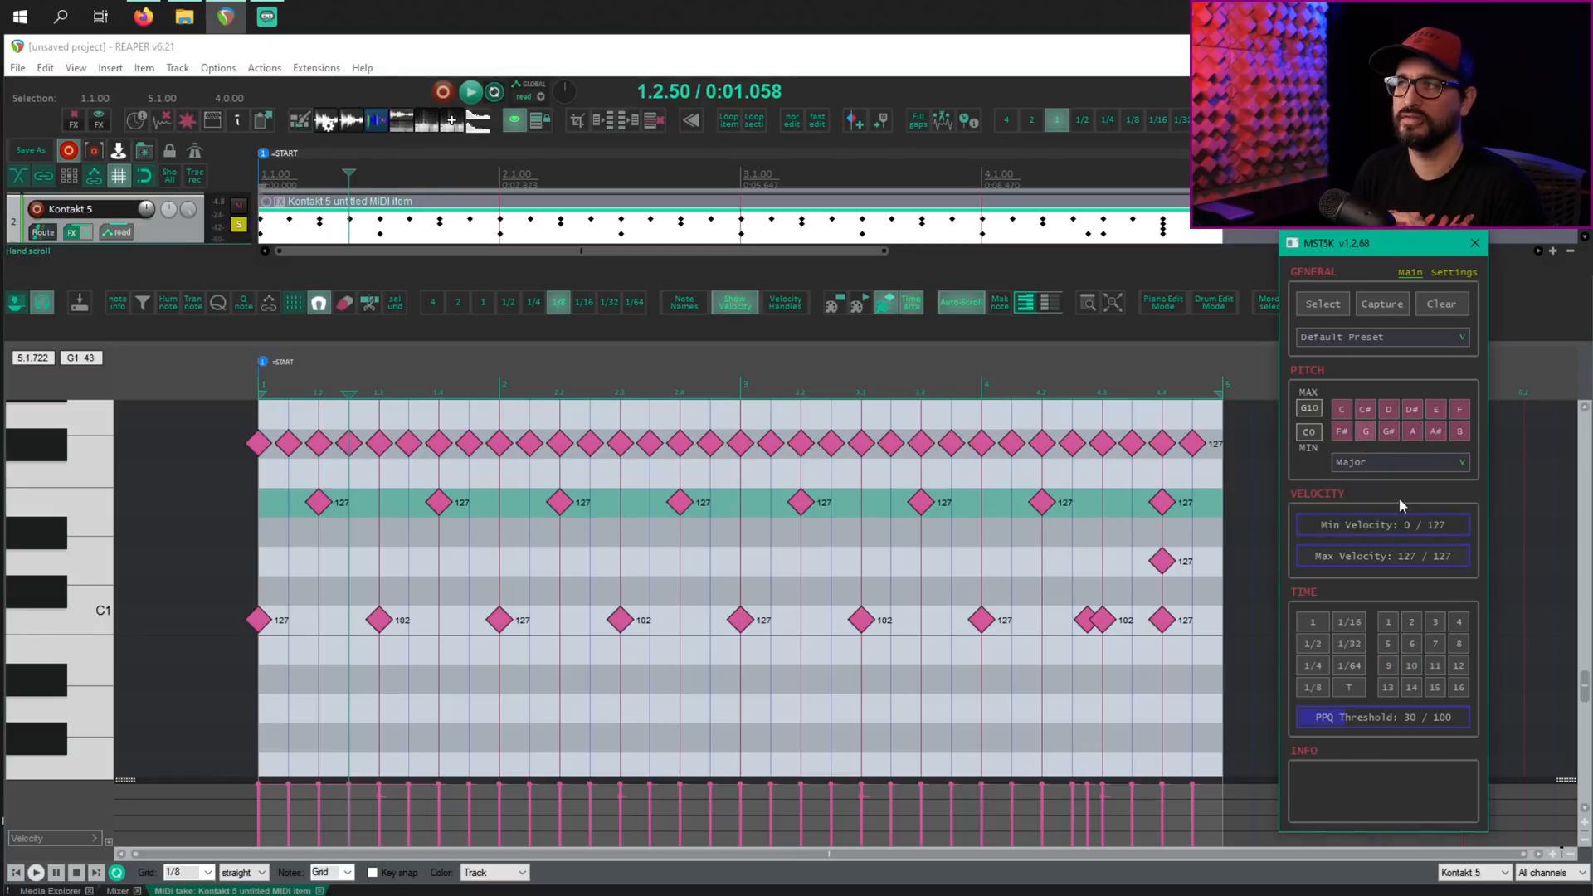
{"action": "mouse_move", "coordinate": [1441, 303]}
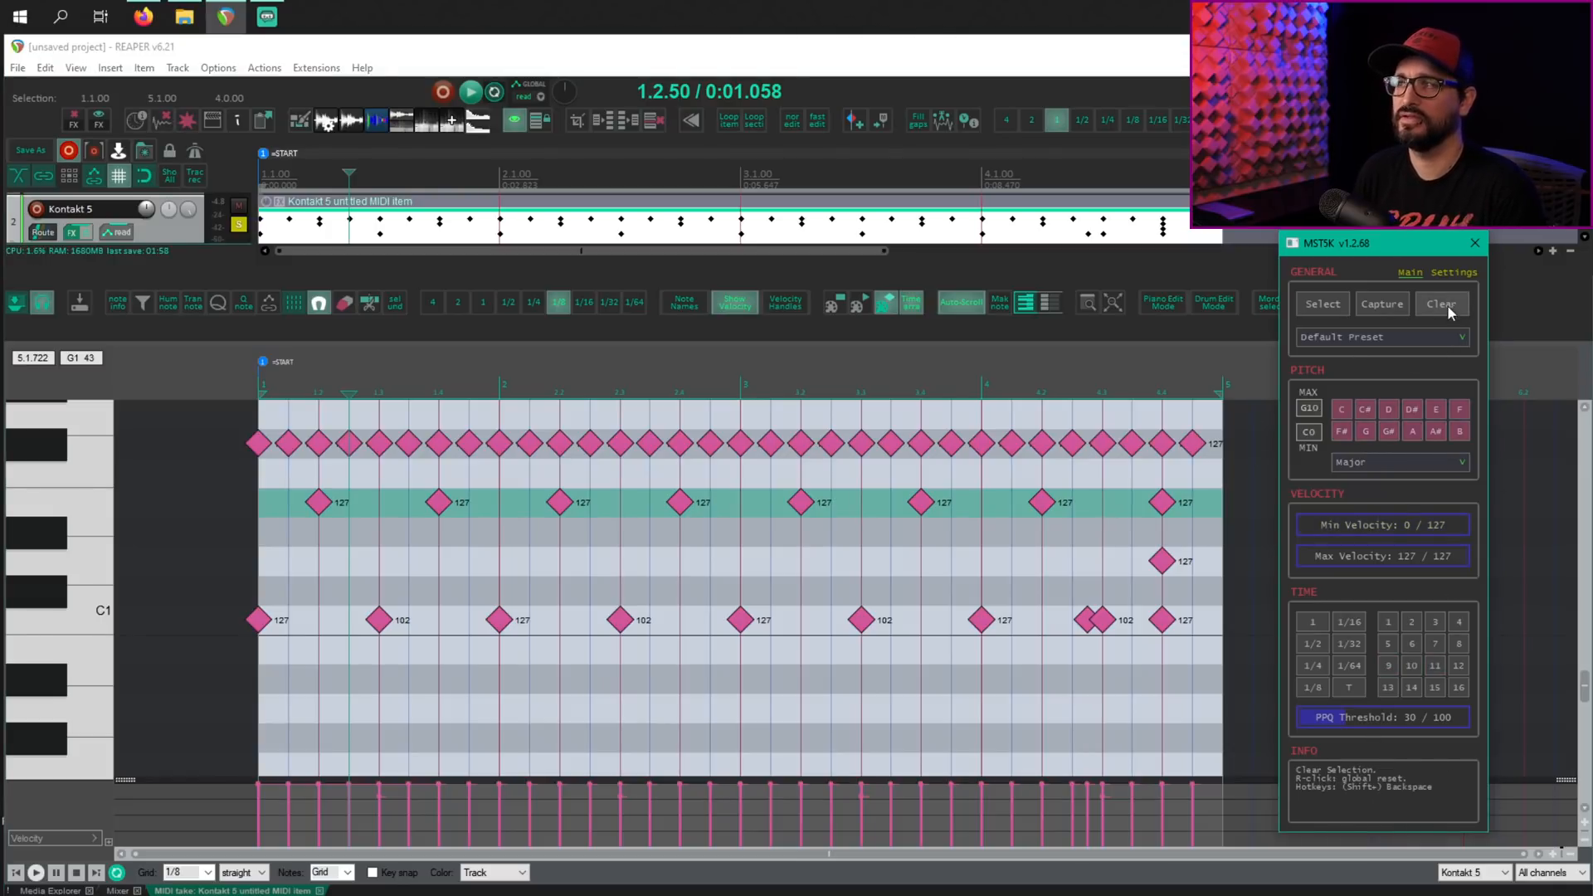
{"action": "left_click", "coordinate": [1441, 304]}
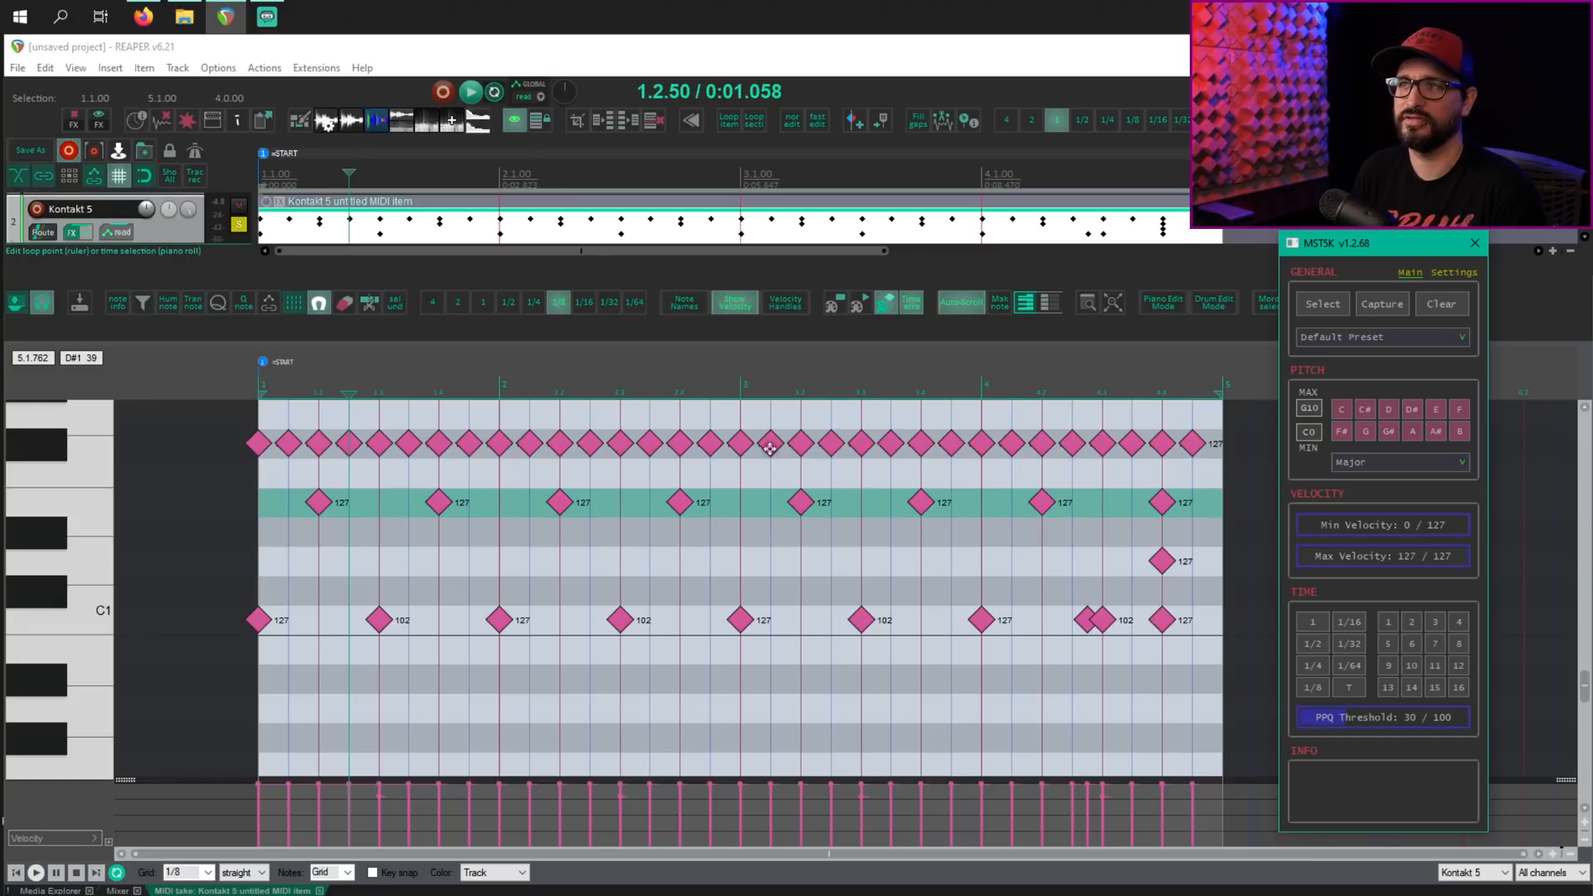
{"action": "left_click", "coordinate": [1441, 304]}
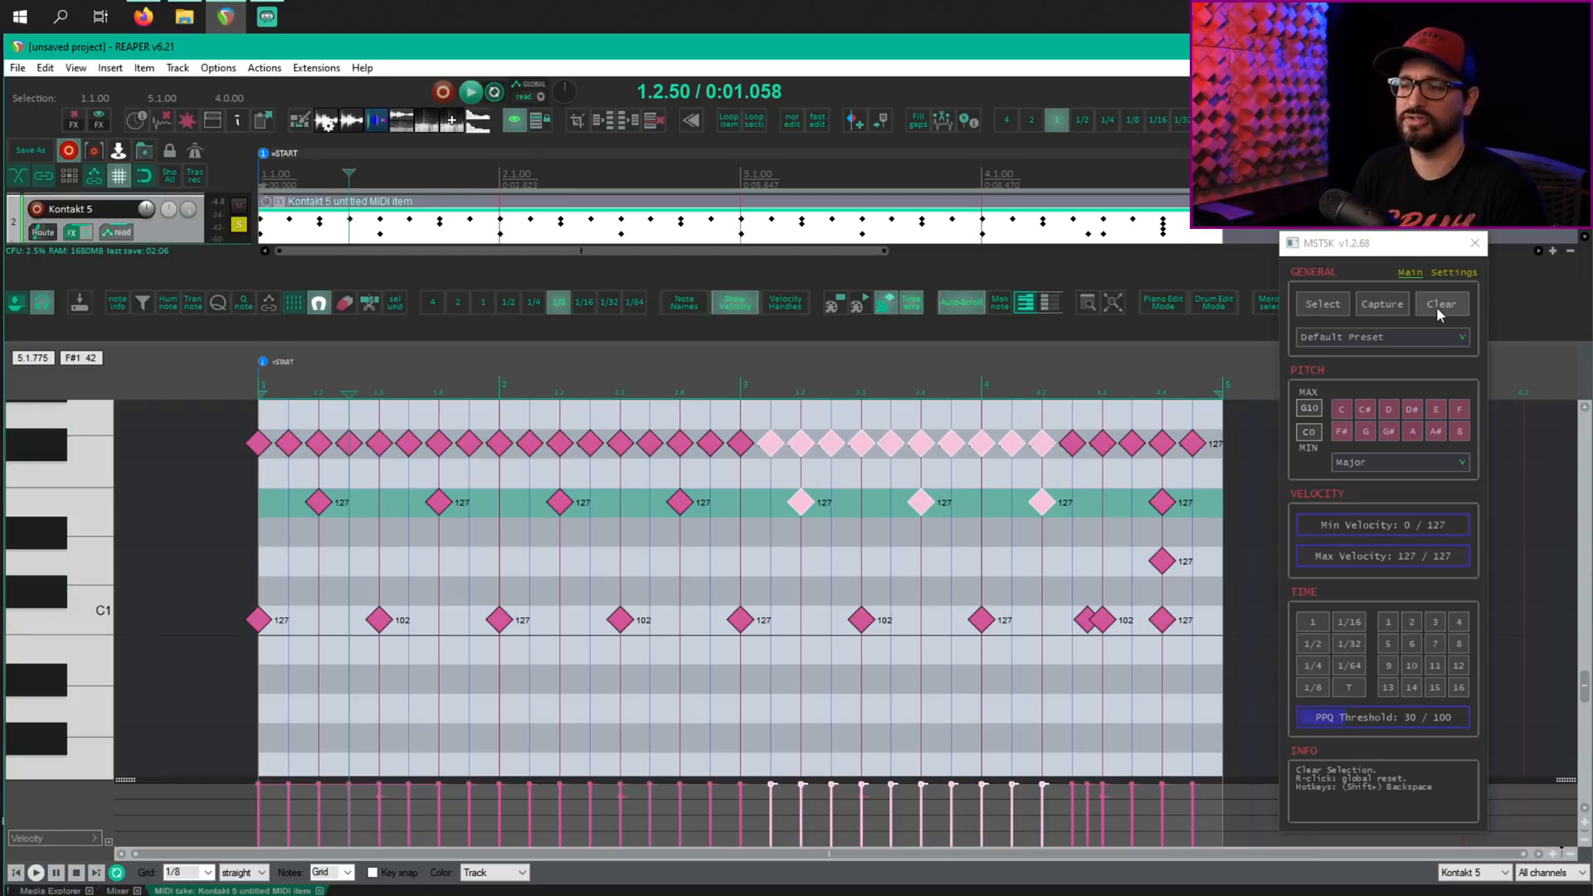
{"action": "left_click", "coordinate": [1441, 304]}
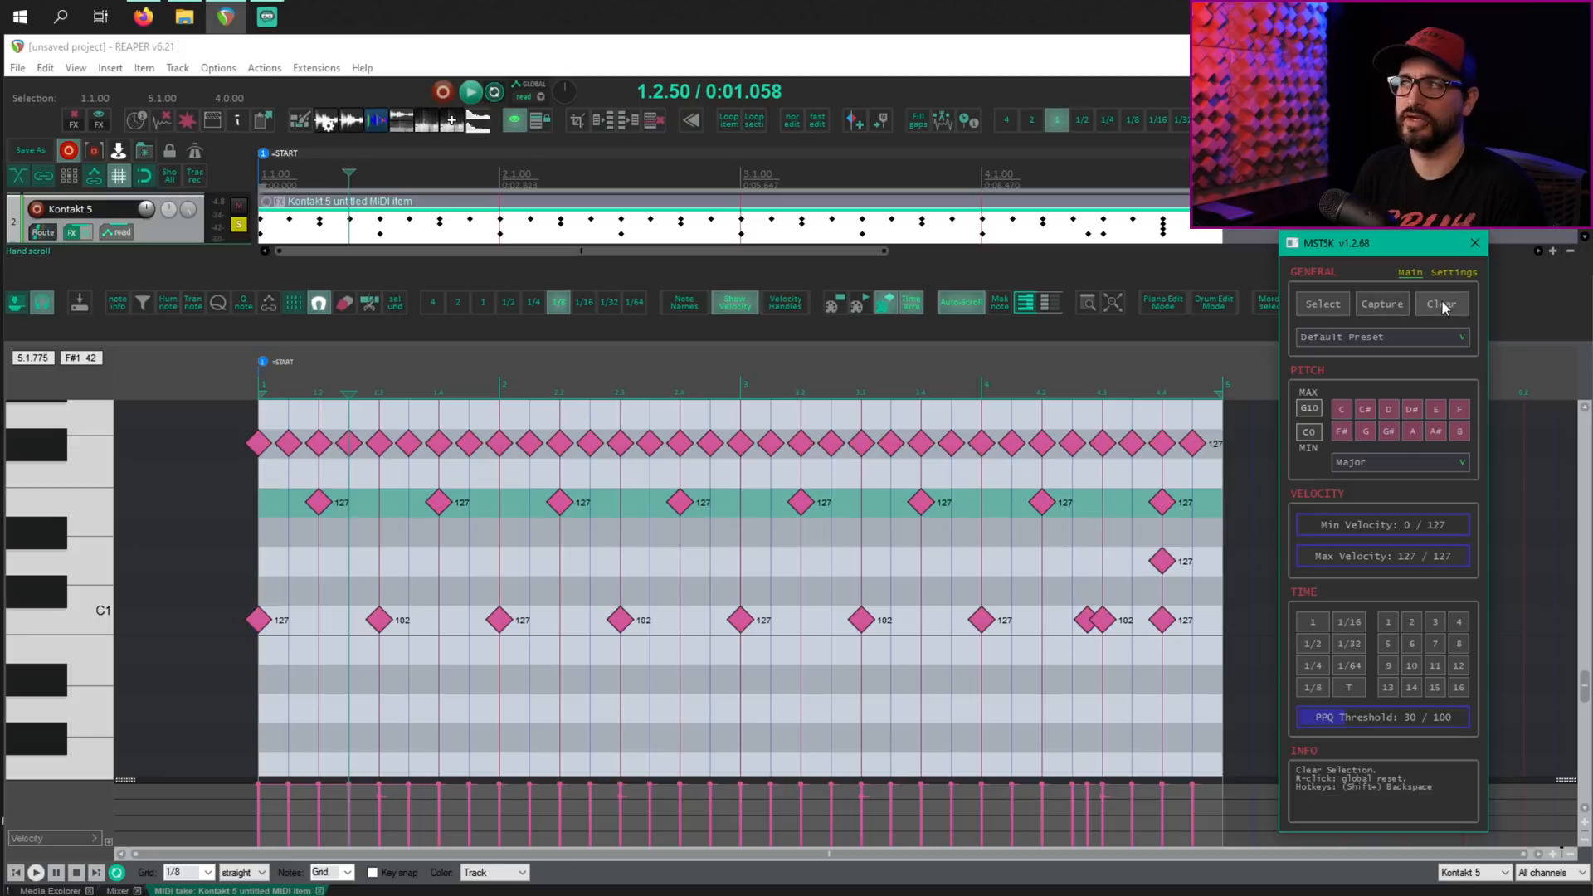
{"action": "left_click", "coordinate": [1441, 304]}
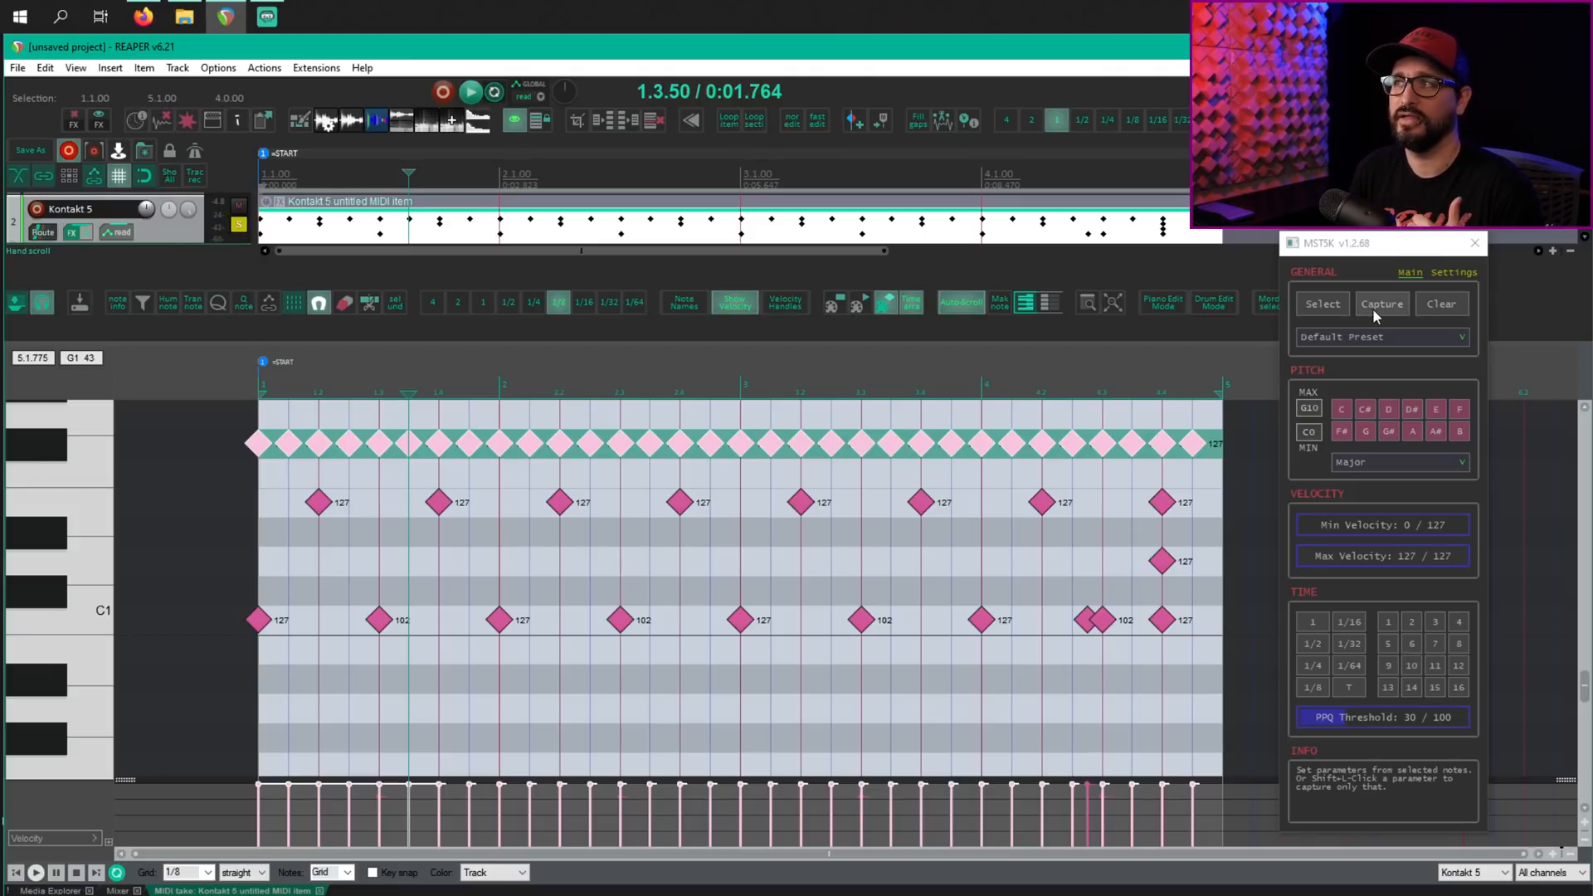
Capture the hi-hat pitch and velocity and restrict the time filter to steps 1, 5, 9 and 13
{"action": "left_click", "coordinate": [1322, 304]}
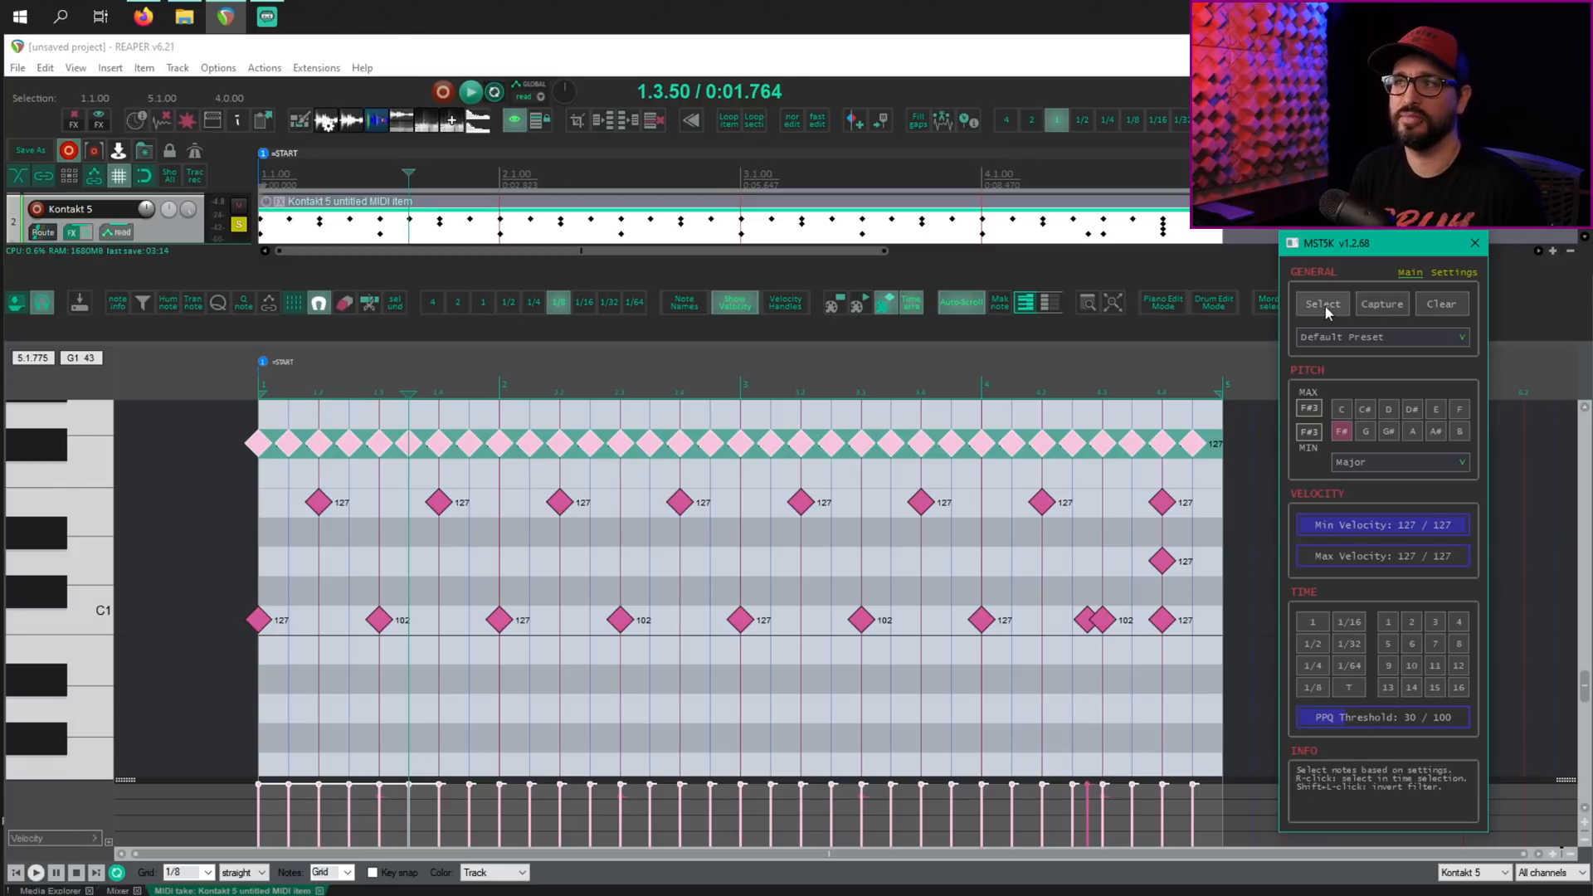
{"action": "left_click", "coordinate": [1323, 303]}
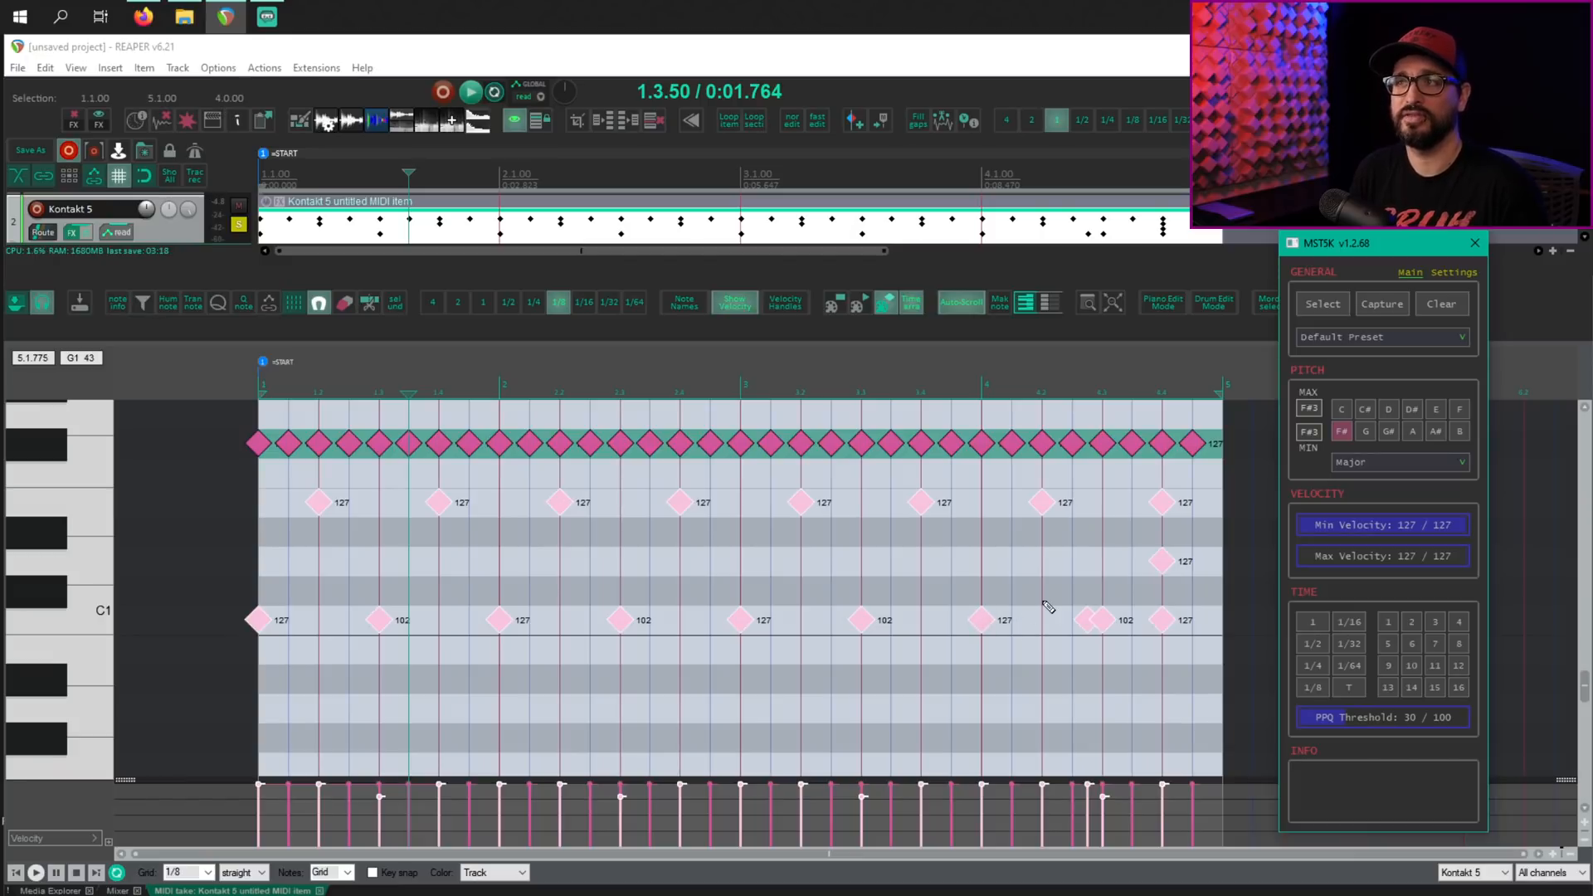
{"action": "mouse_move", "coordinate": [664, 568]}
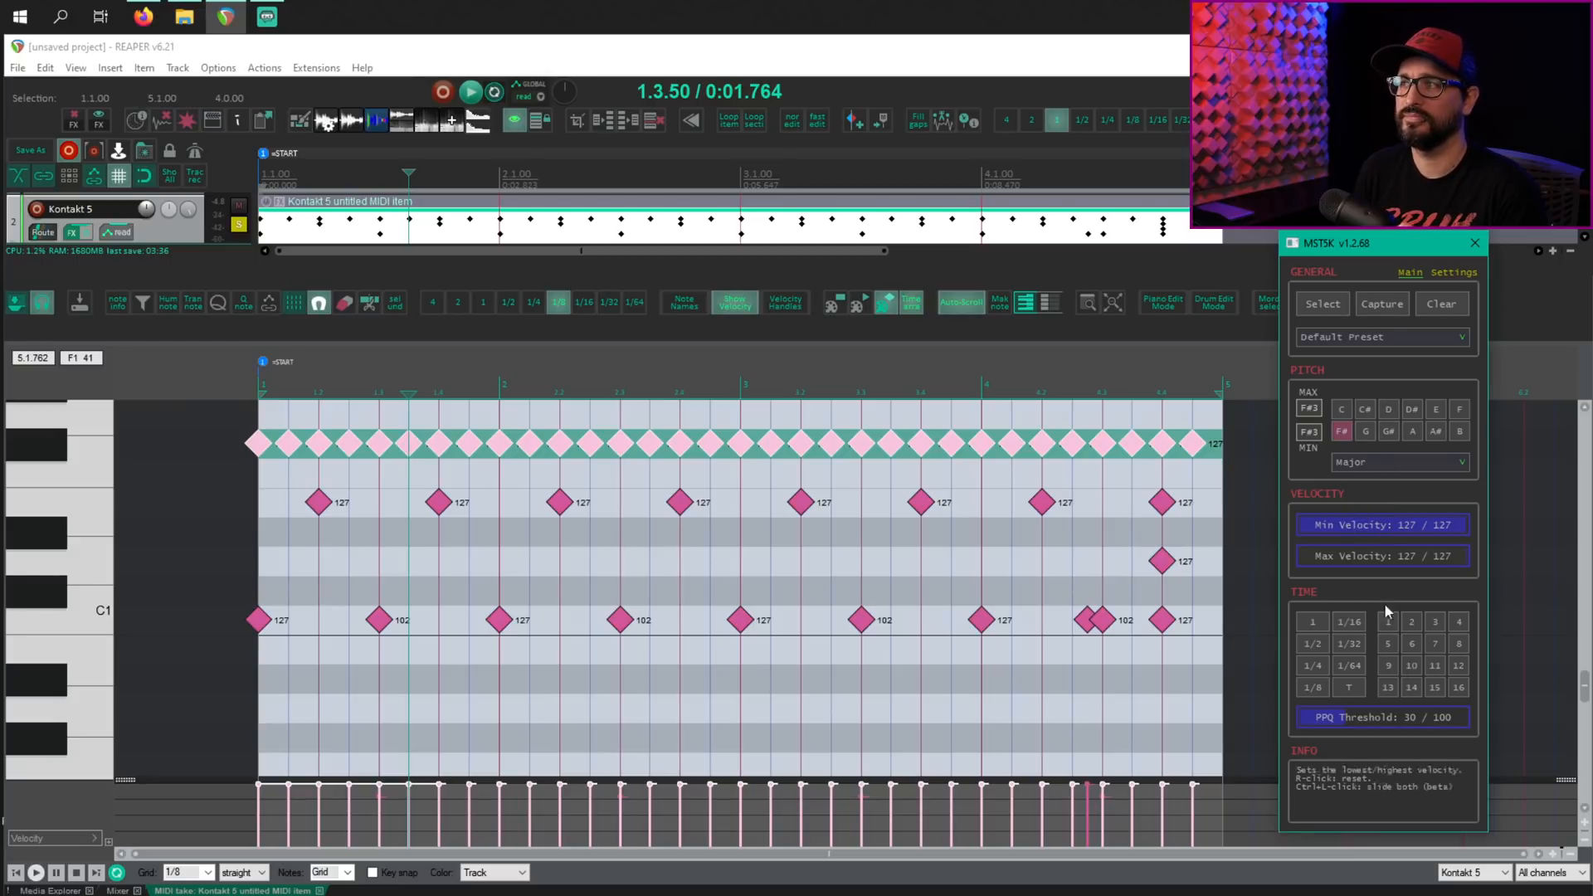
{"action": "left_click", "coordinate": [1388, 664]}
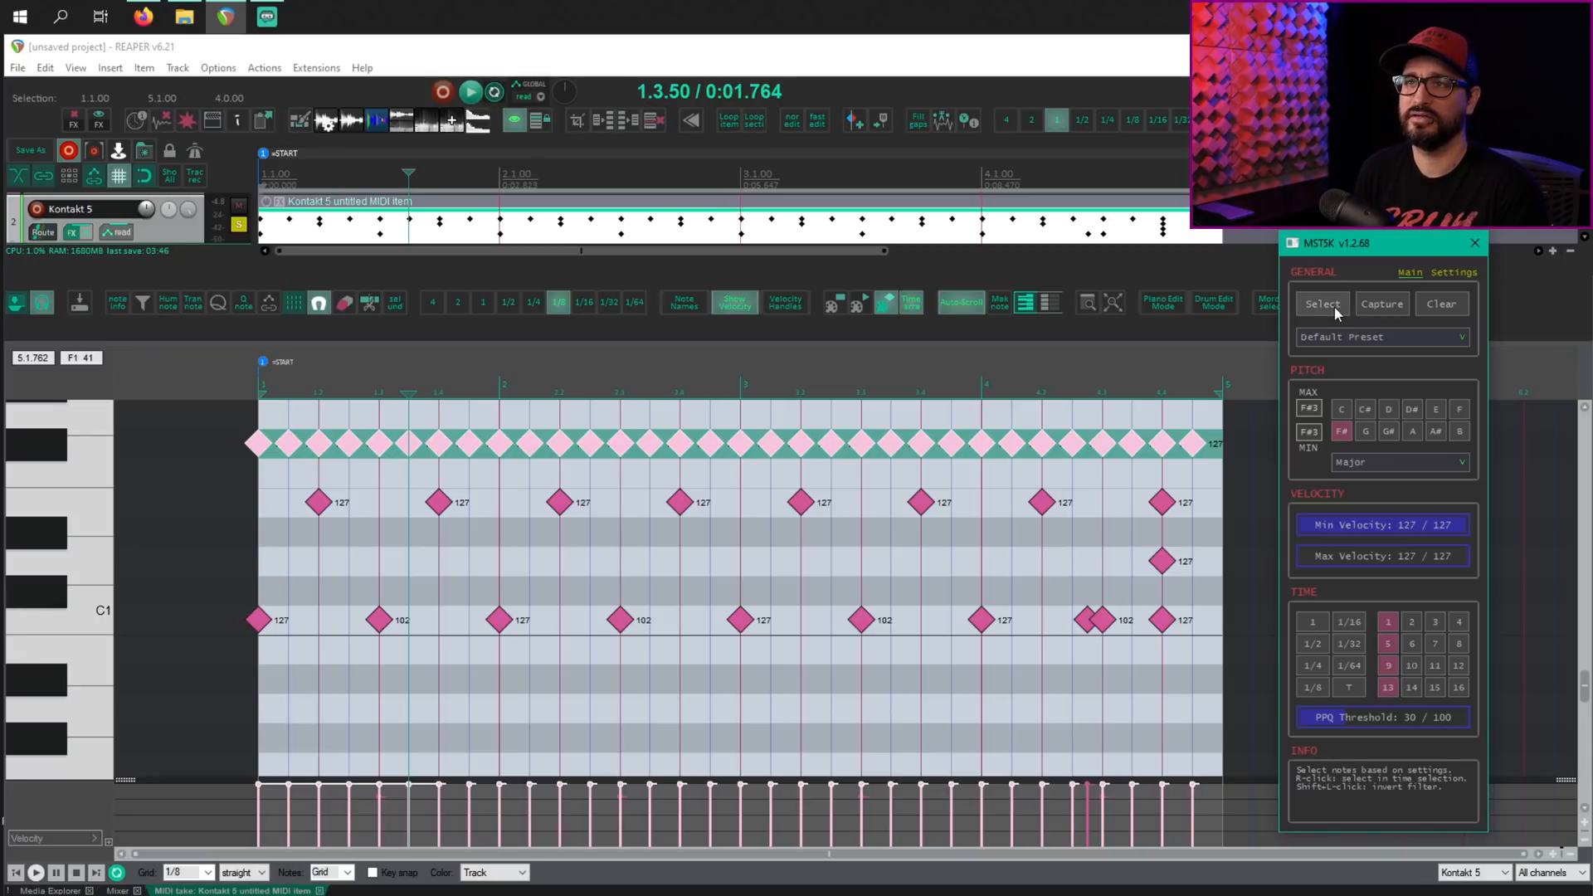
Select the quarter-beat hi-hat notes for editing, then bring up the Hybrid synth item
{"action": "left_click", "coordinate": [1323, 304]}
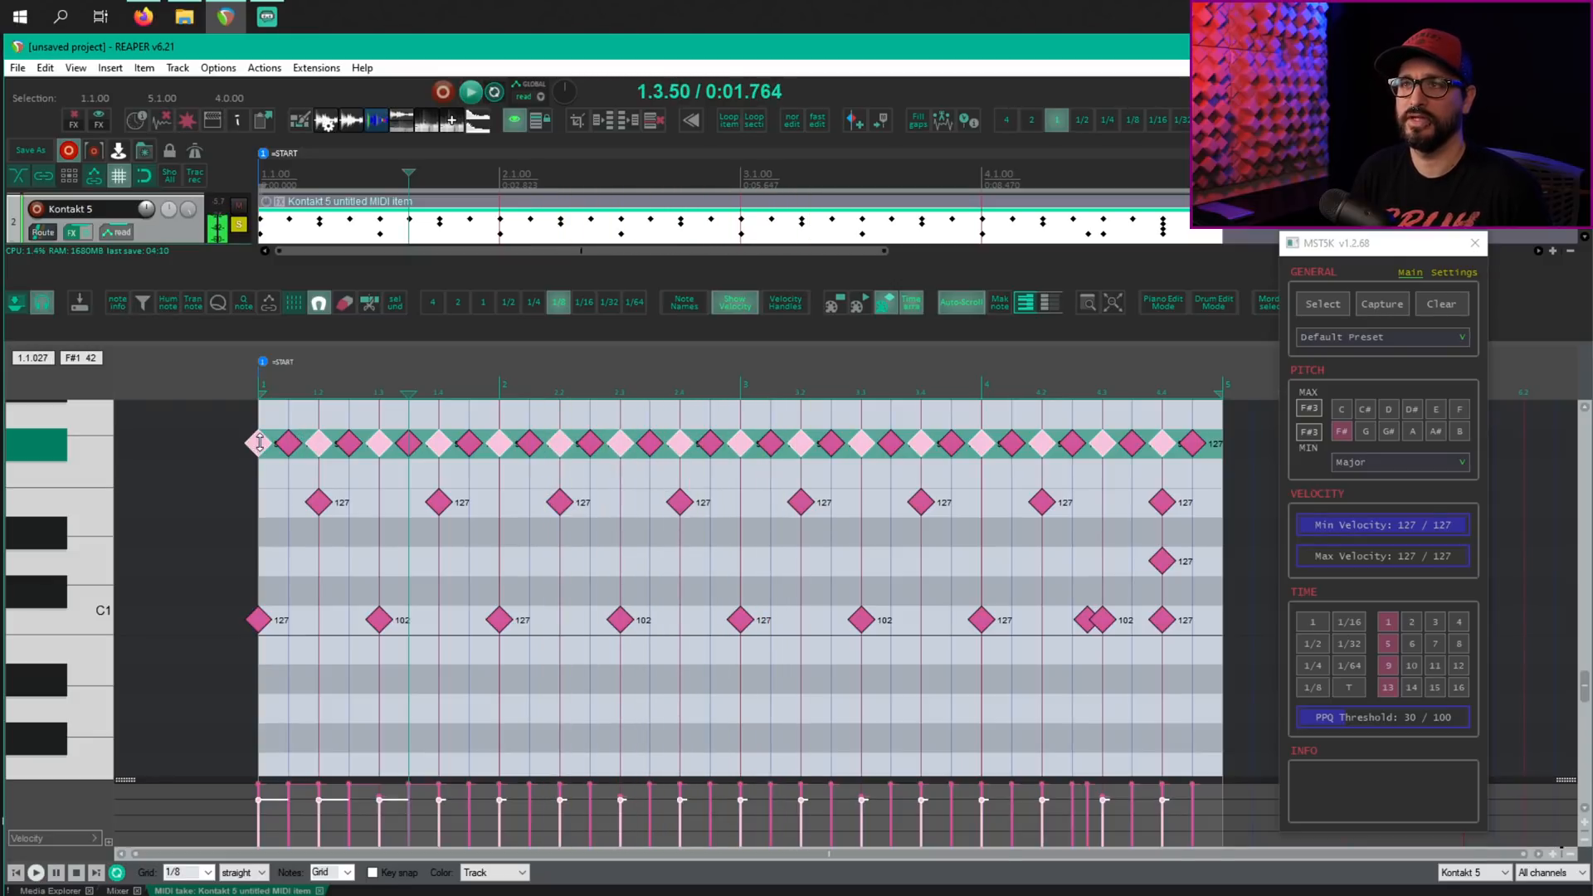
{"action": "left_click", "coordinate": [470, 90]}
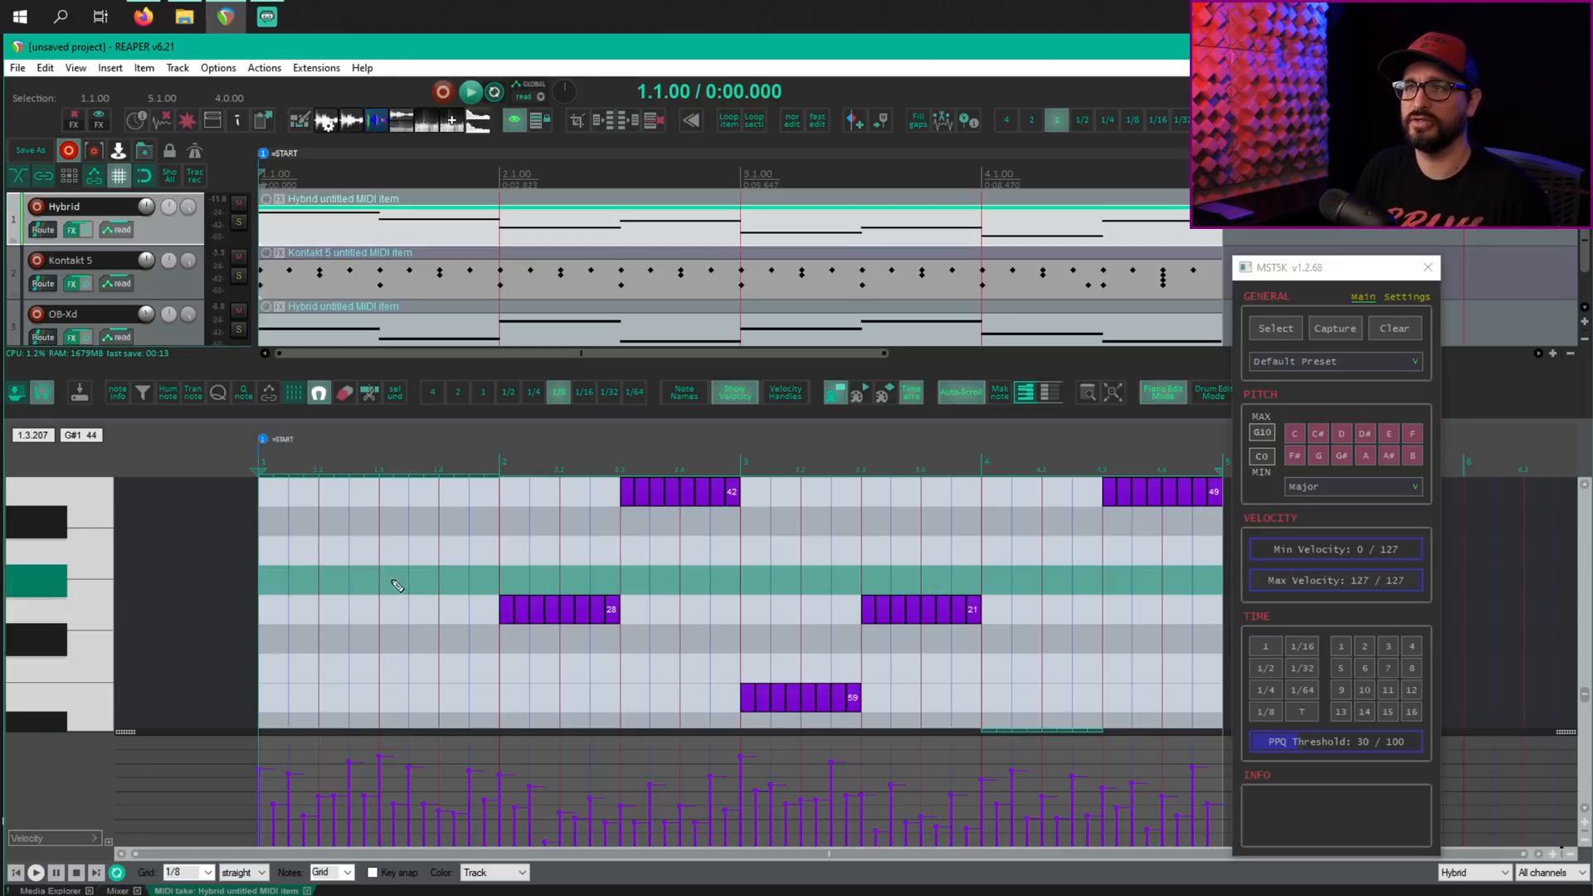
Capture the Hybrid notes' pitch range and velocities, set time steps 1 and 9, and select them
{"action": "left_click", "coordinate": [1275, 326]}
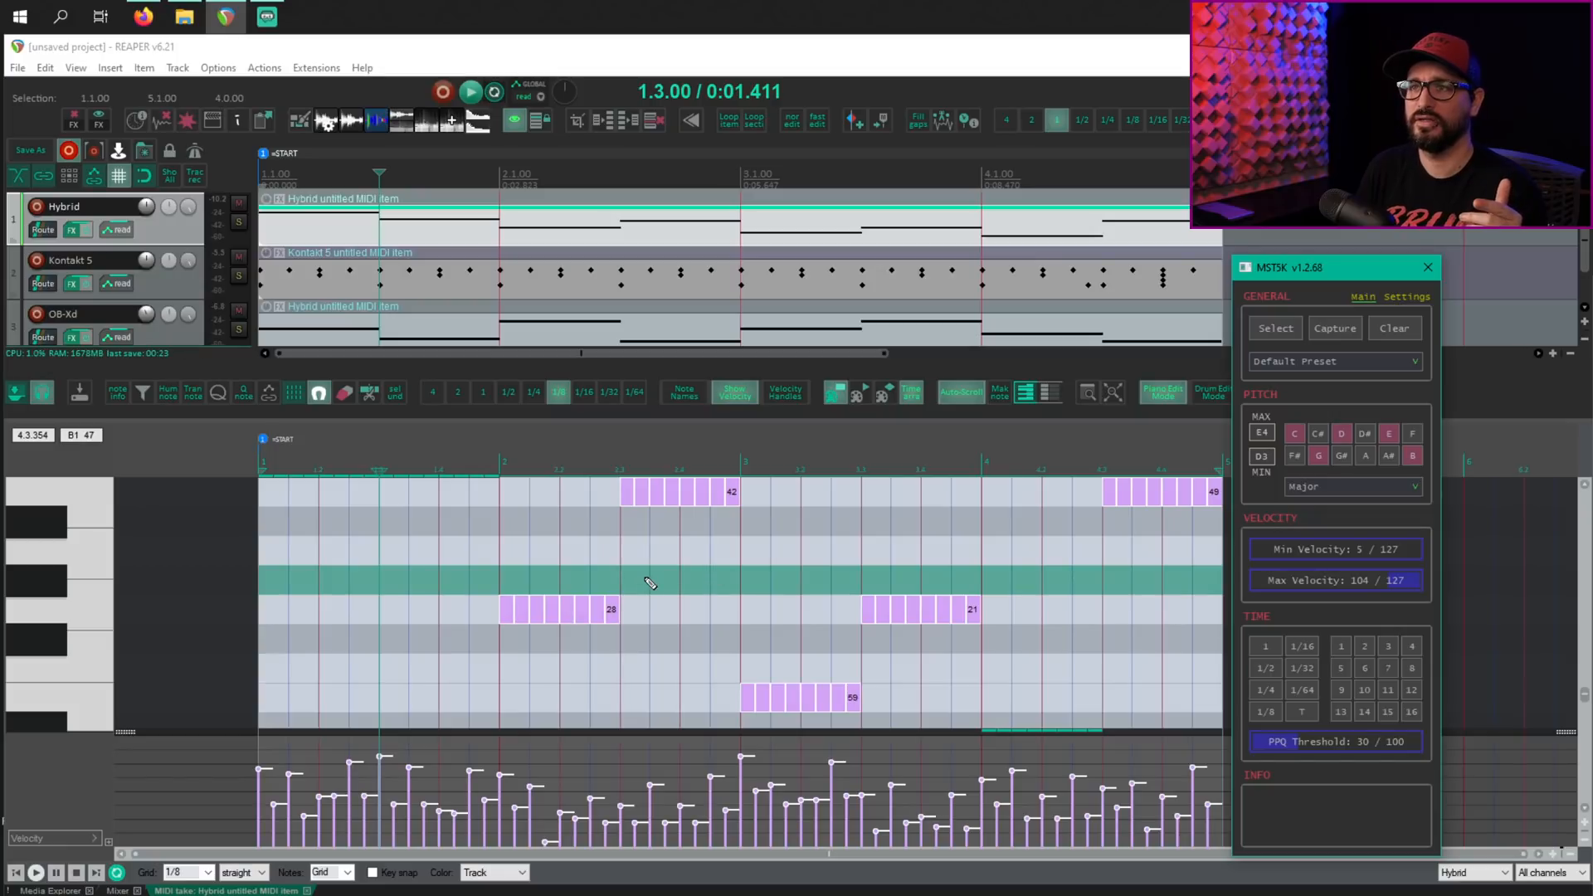
{"action": "mouse_move", "coordinate": [654, 571]}
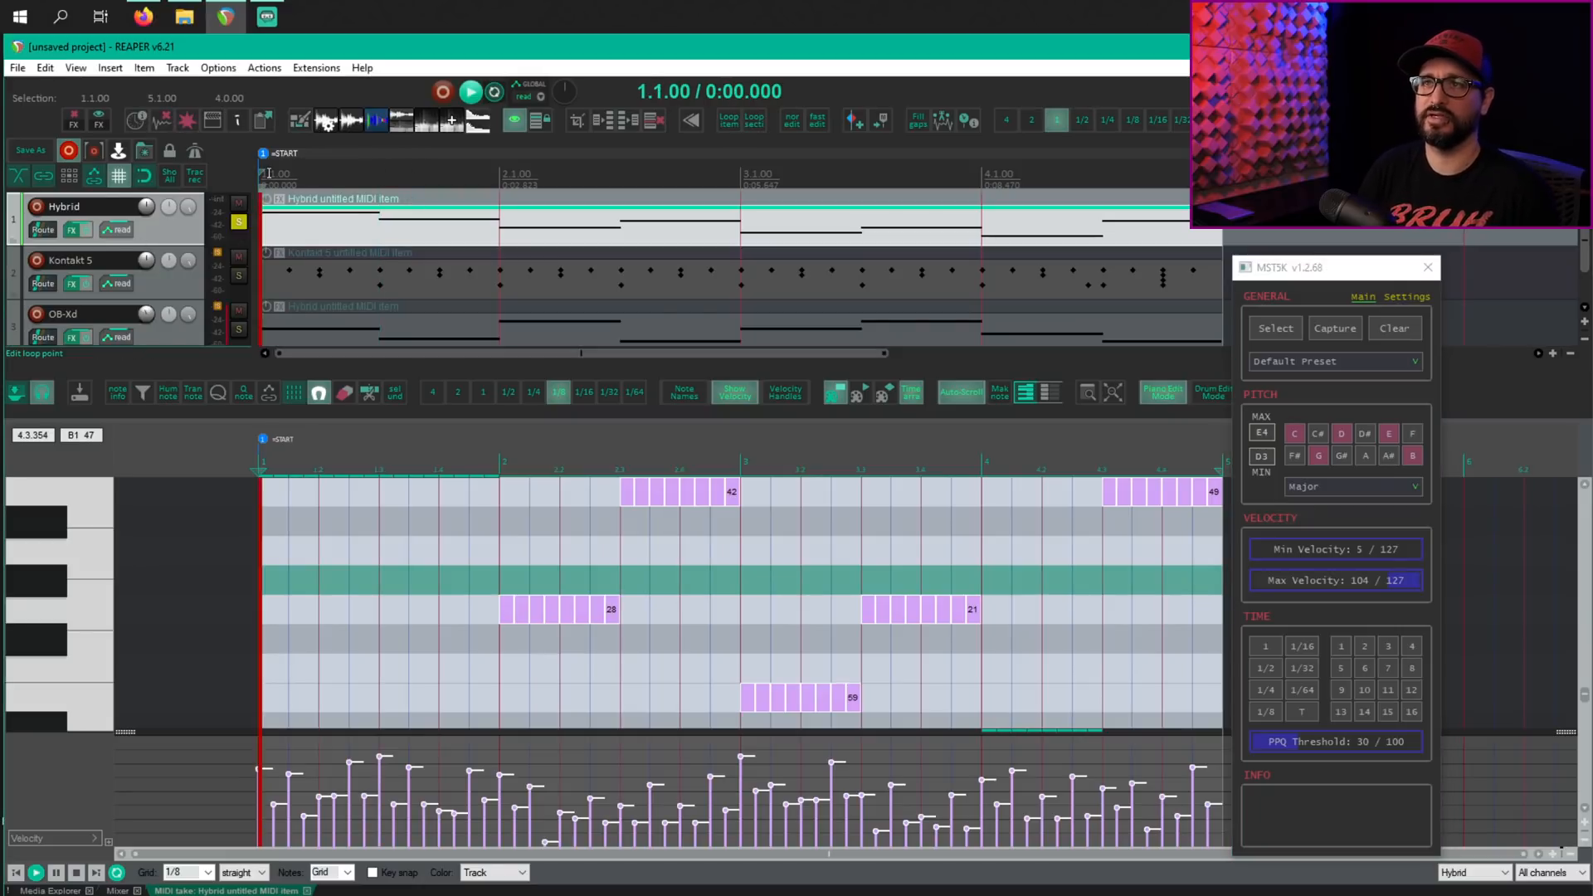
{"action": "left_click", "coordinate": [469, 90]}
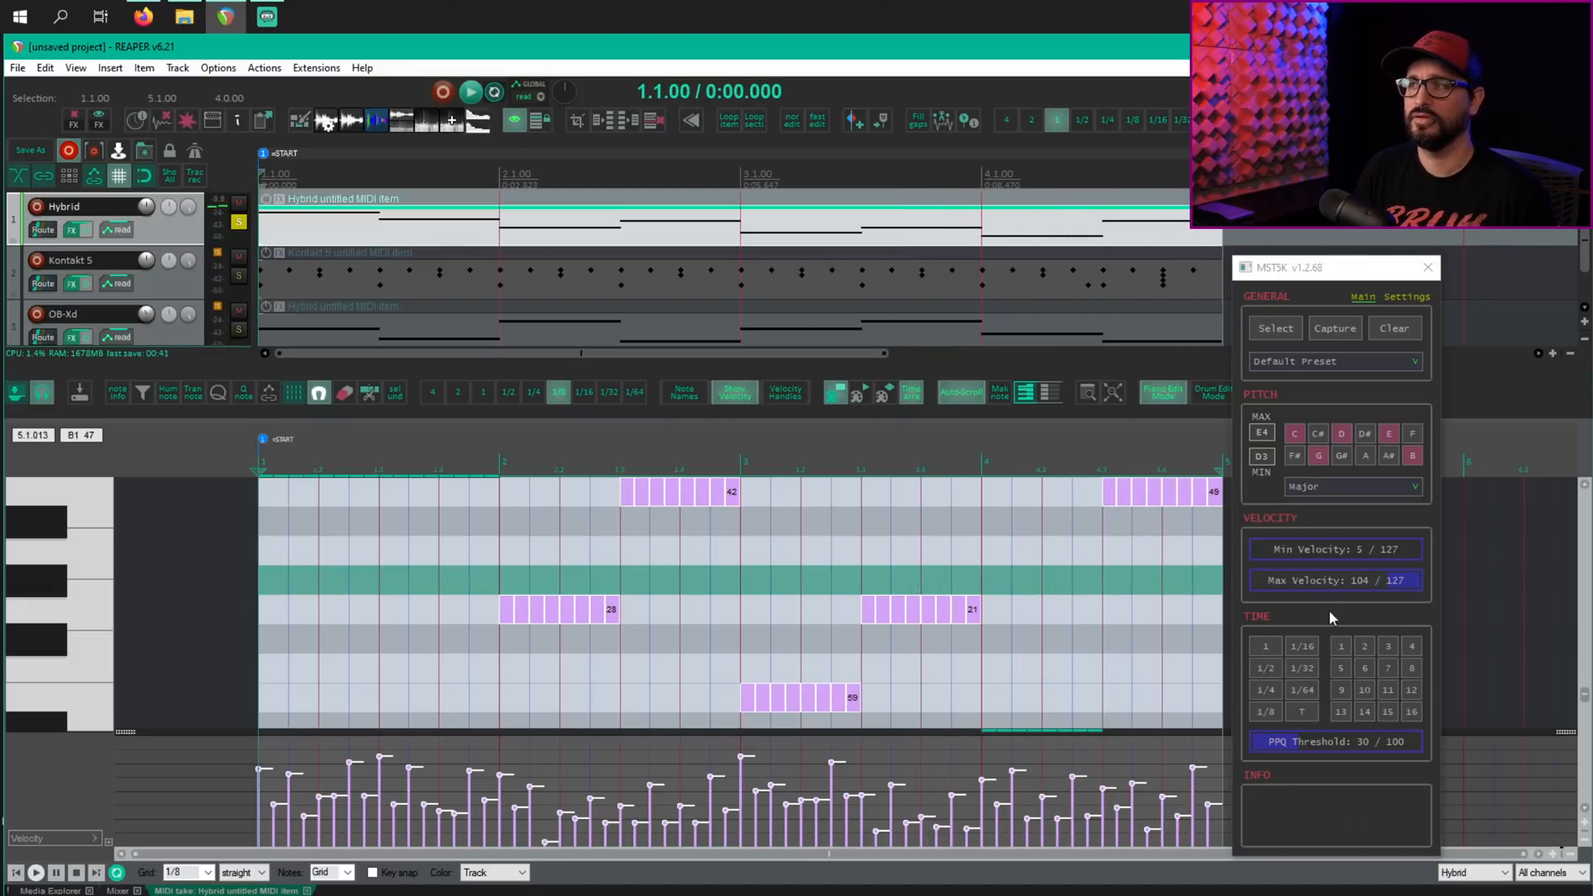
{"action": "left_click", "coordinate": [1341, 646]}
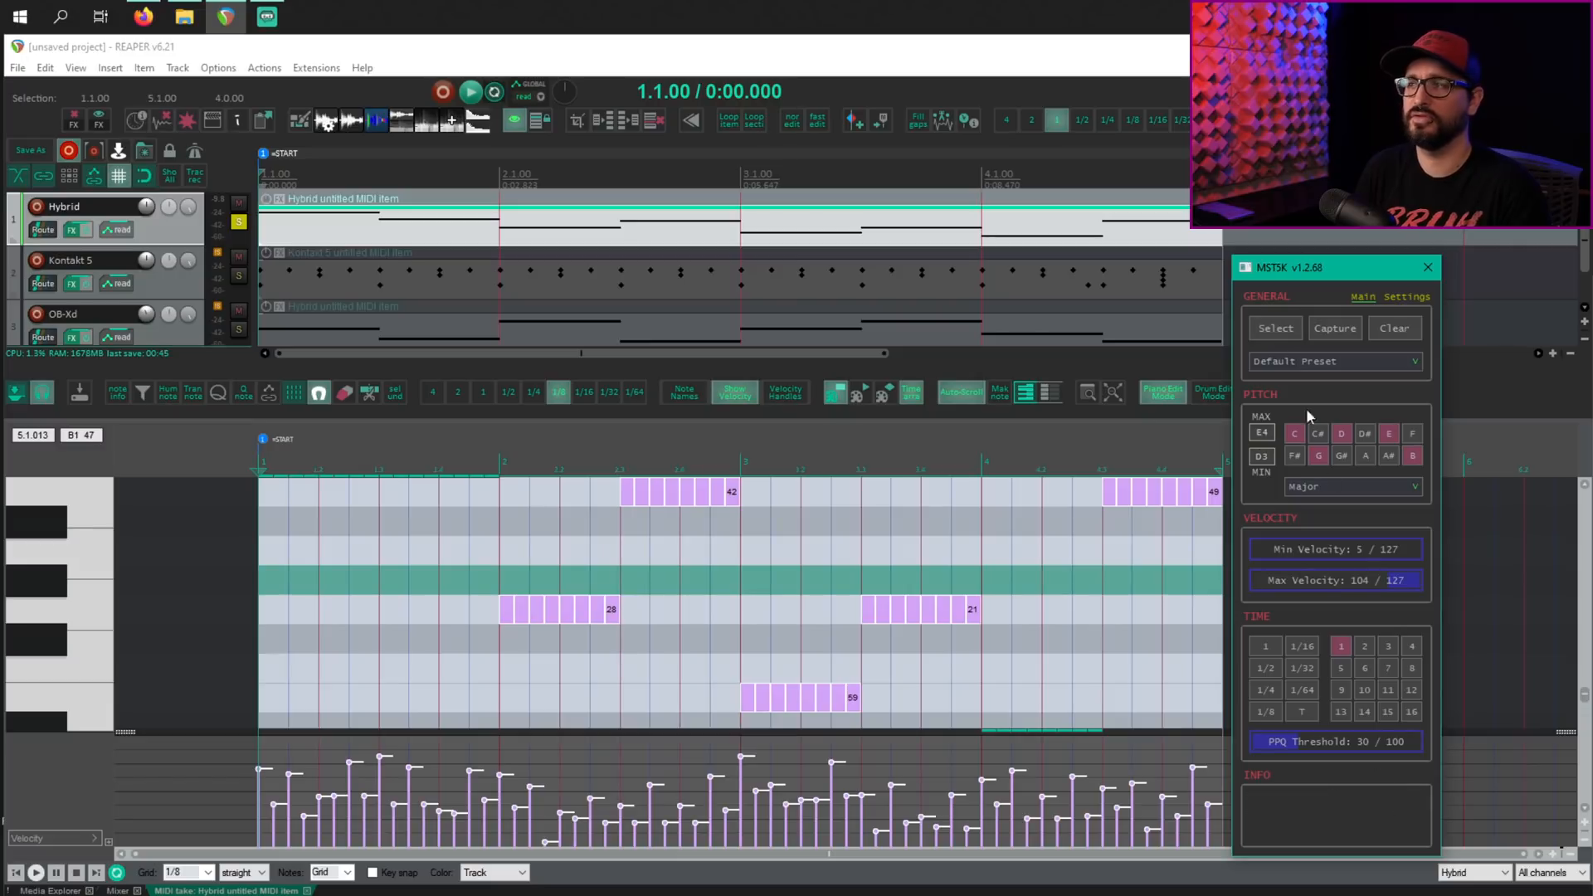
{"action": "left_click", "coordinate": [1341, 691]}
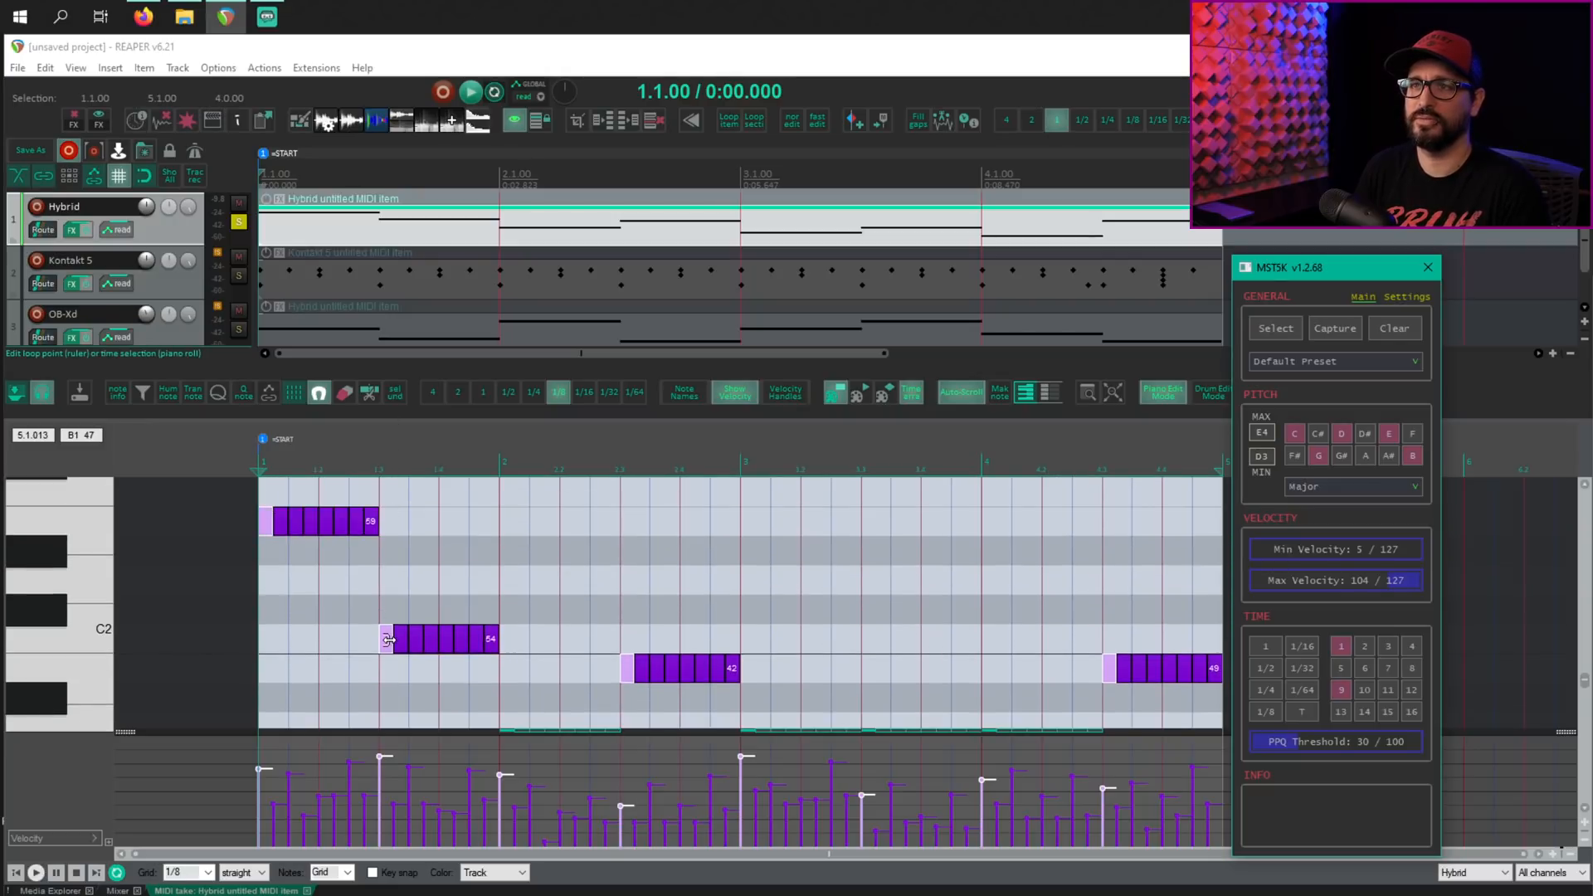
{"action": "scroll", "scroll_direction": "down", "scroll_amount": 3}
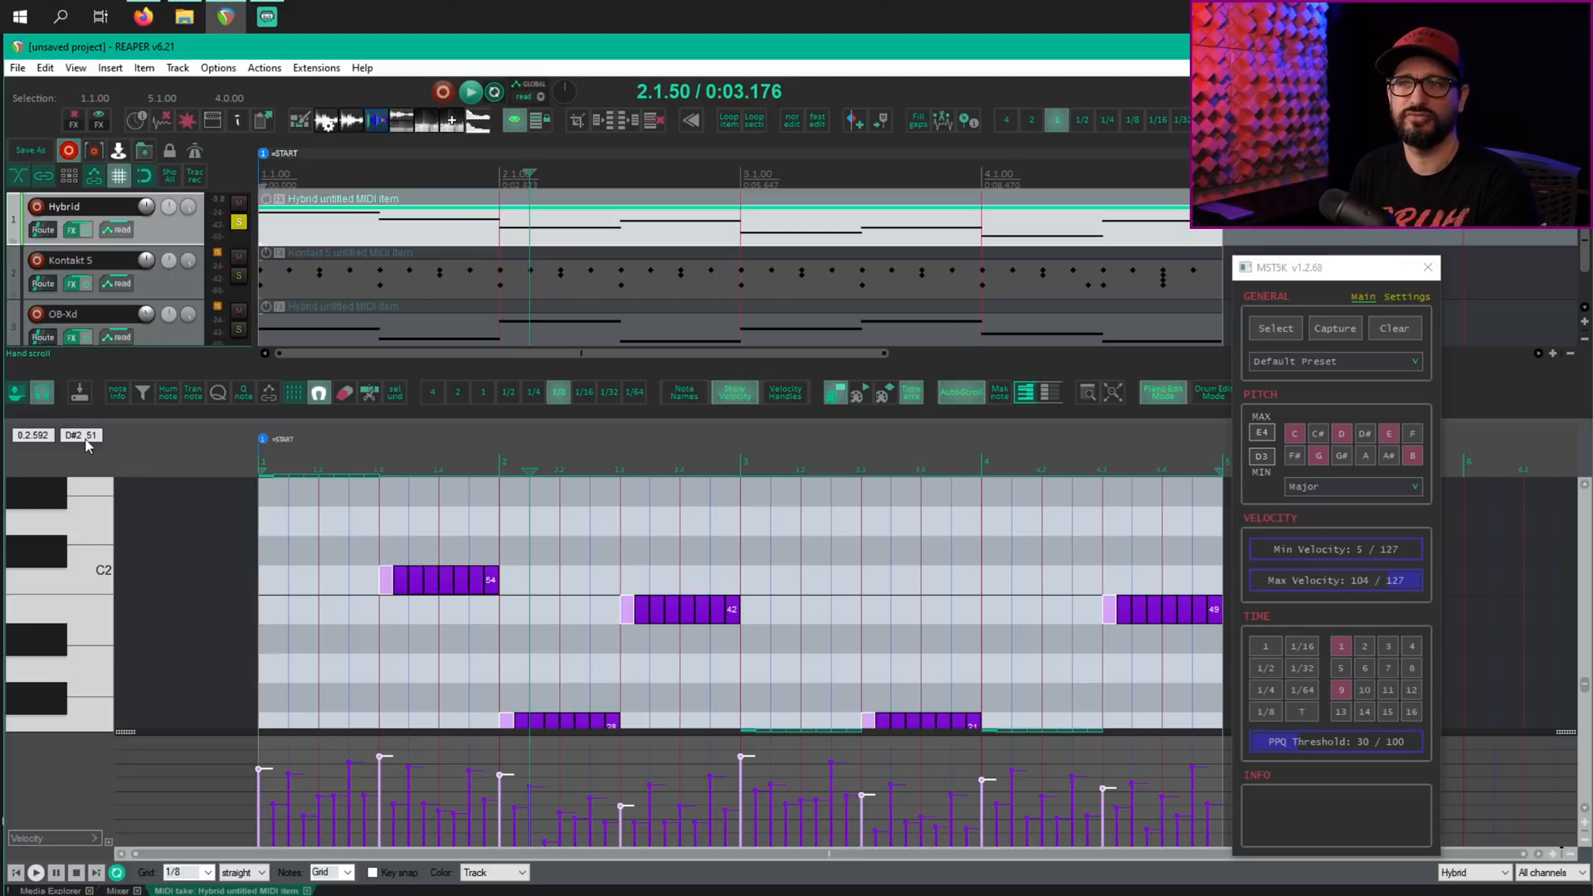
{"action": "mouse_move", "coordinate": [538, 564]}
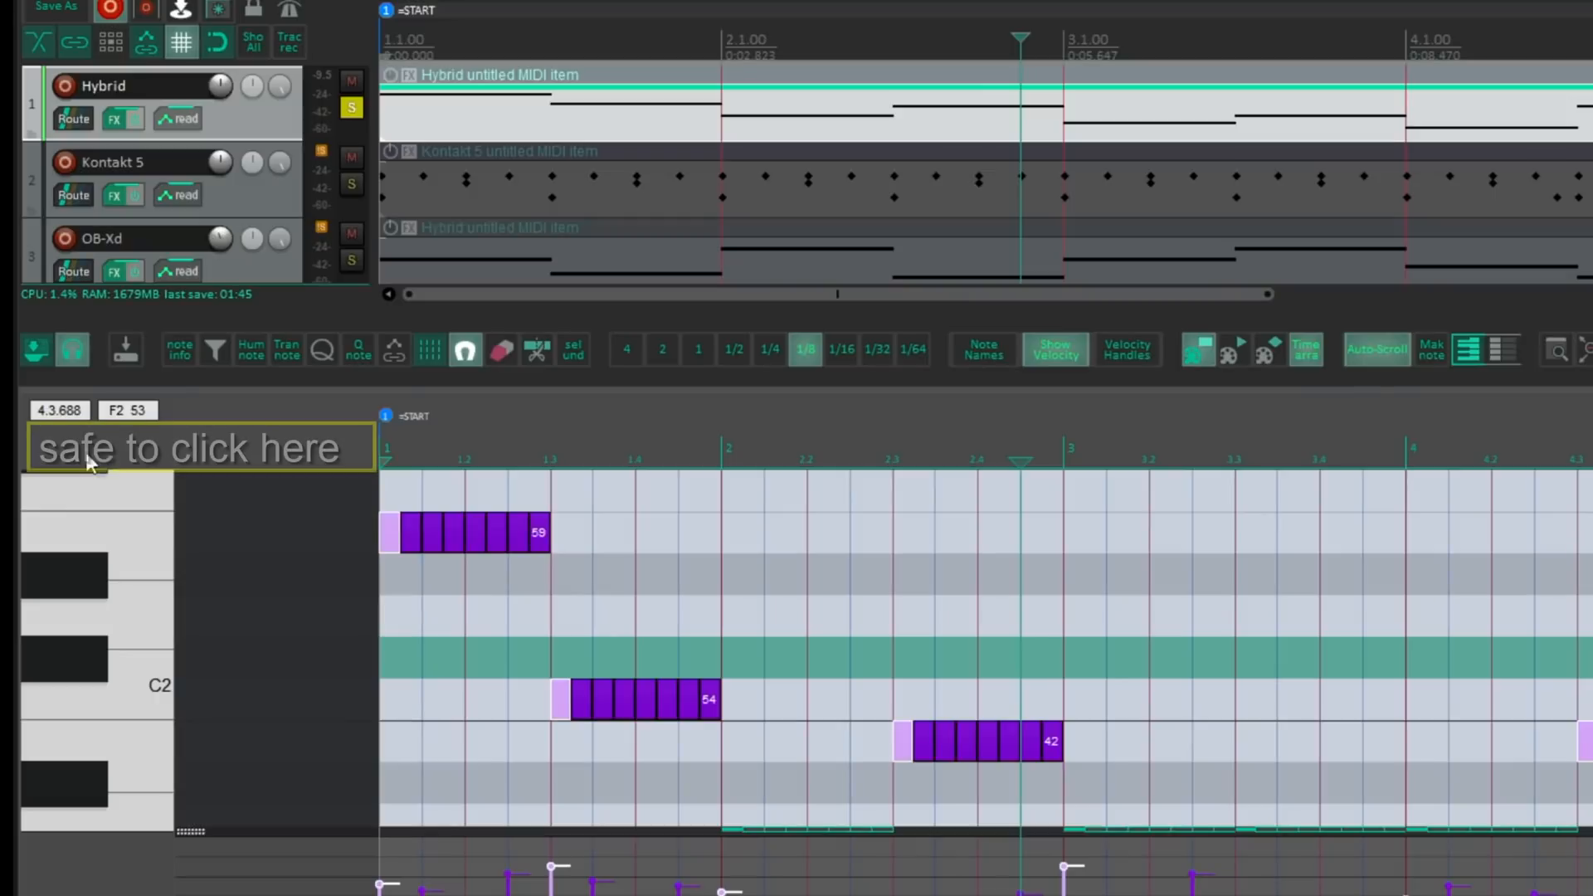
Deselect via the safe area and switch the time filter to steps 5 and 13
{"action": "left_click", "coordinate": [199, 448]}
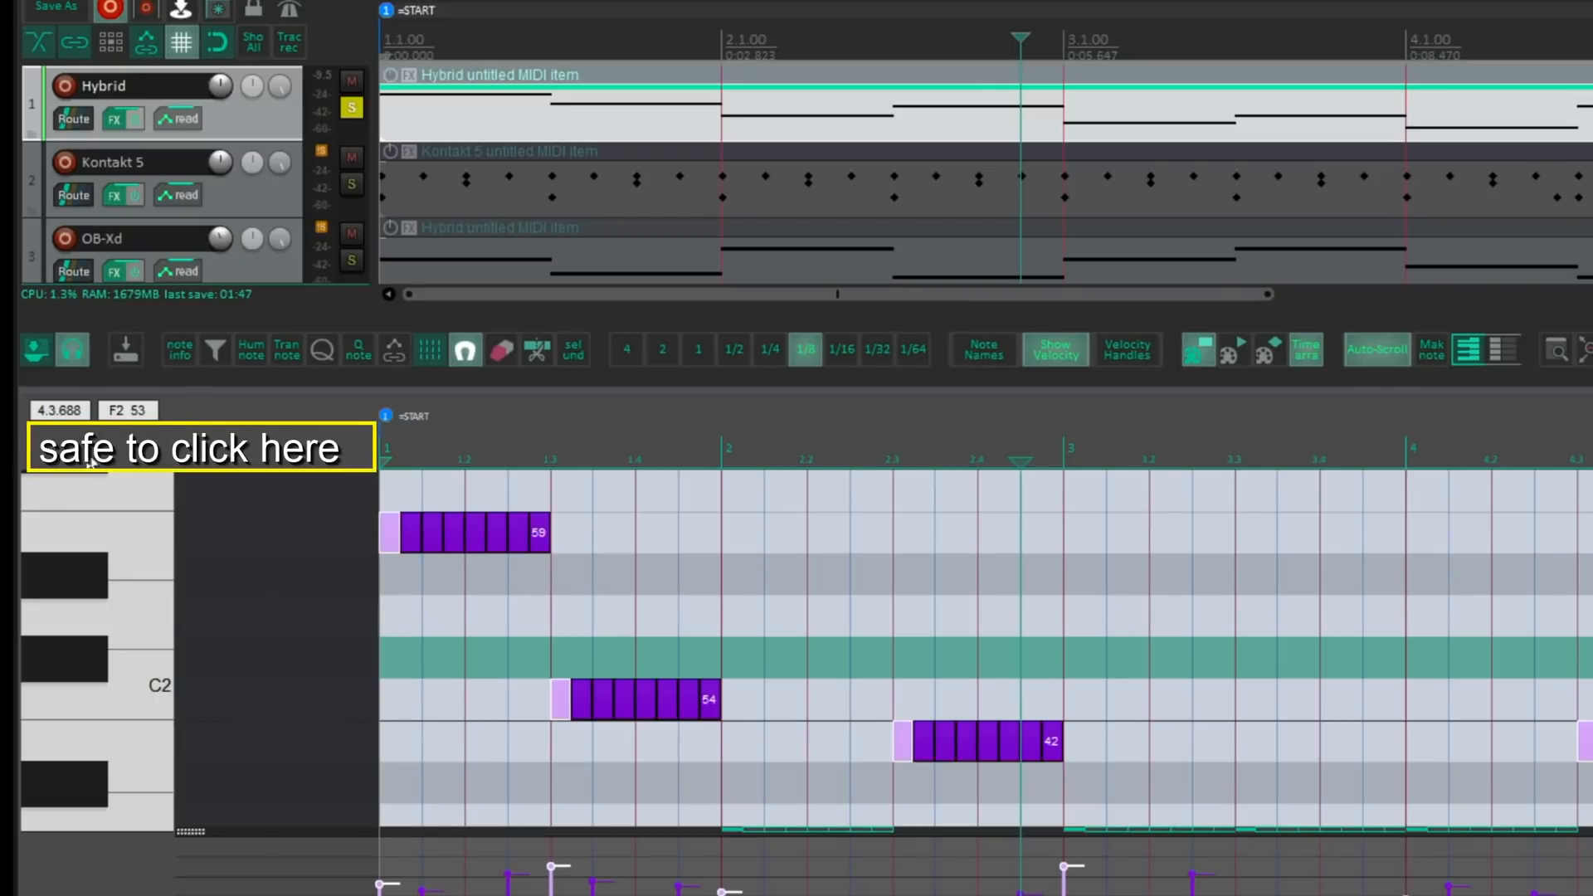
{"action": "mouse_move", "coordinate": [91, 464]}
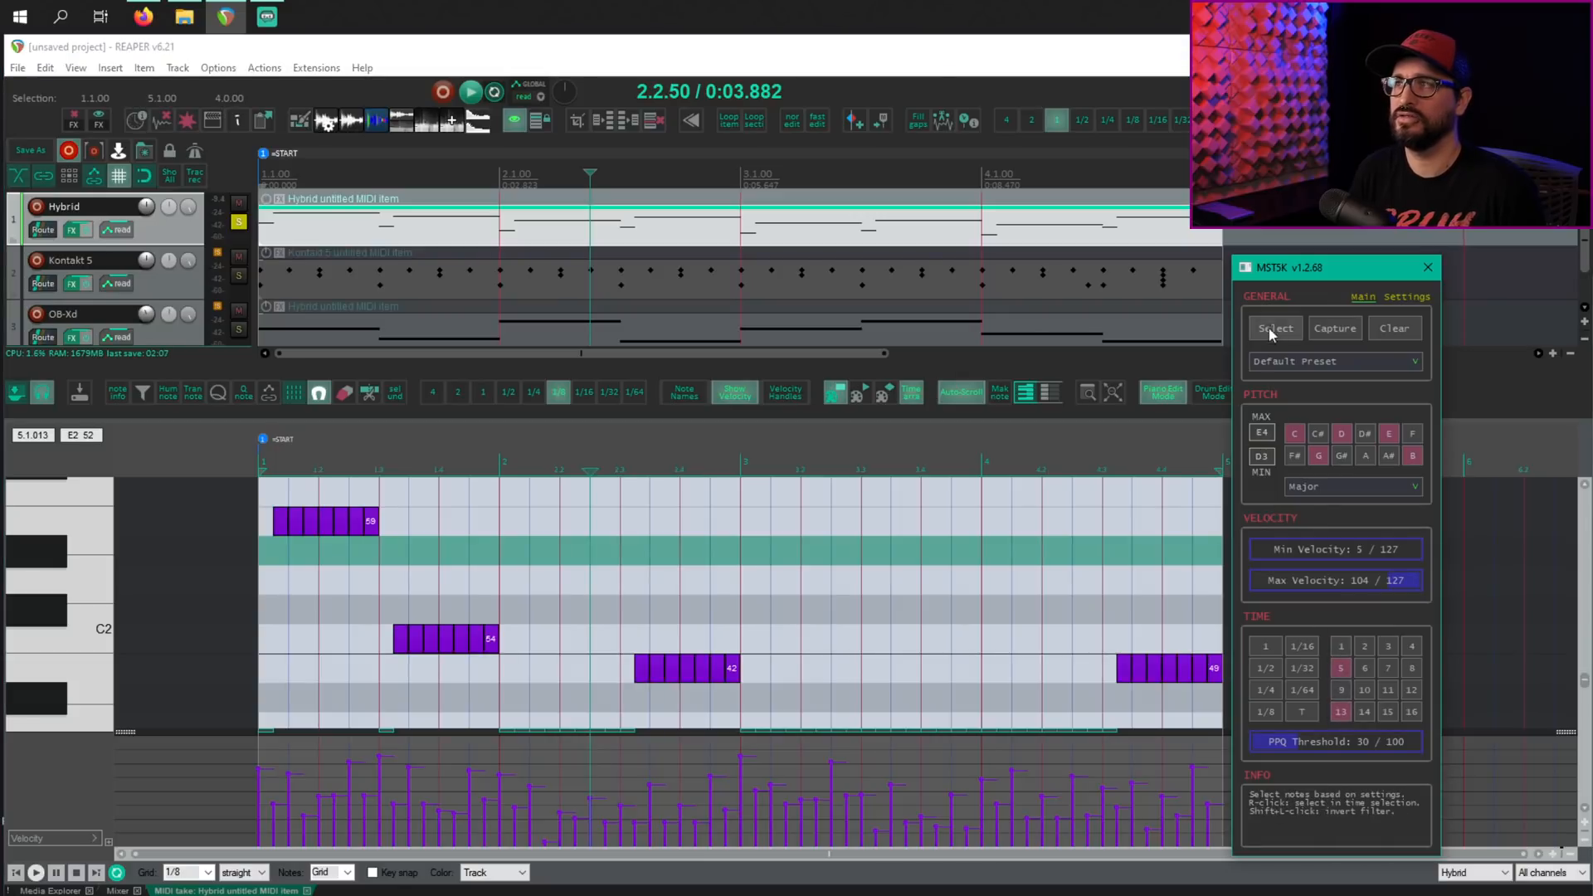
Select the Hybrid notes at steps 5 and 13 and split each long note in two there
{"action": "left_click", "coordinate": [1275, 327]}
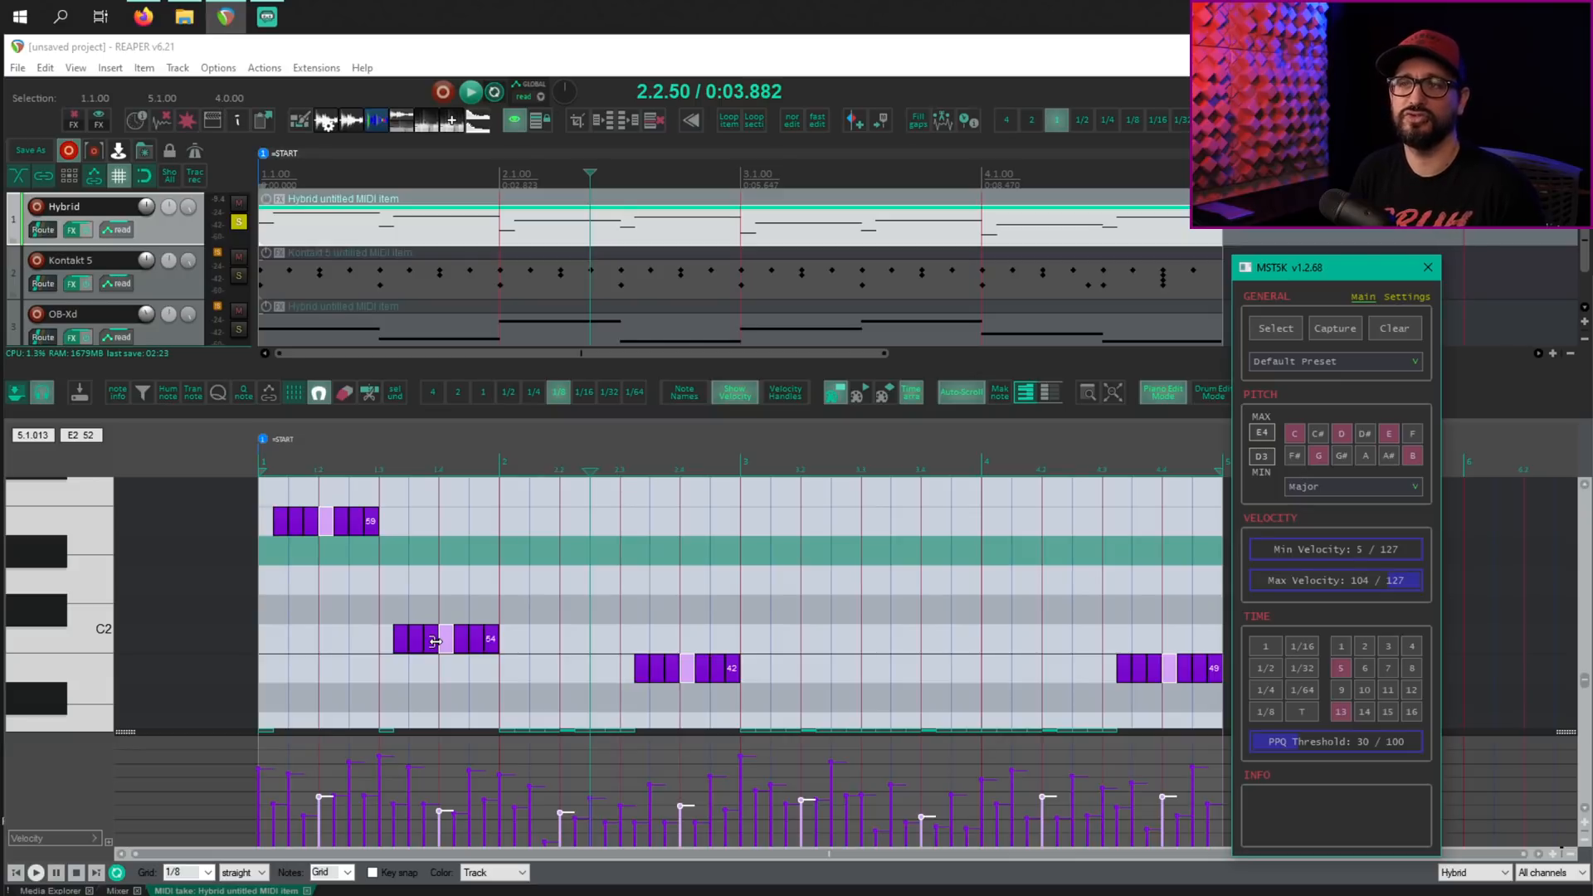
{"action": "mouse_move", "coordinate": [742, 651]}
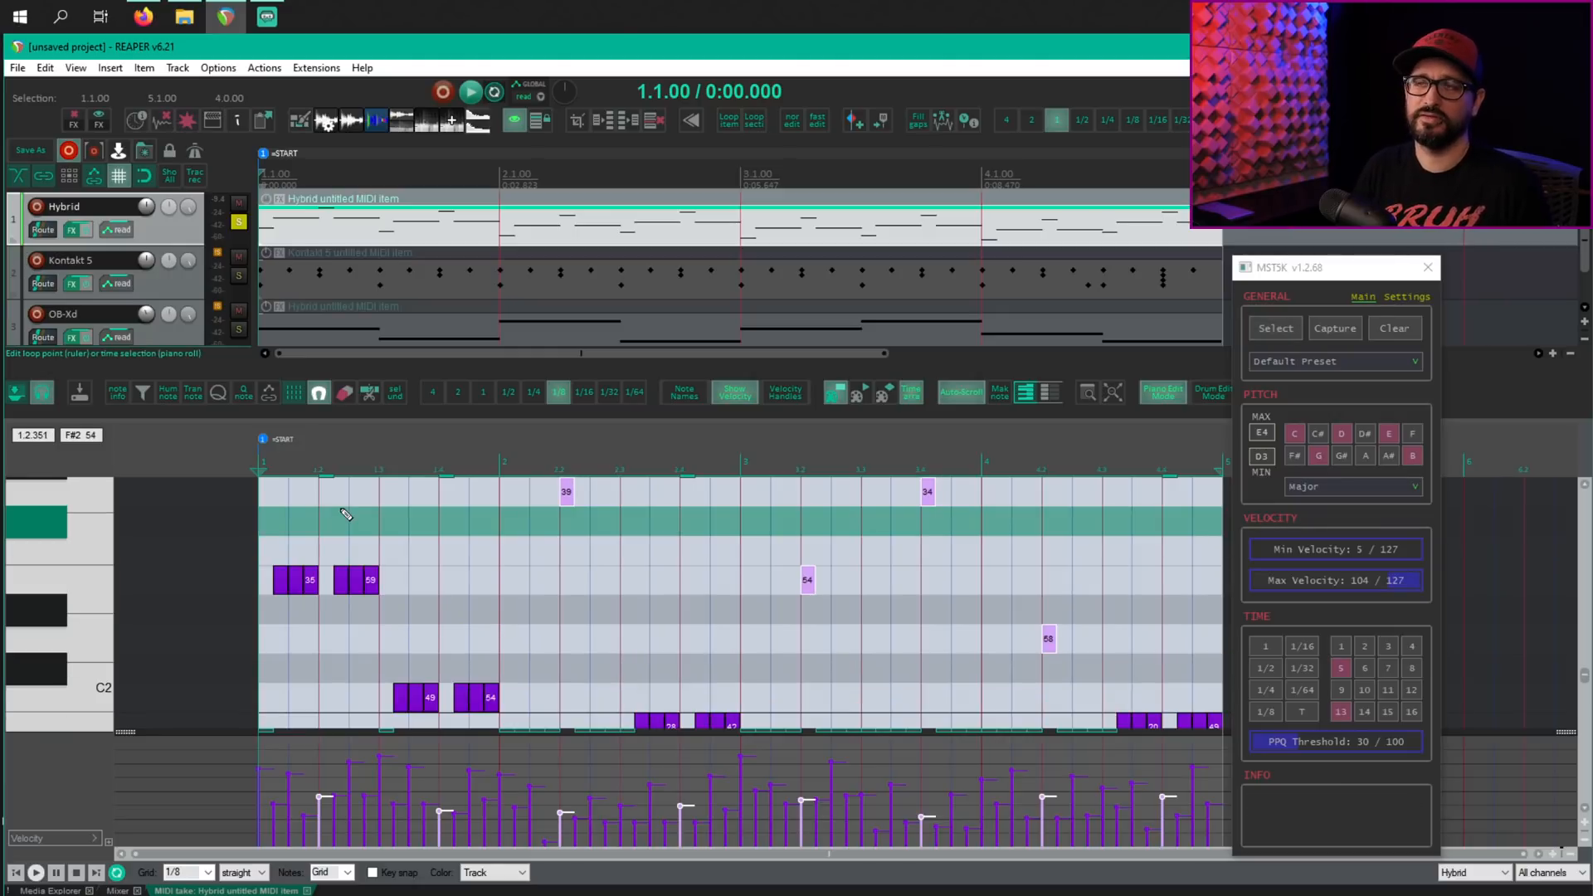
Play back the item to hear the short split-off Hybrid notes with raised velocities
{"action": "left_click", "coordinate": [470, 89]}
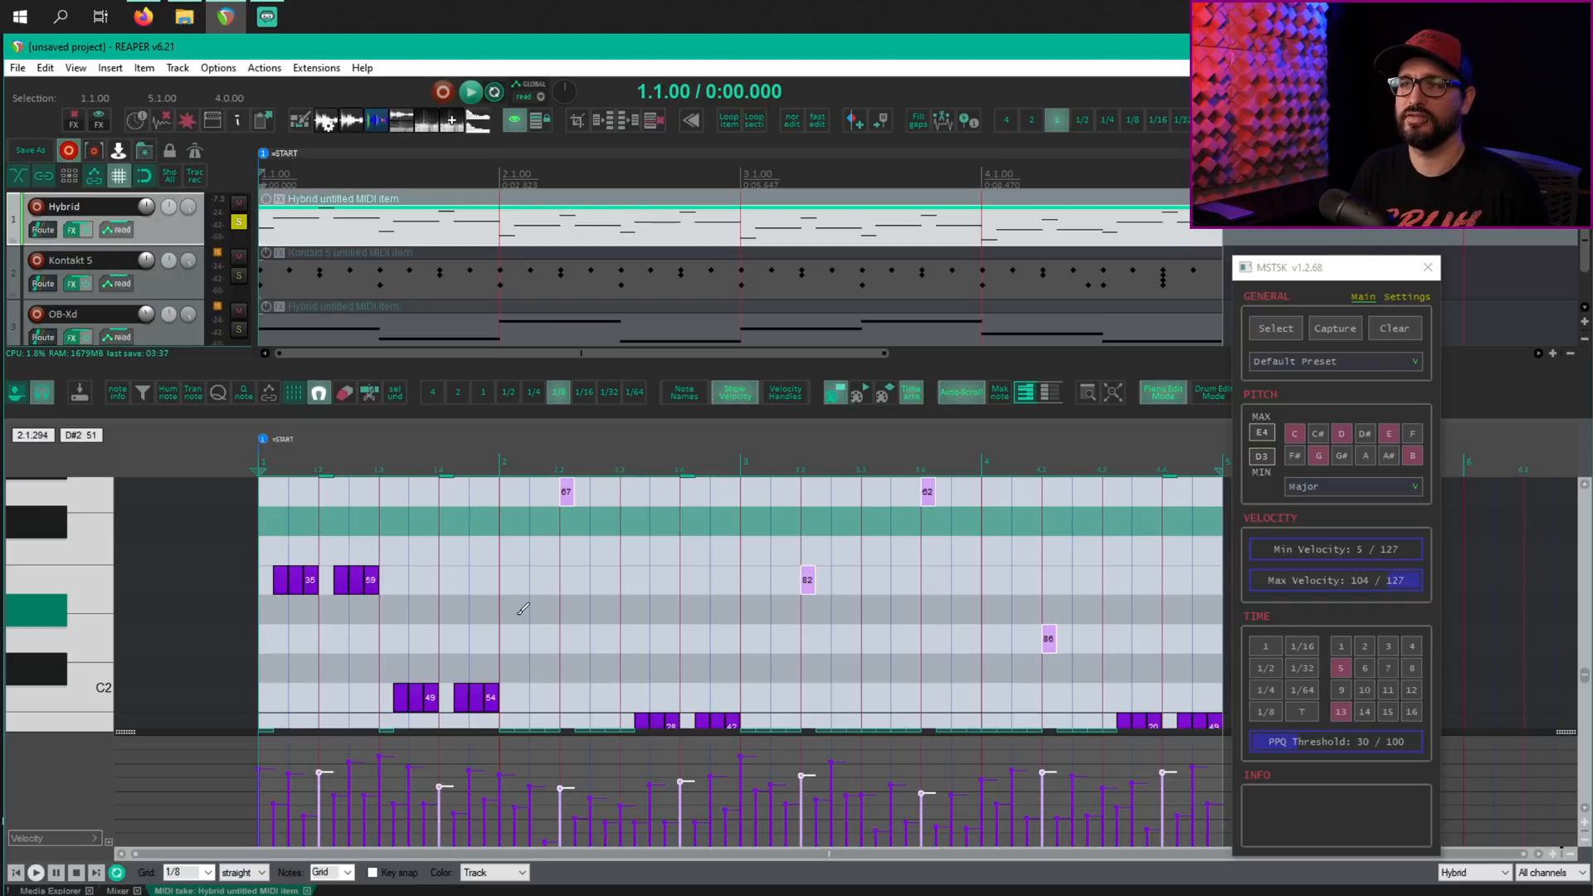
{"action": "mouse_move", "coordinate": [523, 617]}
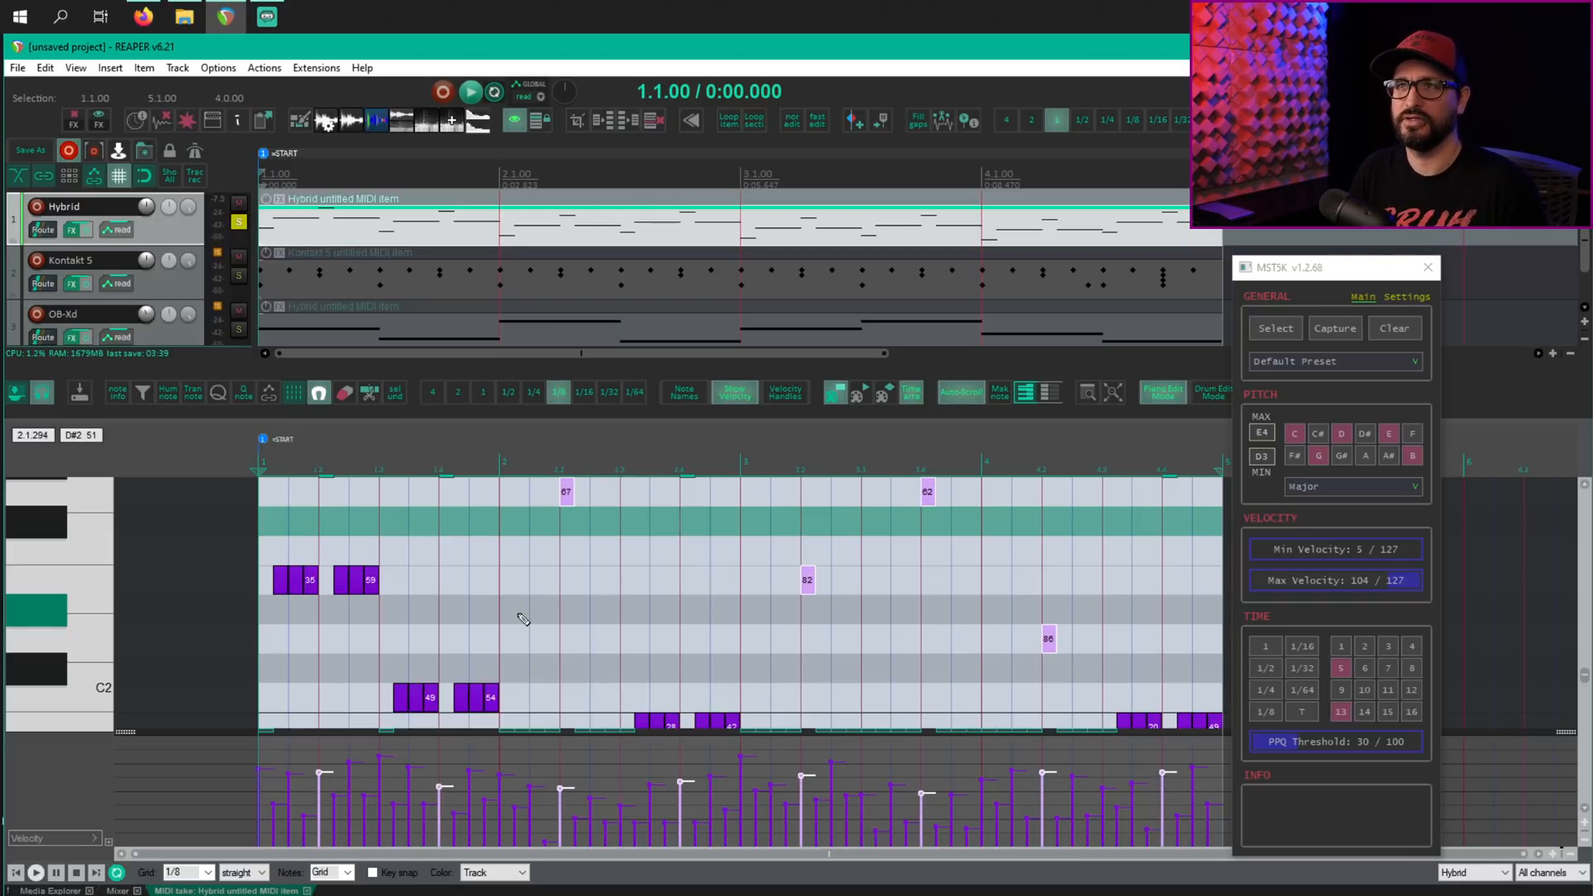
{"action": "mouse_move", "coordinate": [490, 590]}
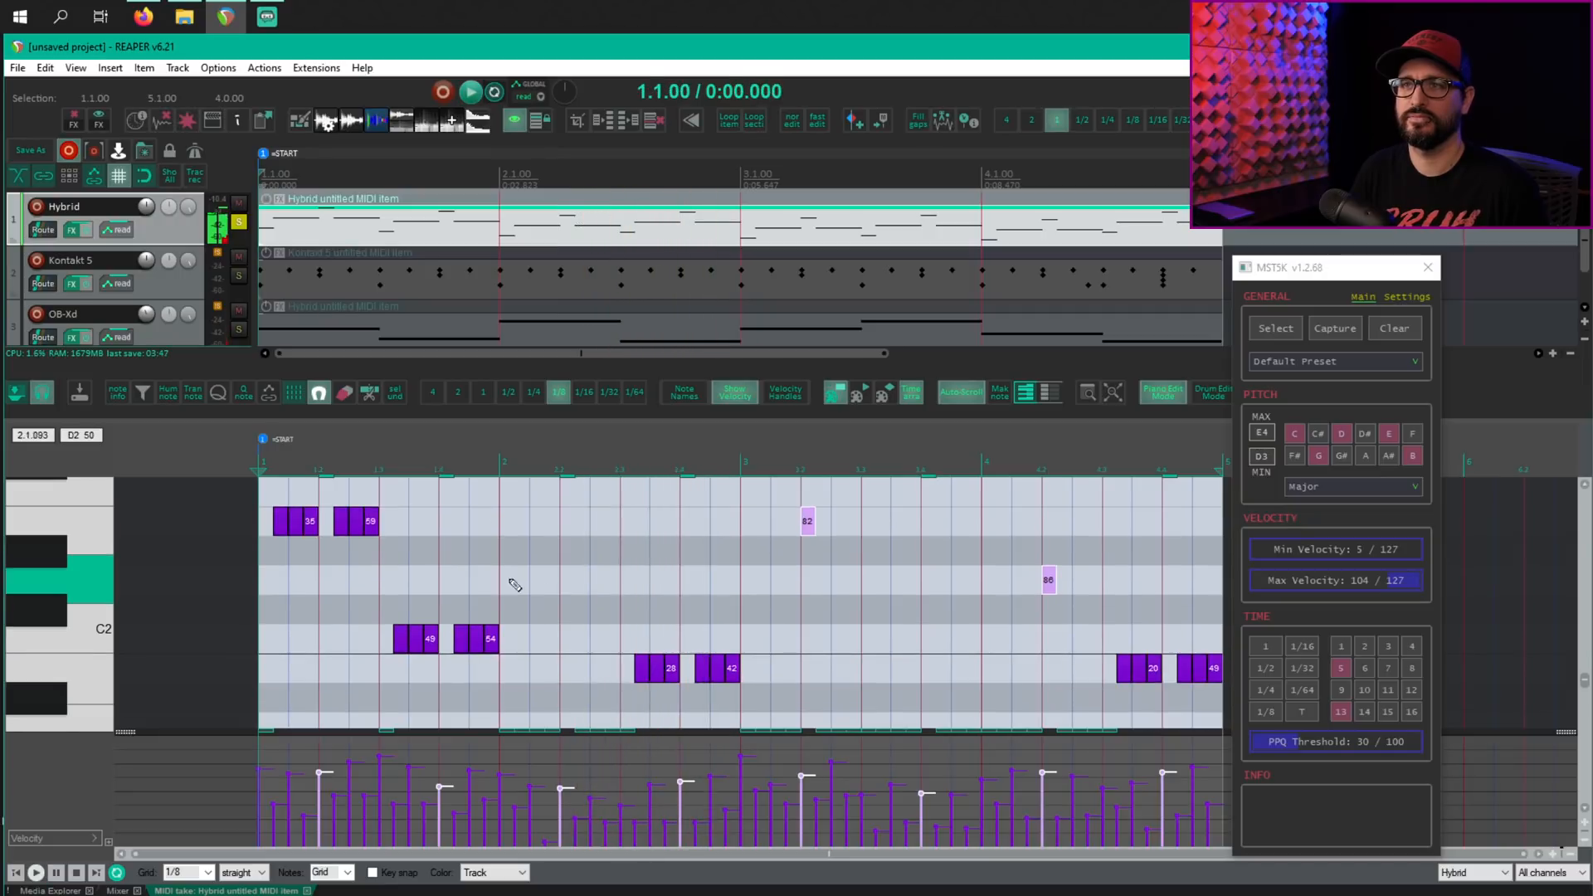
{"action": "mouse_move", "coordinate": [1275, 327]}
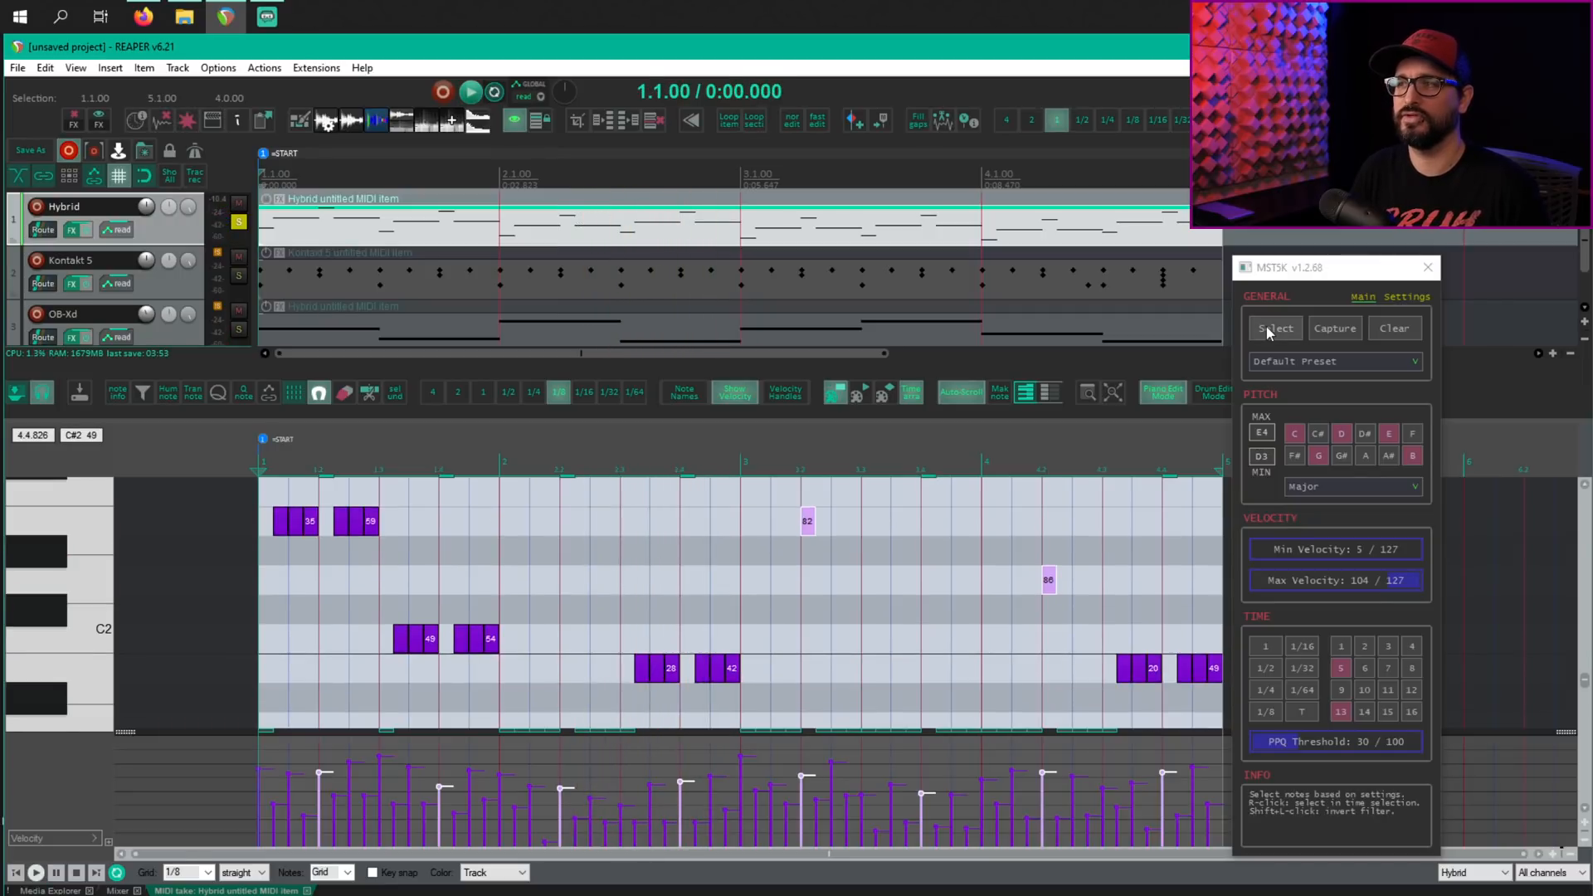
Invert the MSTSK selection to grab every Hybrid note except the two short accents
{"action": "left_click", "coordinate": [1275, 327]}
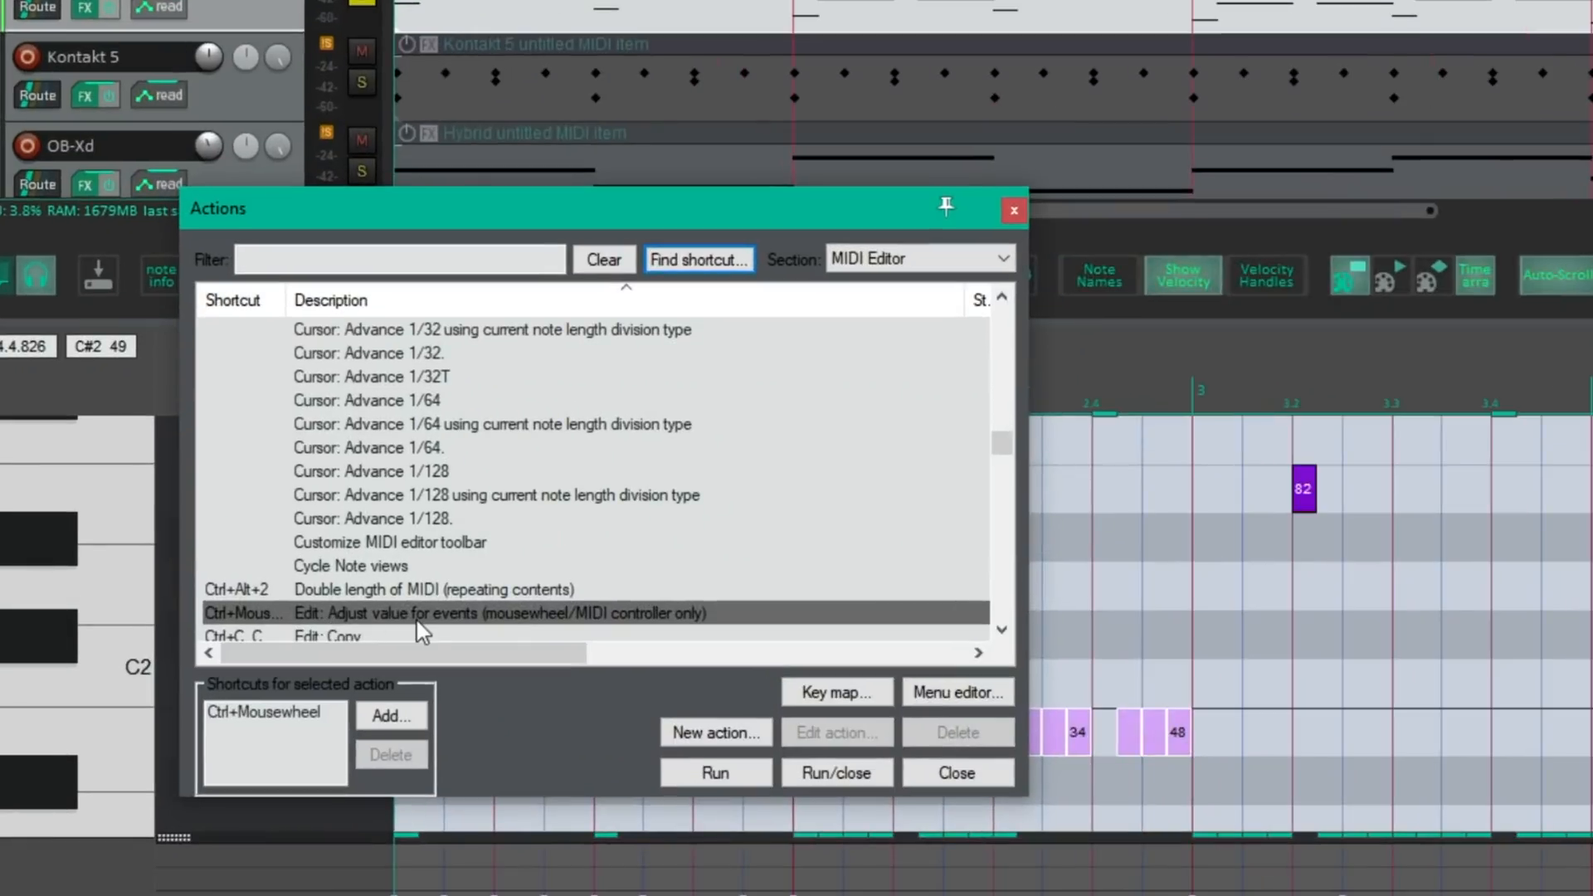
{"action": "mouse_move", "coordinate": [620, 641]}
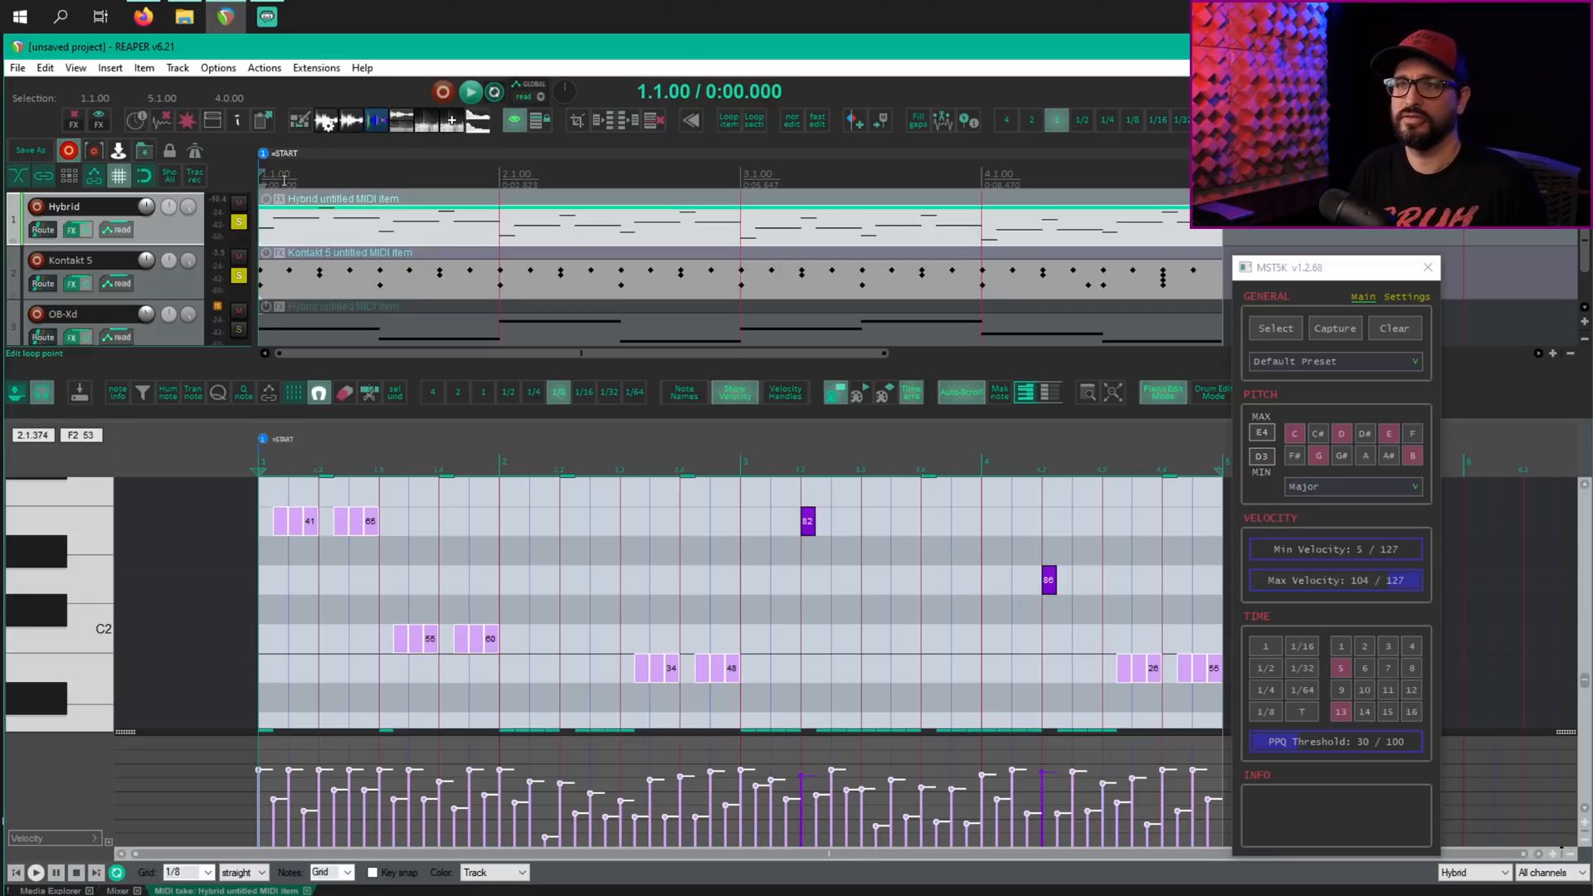
Audition the synth edits, stop, and bring the next MIDI item into the editor
{"action": "left_click", "coordinate": [470, 90]}
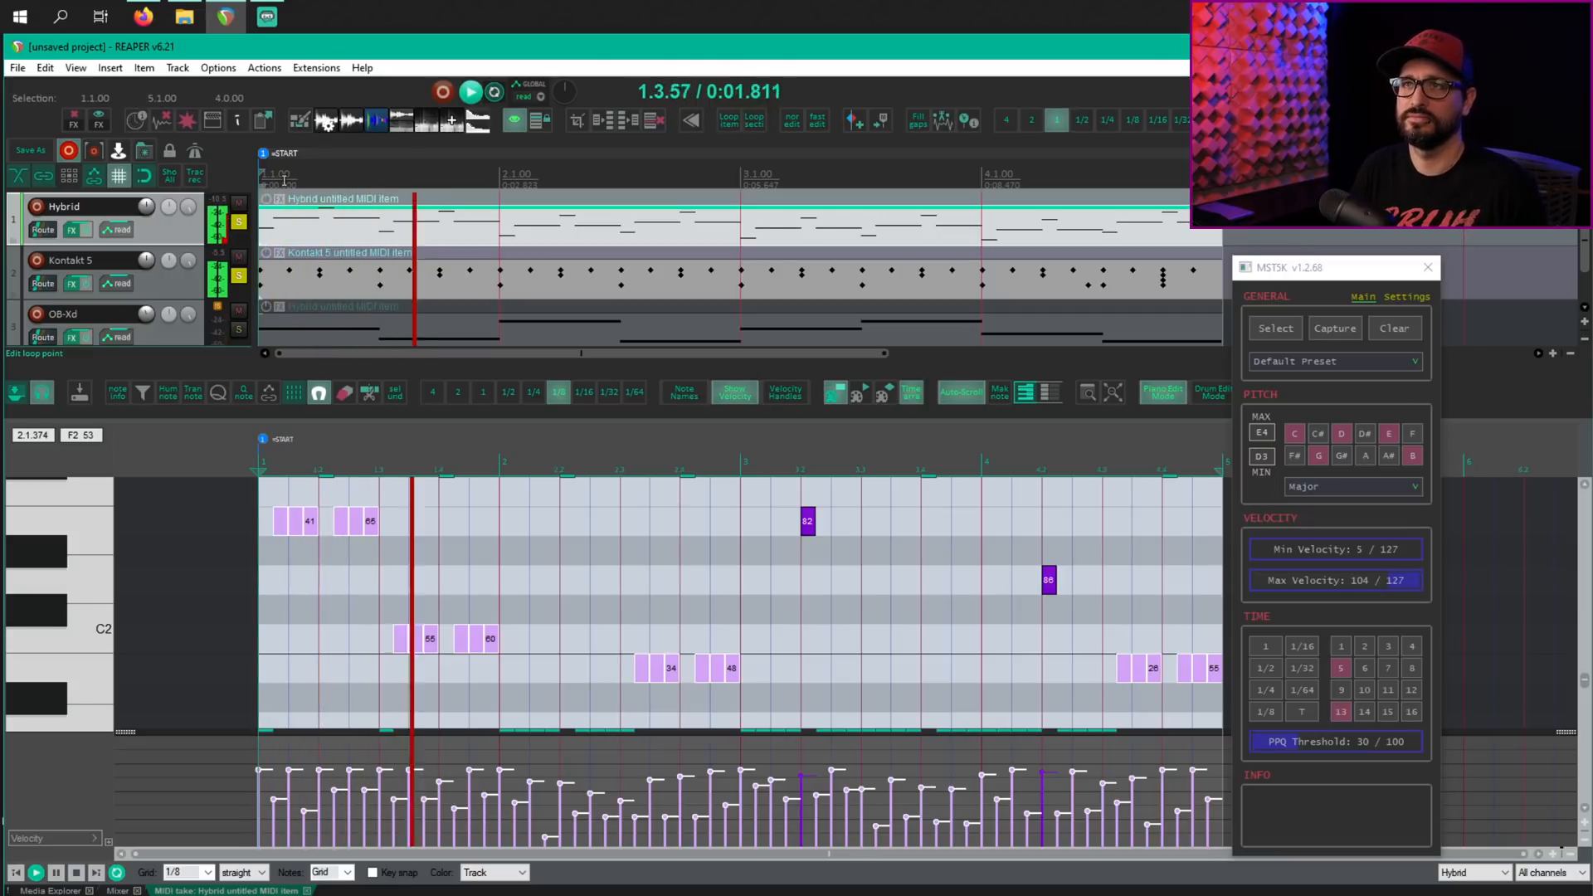
{"action": "left_click", "coordinate": [470, 91]}
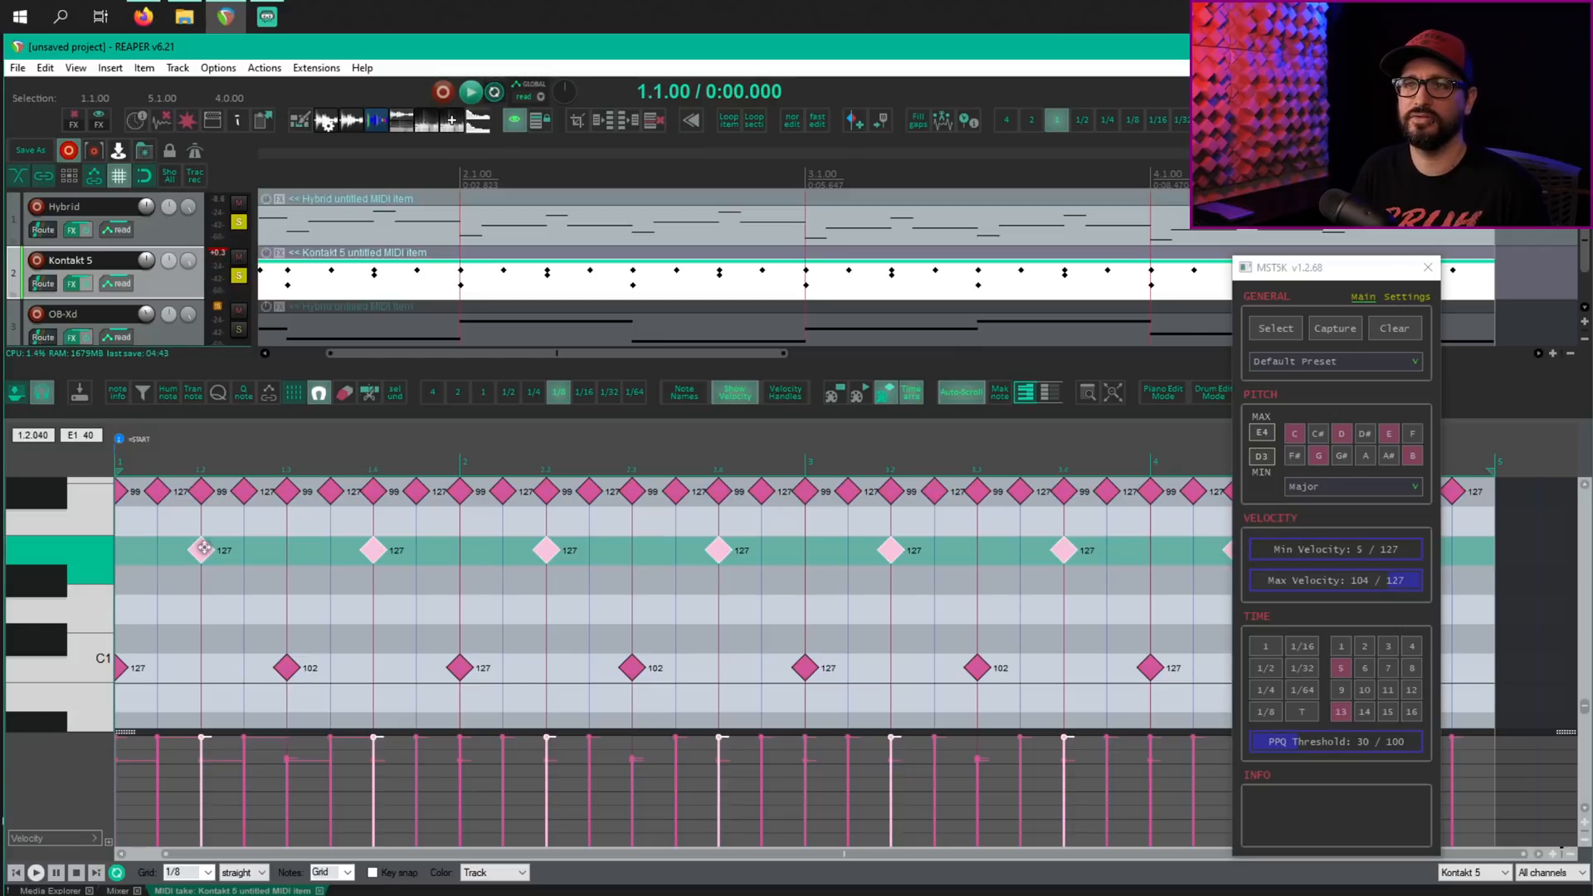
{"action": "left_click_drag", "start_coordinate": [203, 549], "coordinate": [202, 556]}
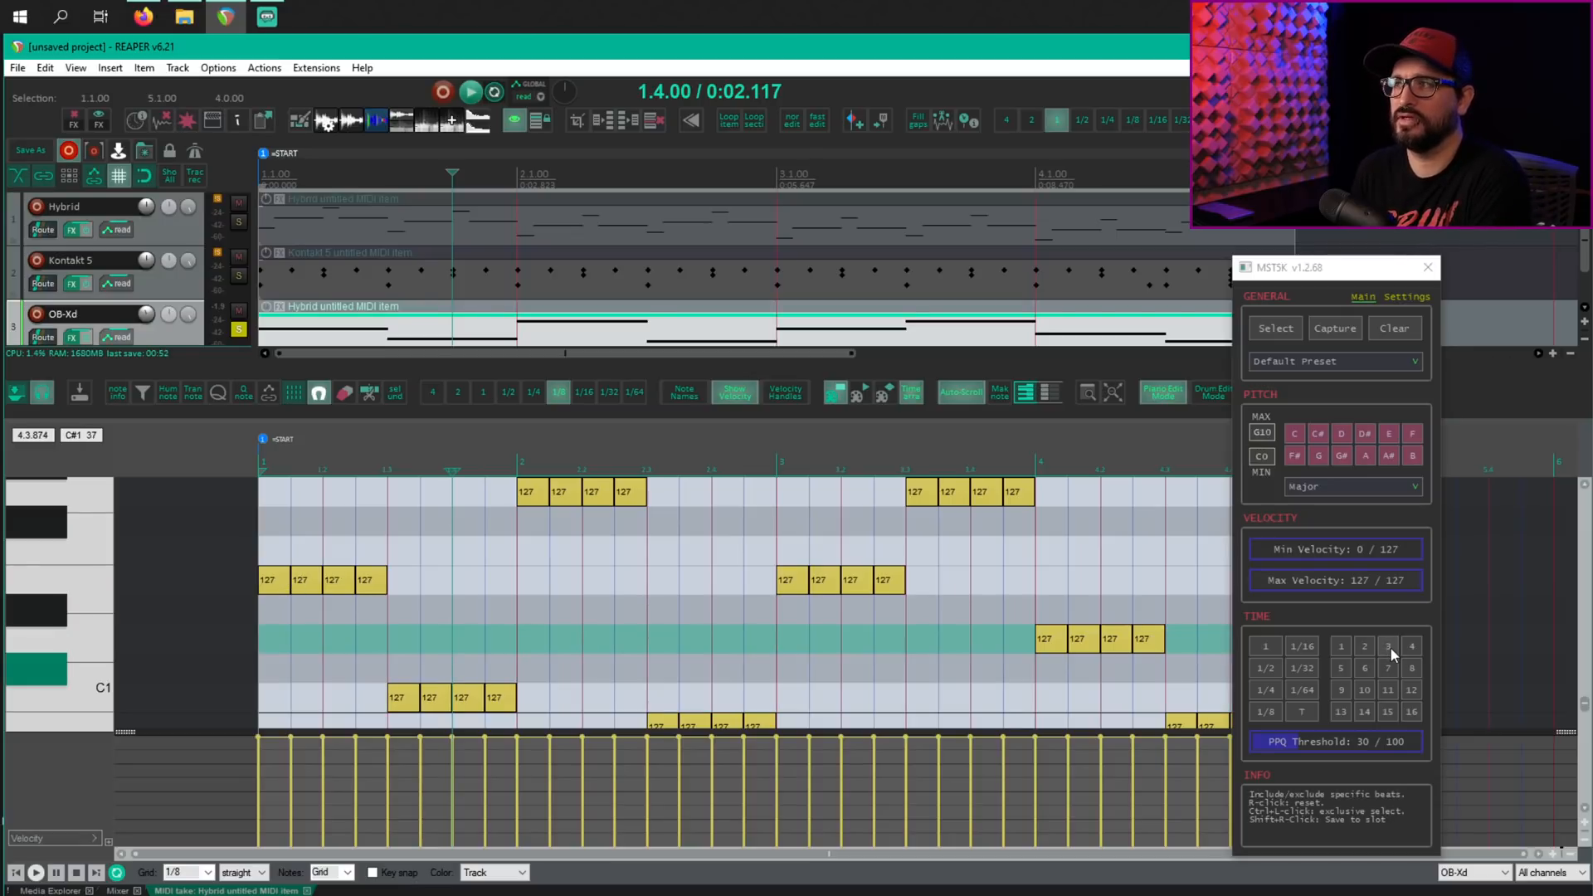
Set the MSTSK TIME grid to steps 3 and 11, targeting the second OB-Xd note per group
{"action": "left_click", "coordinate": [1388, 646]}
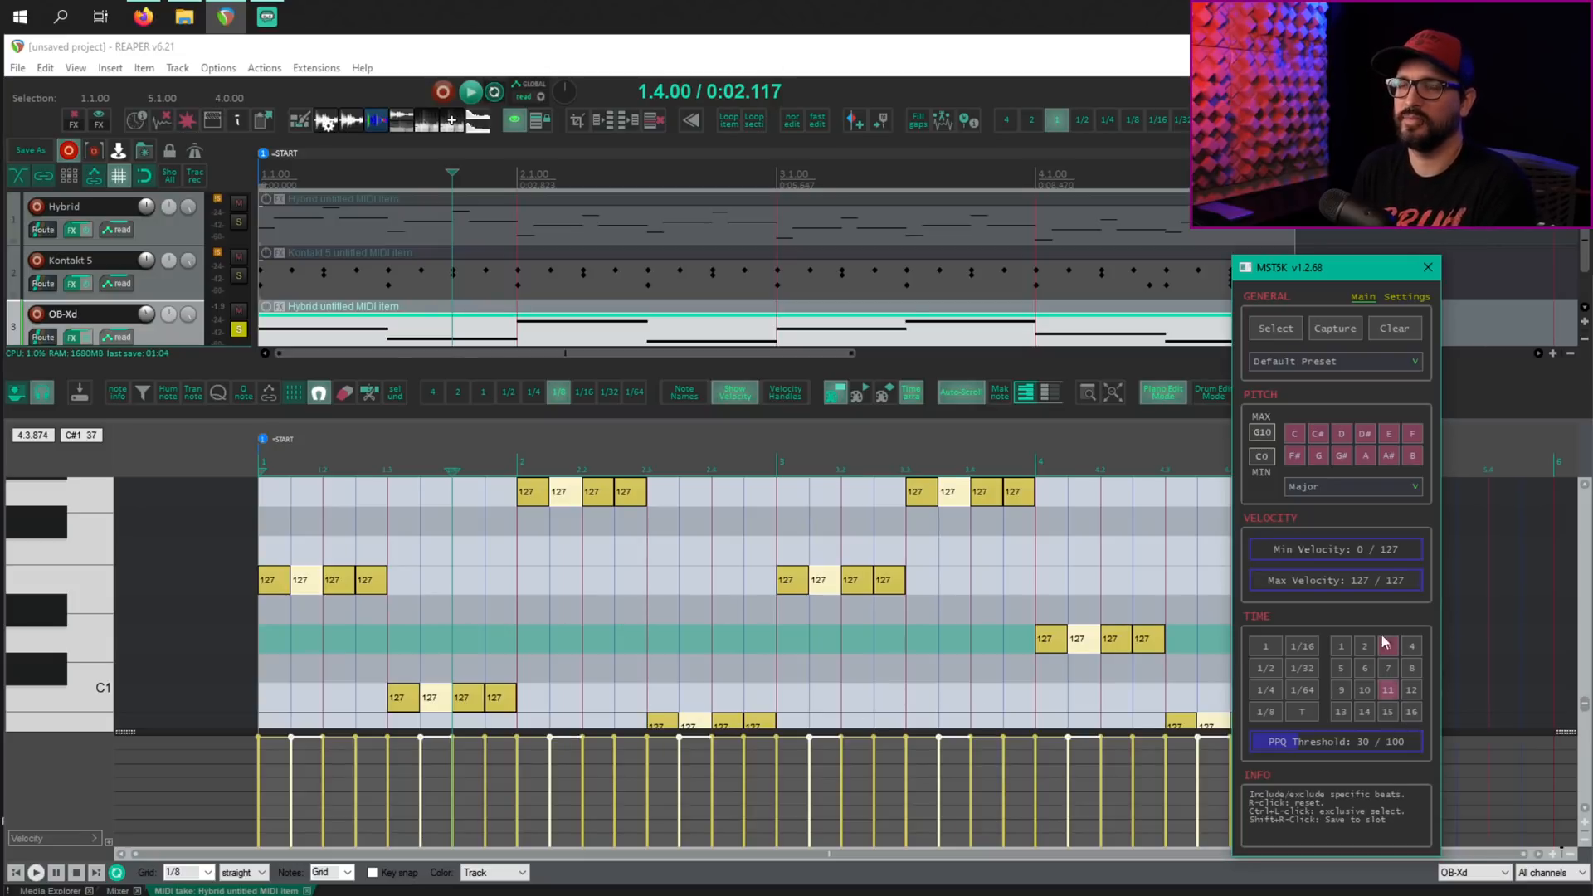
{"action": "left_click", "coordinate": [1388, 646]}
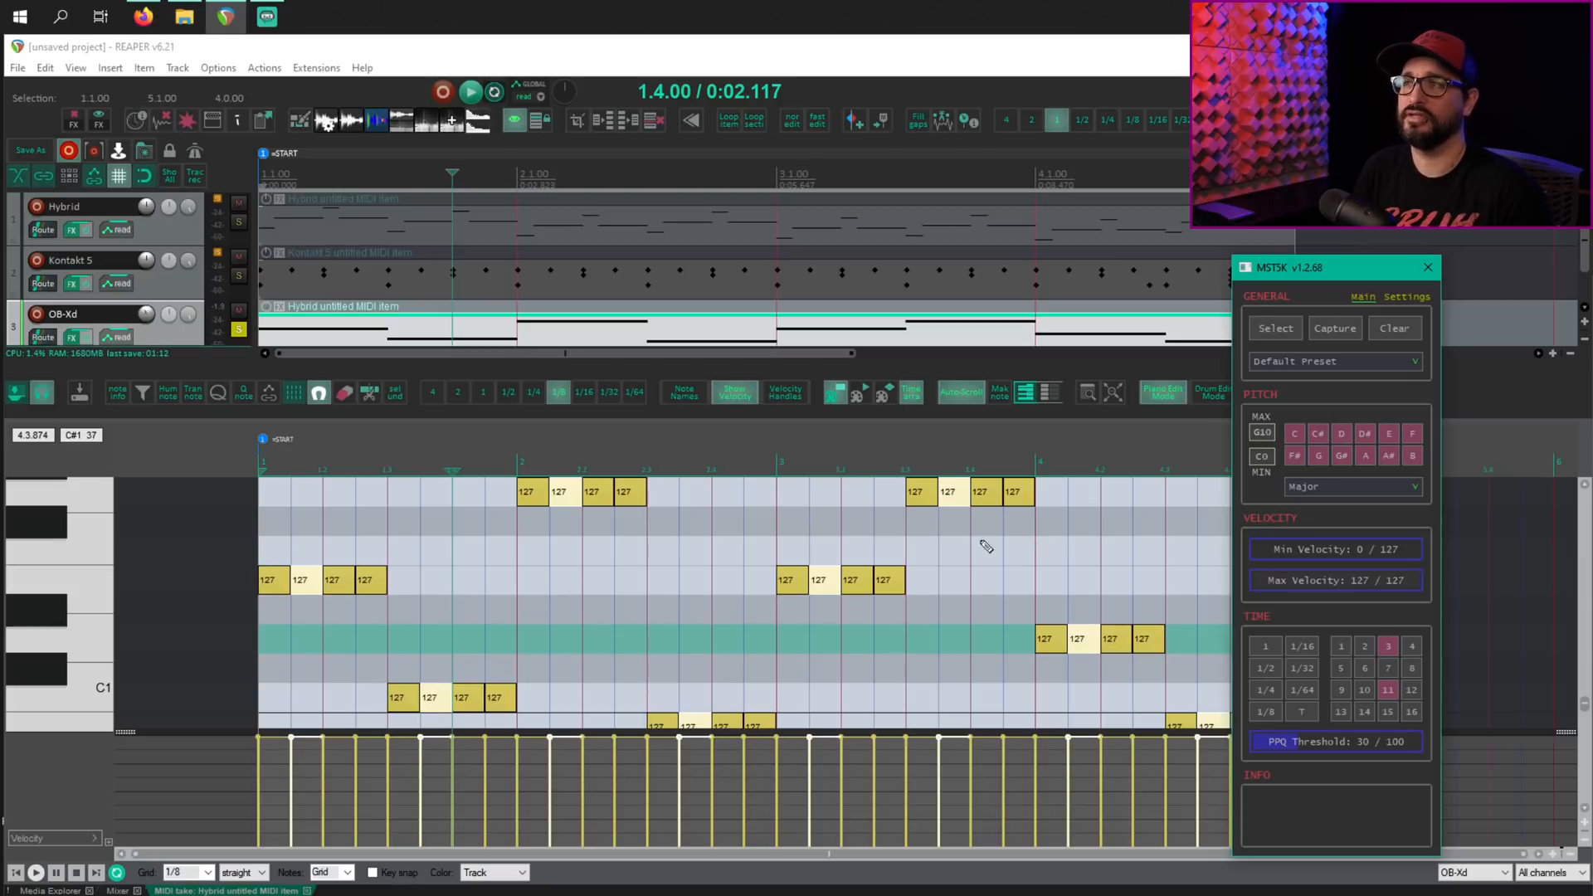
{"action": "mouse_move", "coordinate": [1249, 412]}
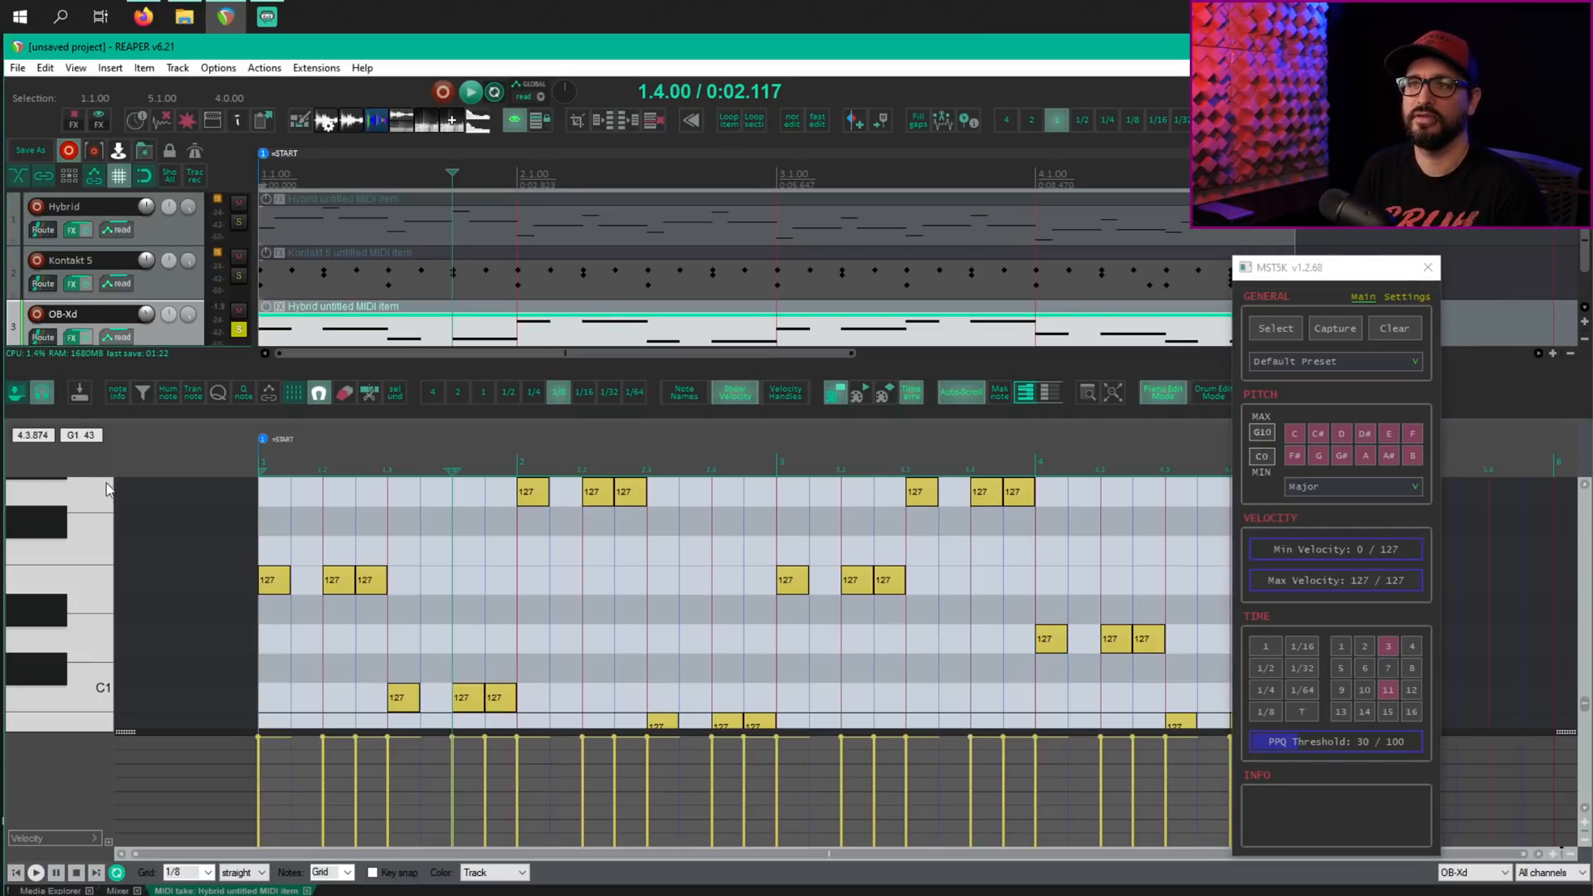
Reset the grid to beats 1 and 9, select each group's first note and audition the quarter-note result
{"action": "left_click", "coordinate": [1389, 691]}
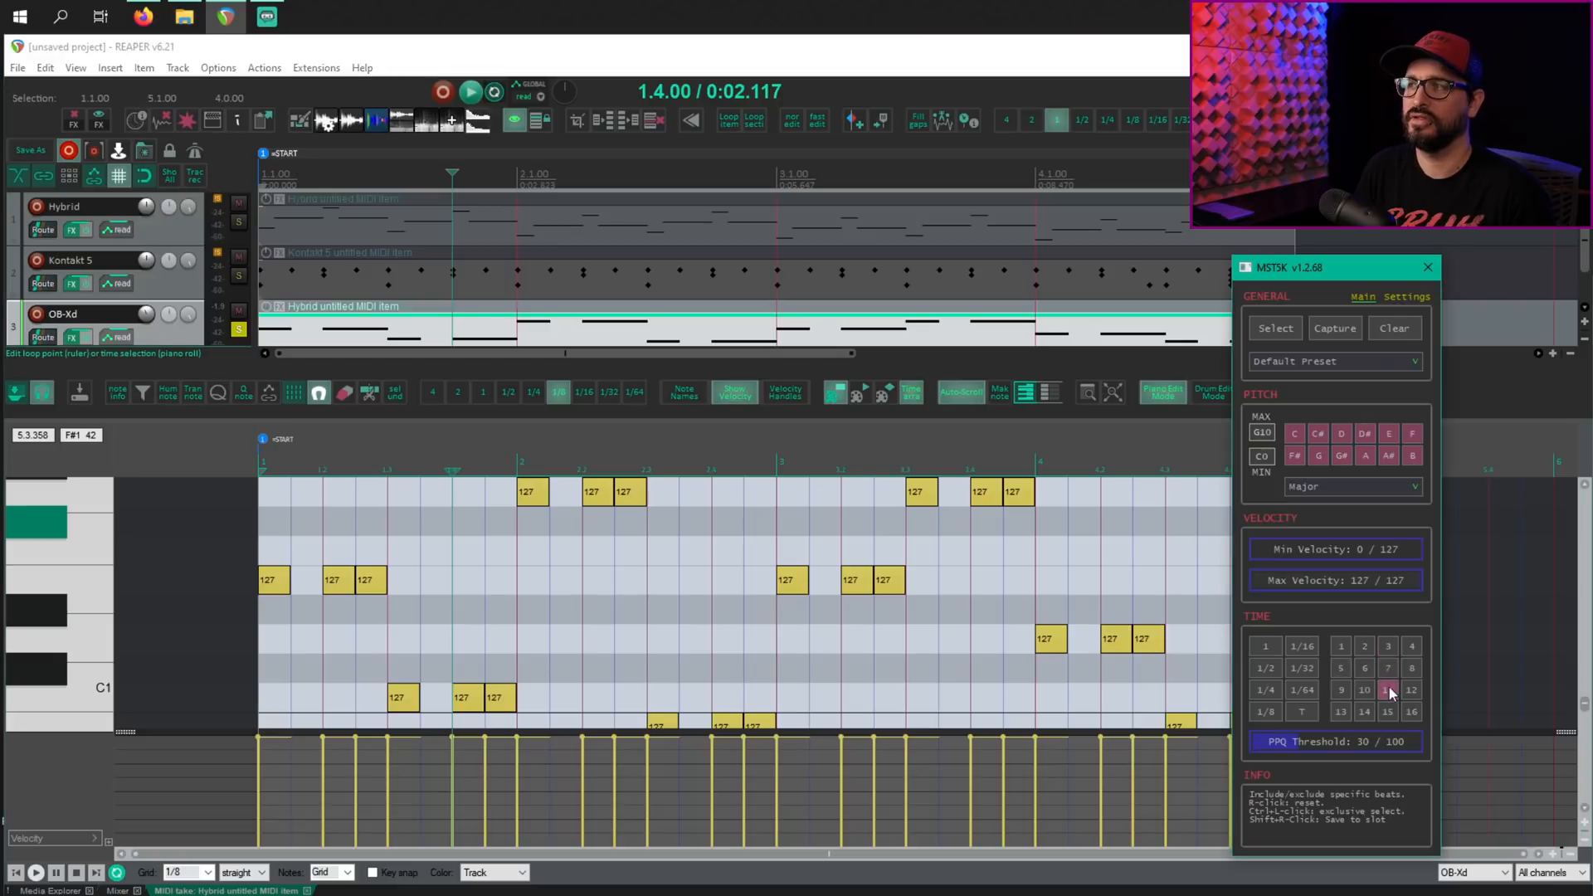
{"action": "left_click", "coordinate": [1341, 645]}
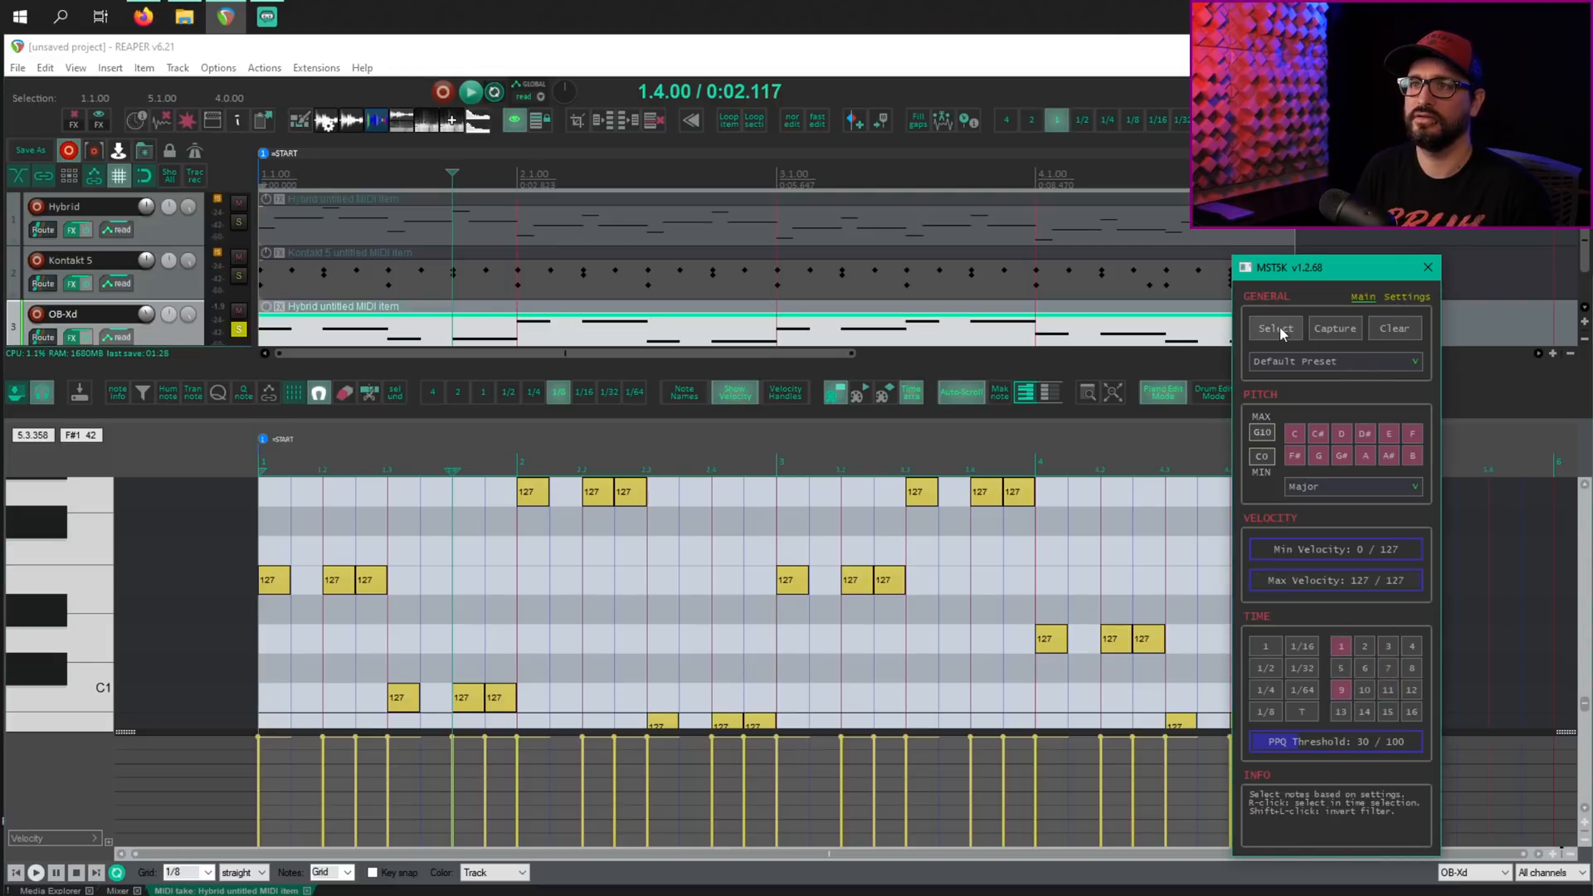
{"action": "left_click", "coordinate": [1275, 327]}
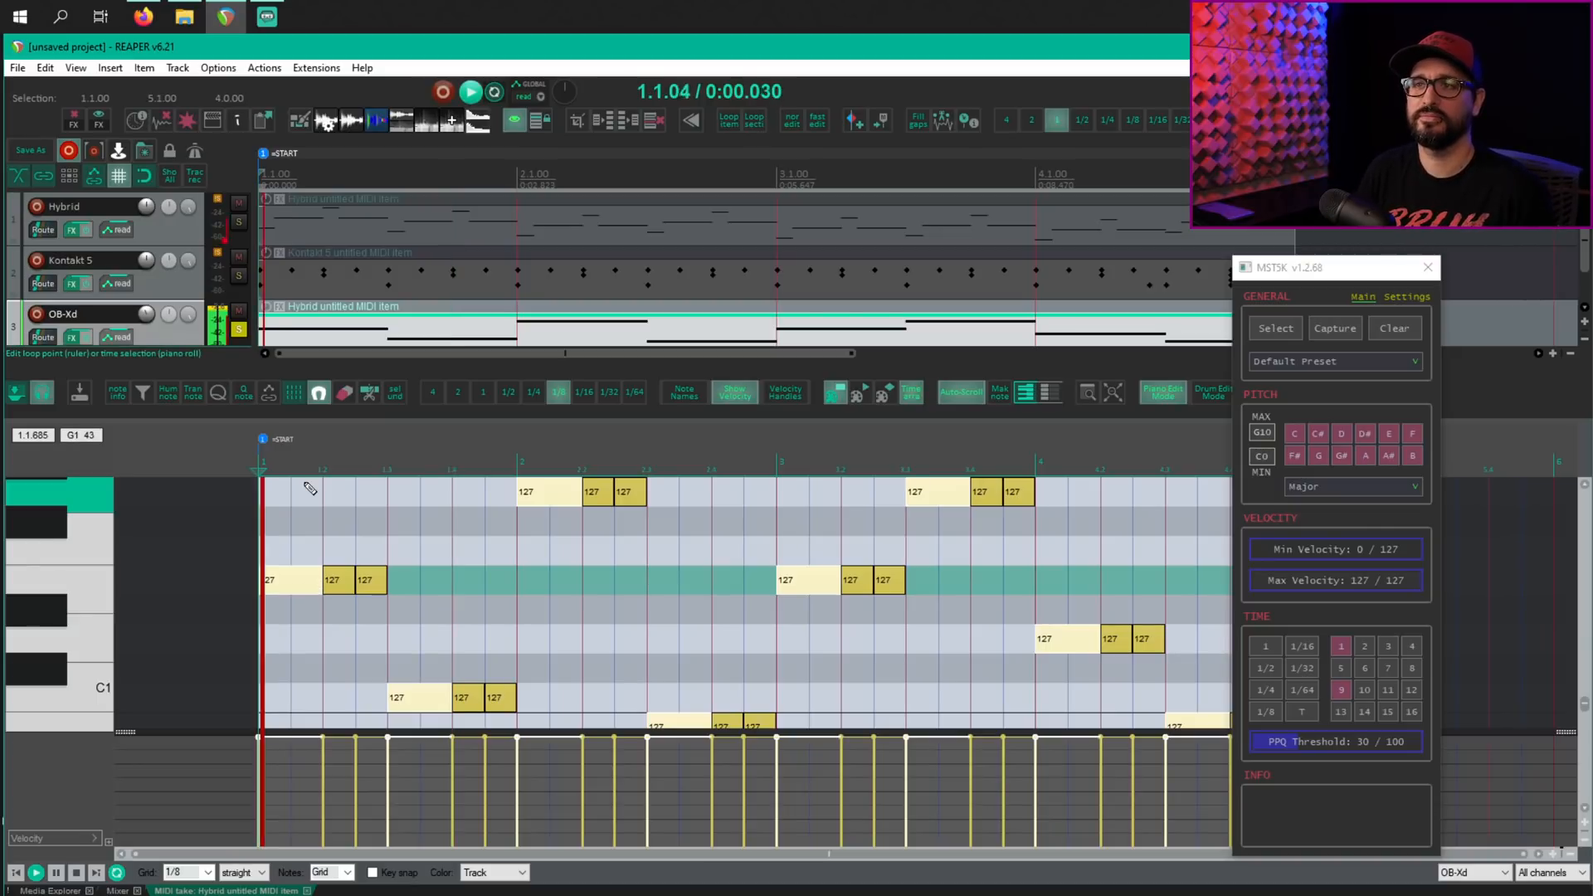
{"action": "left_click", "coordinate": [470, 90]}
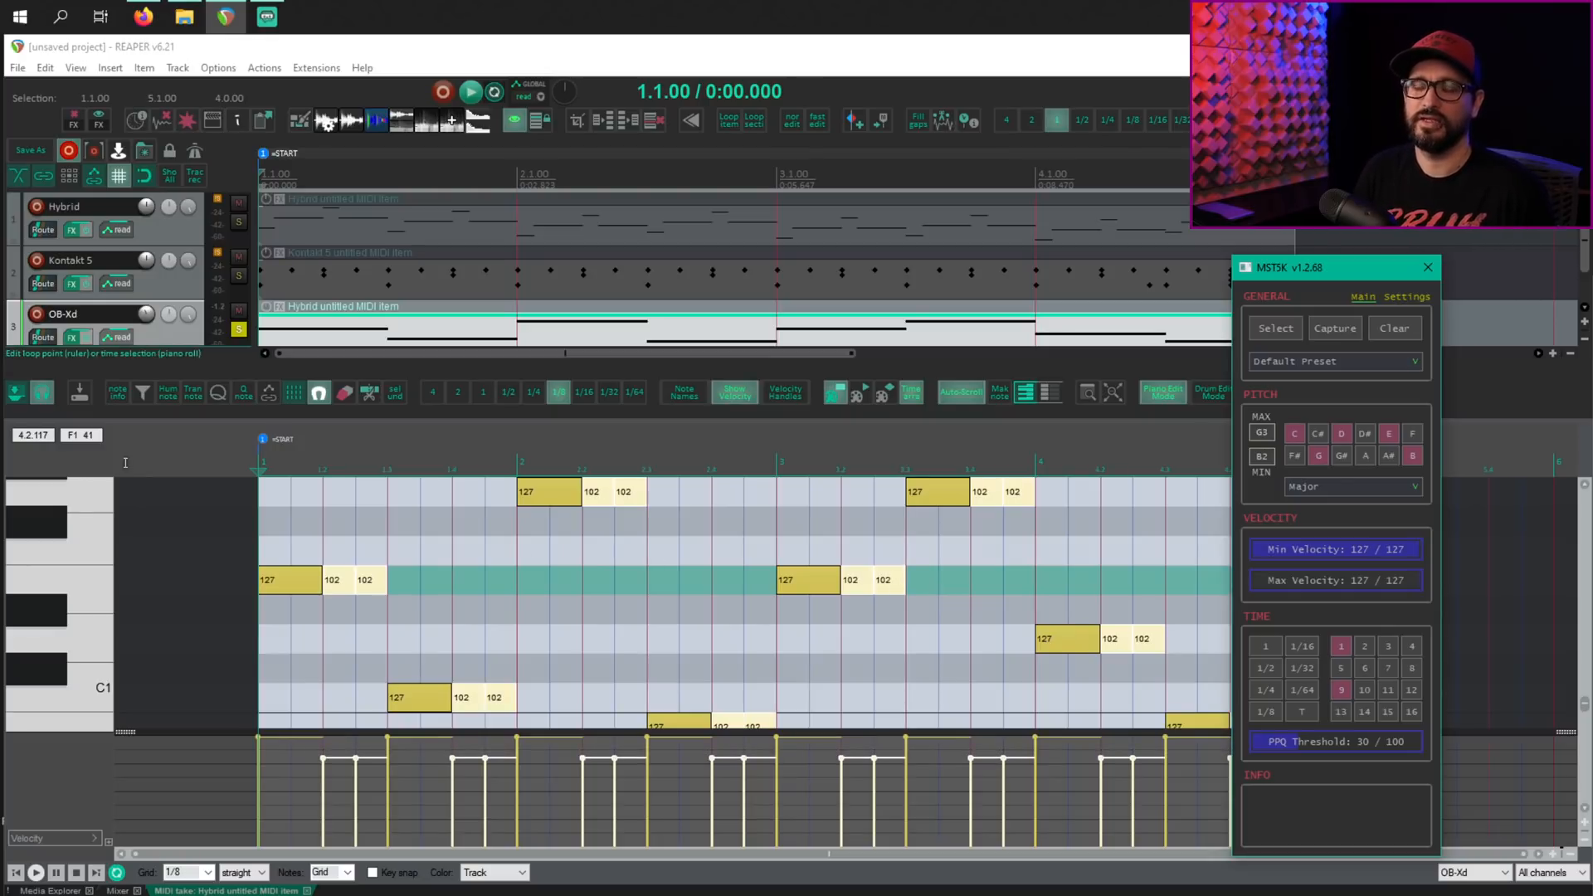
Play back the OB-Xd part with eighth notes at velocity 102 against quarter notes at 127
{"action": "left_click", "coordinate": [470, 91]}
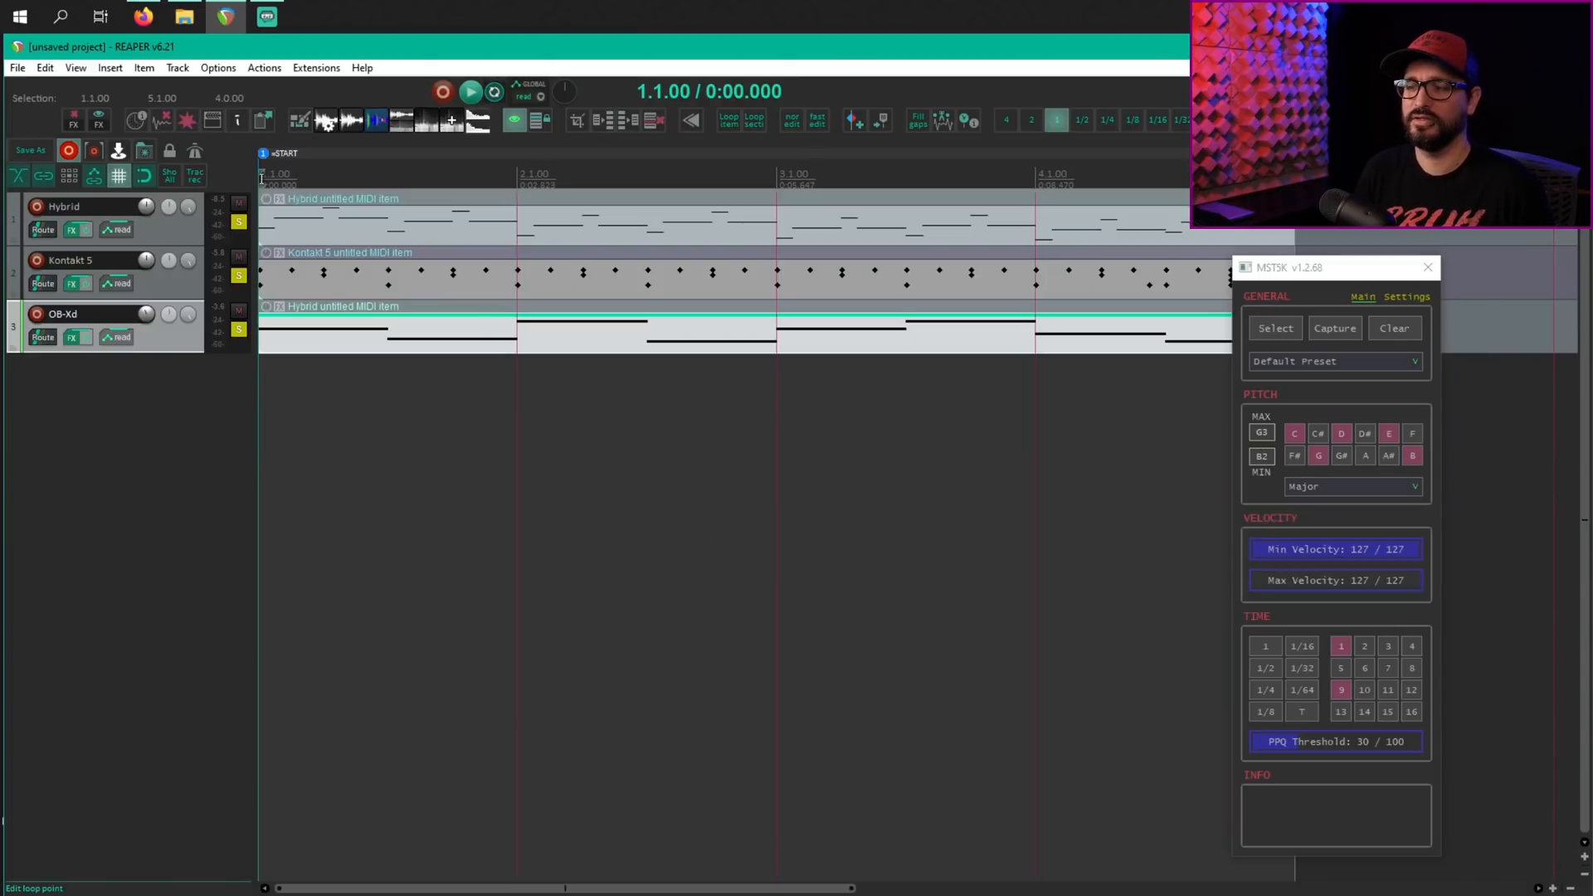
Play the full arrangement of the edited Hybrid, Kontakt 5 and OB-Xd items
{"action": "left_click", "coordinate": [470, 91]}
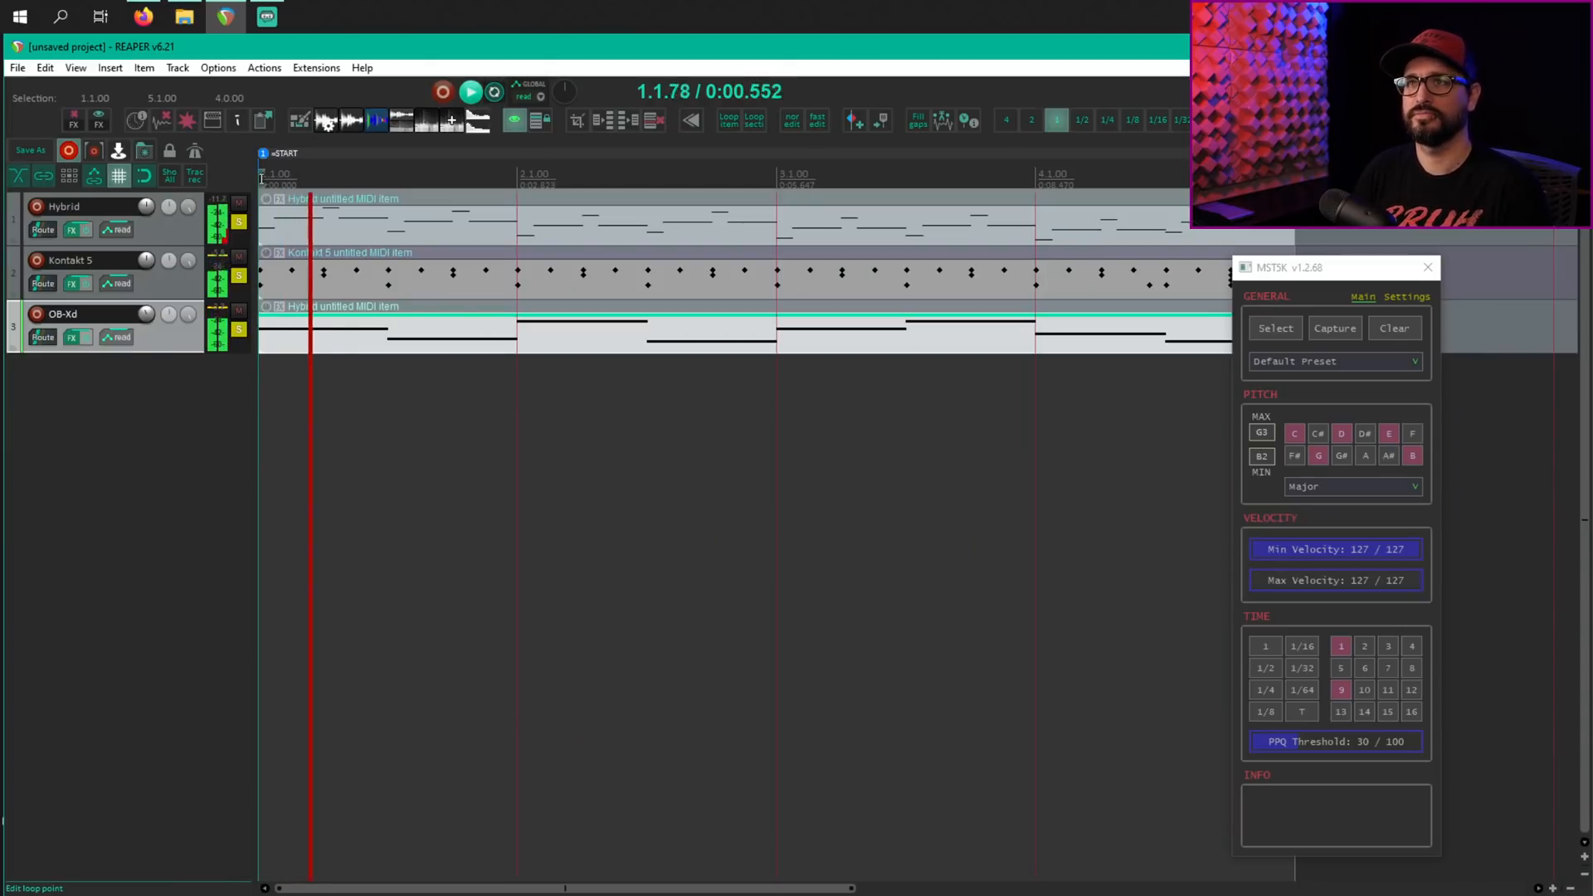